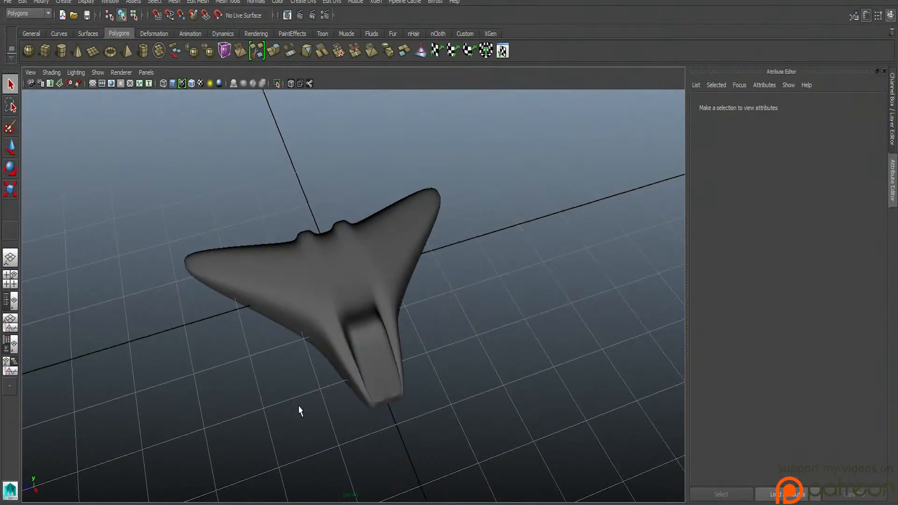
Select the spaceship and switch it to face component selection.
{"action": "left_click_drag", "start_coordinate": [298, 410], "coordinate": [264, 397]}
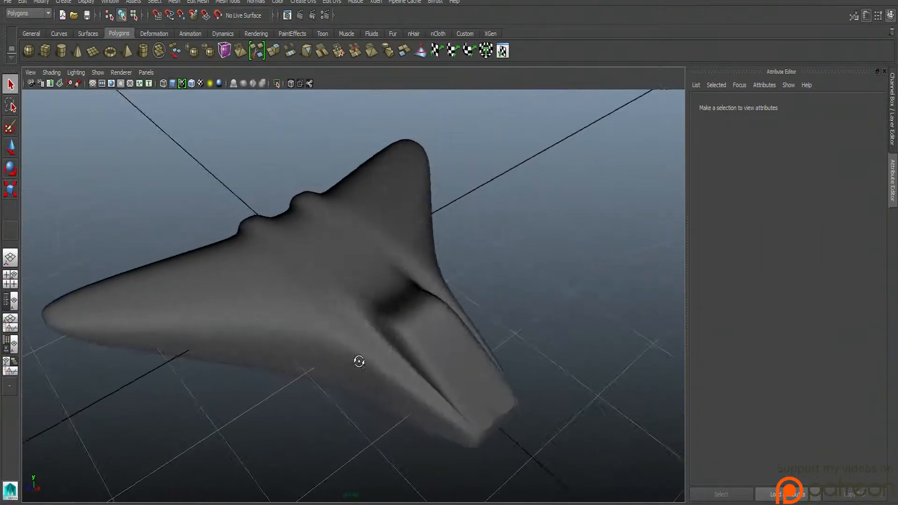
{"action": "left_click_drag", "start_coordinate": [359, 361], "coordinate": [392, 380]}
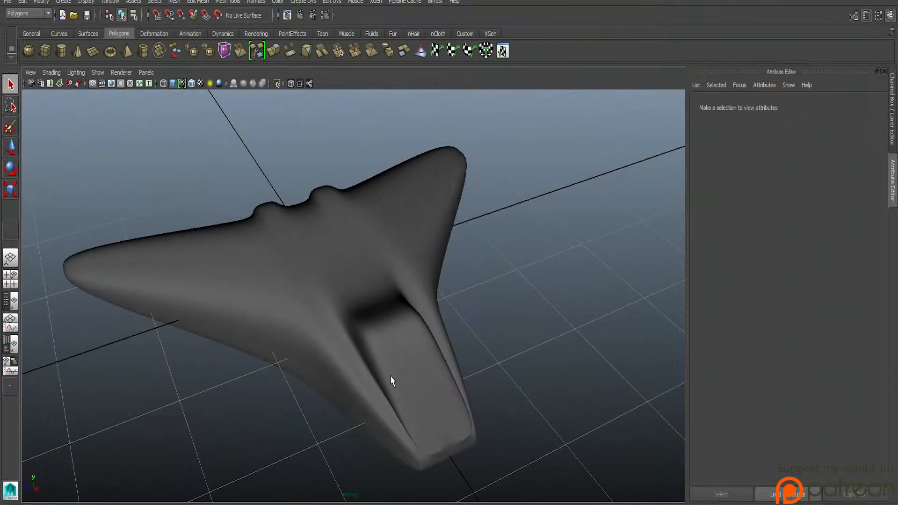
{"action": "left_click", "coordinate": [391, 381]}
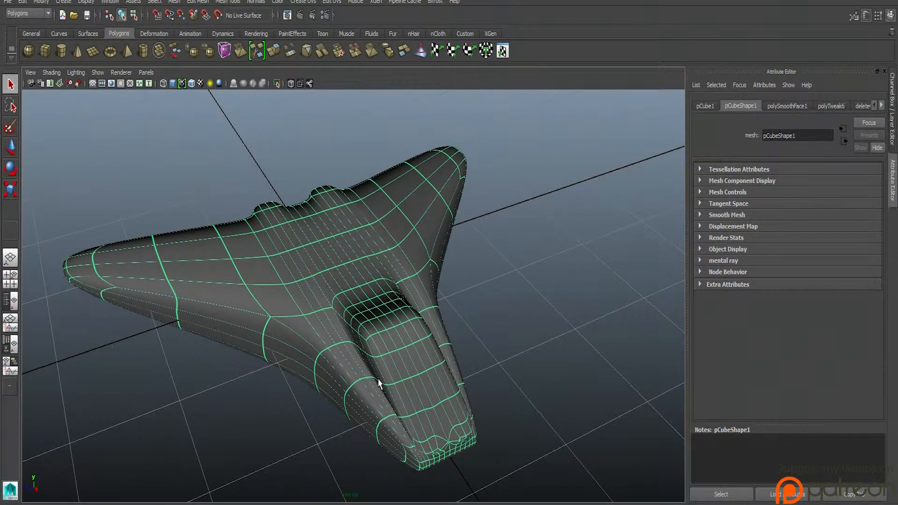
{"action": "mouse_move", "coordinate": [410, 400]}
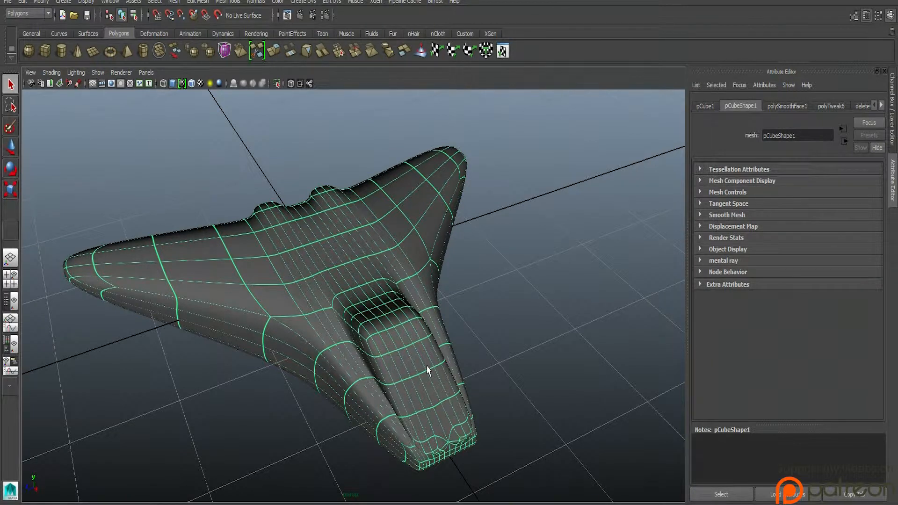
{"action": "left_click", "coordinate": [398, 361]}
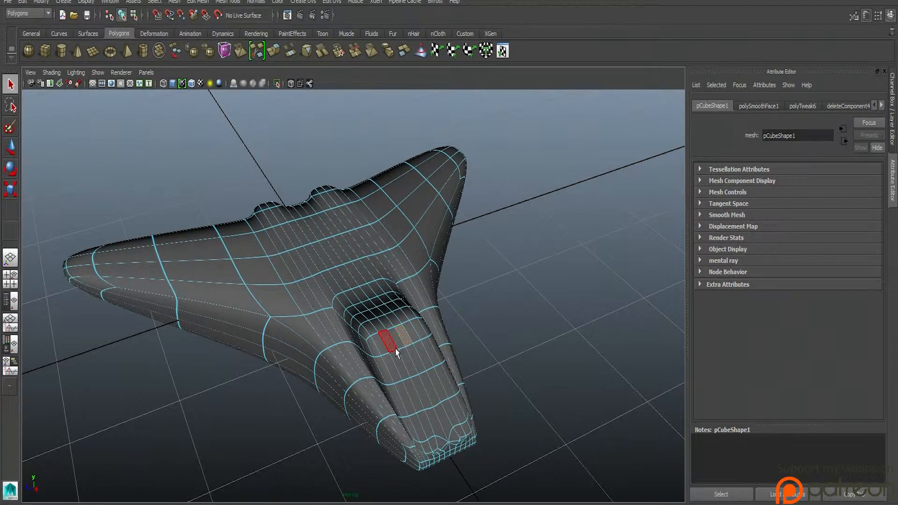
Select the faces across the cockpit canopy, Shift-adding the remaining canopy faces.
{"action": "left_click_drag", "start_coordinate": [386, 338], "coordinate": [413, 364]}
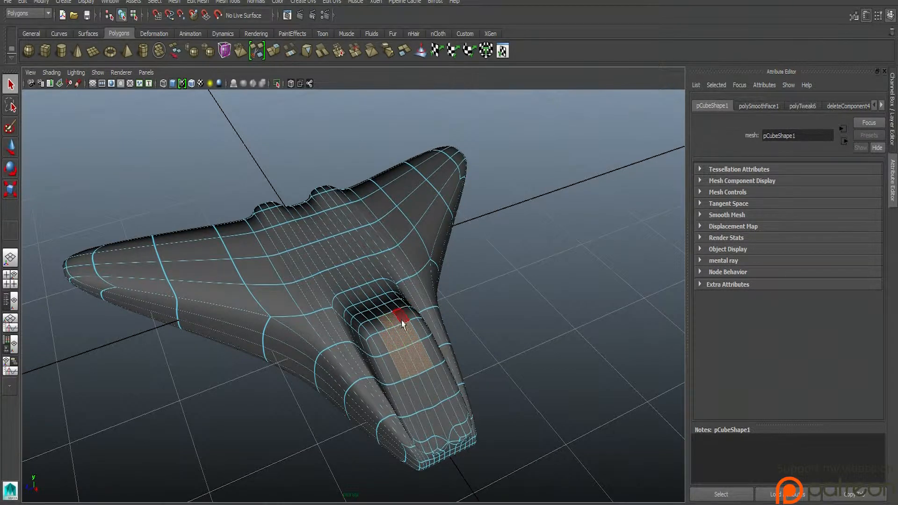
{"action": "left_click", "coordinate": [404, 361]}
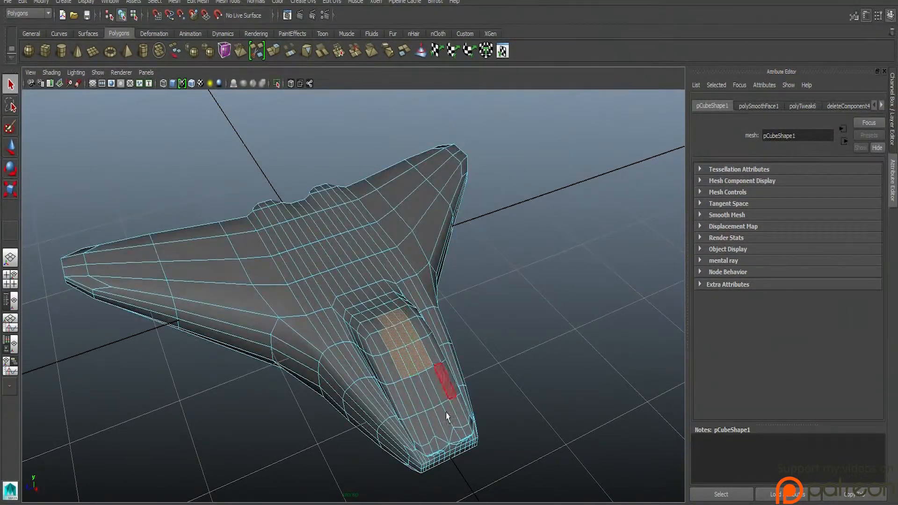
{"action": "left_click", "coordinate": [416, 353]}
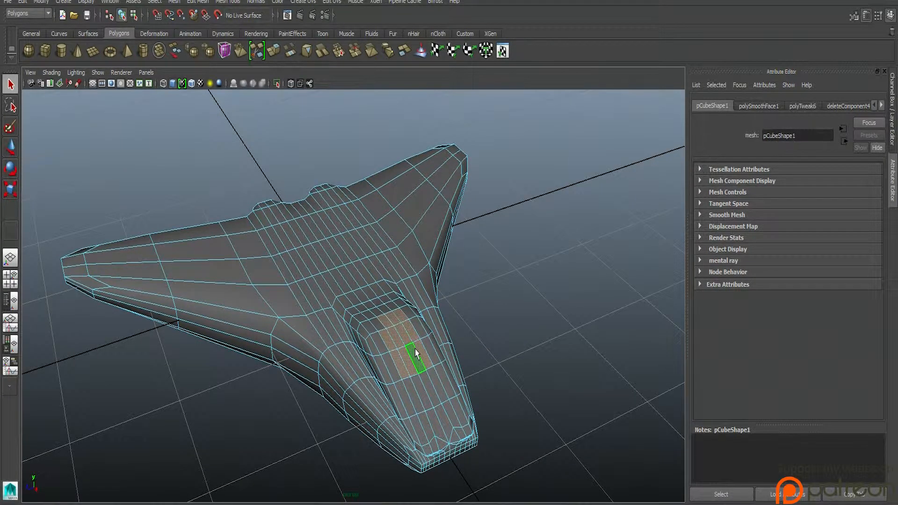
{"action": "left_click", "coordinate": [415, 351]}
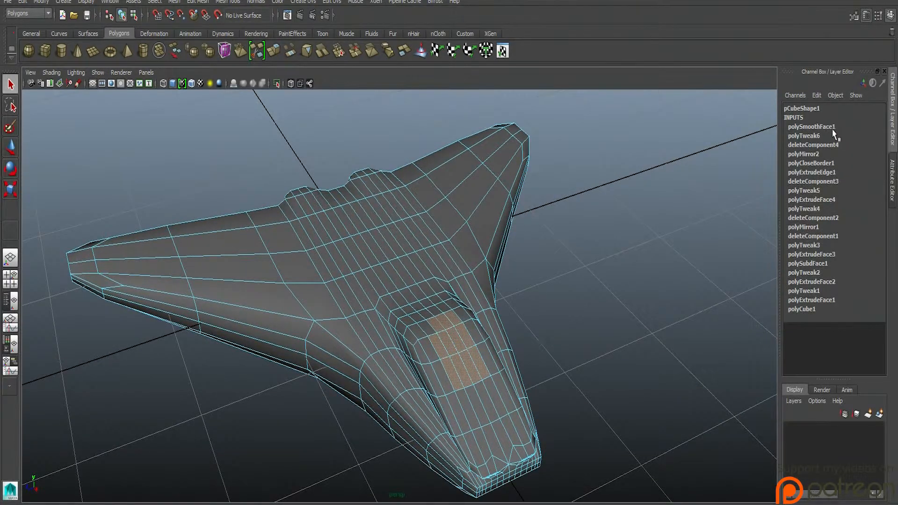
Inspect polySmoothFace1's attributes in the Channel Box, select pCube1, then deselect to show it smooth.
{"action": "left_click", "coordinate": [811, 126]}
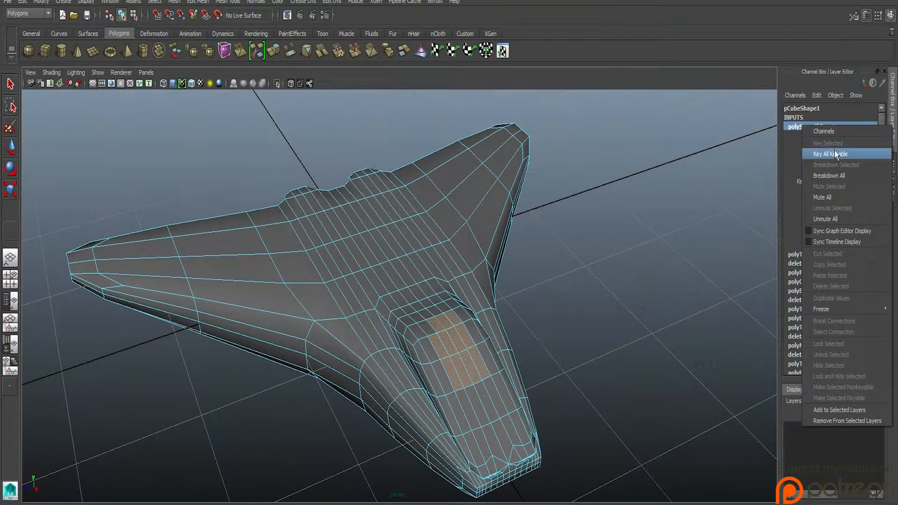
{"action": "mouse_move", "coordinate": [853, 398]}
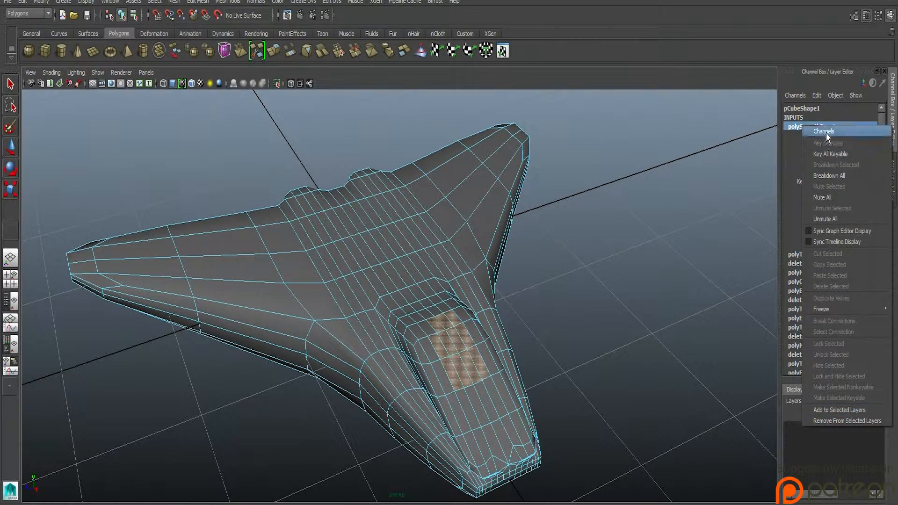
{"action": "left_click", "coordinate": [823, 131]}
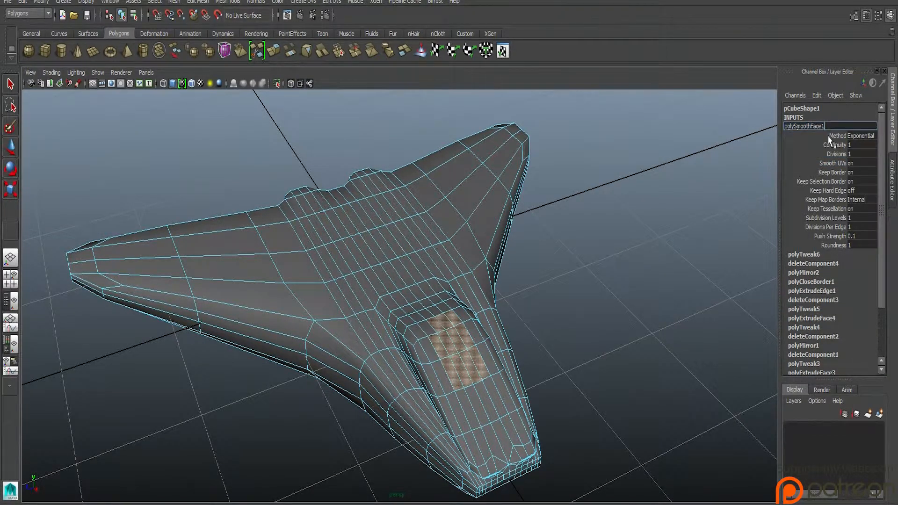
{"action": "left_click", "coordinate": [805, 126]}
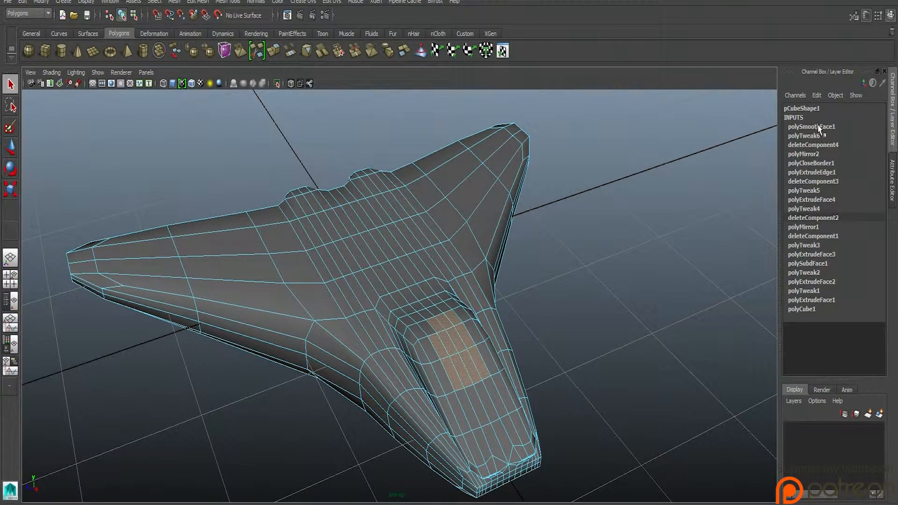
{"action": "left_click", "coordinate": [639, 328]}
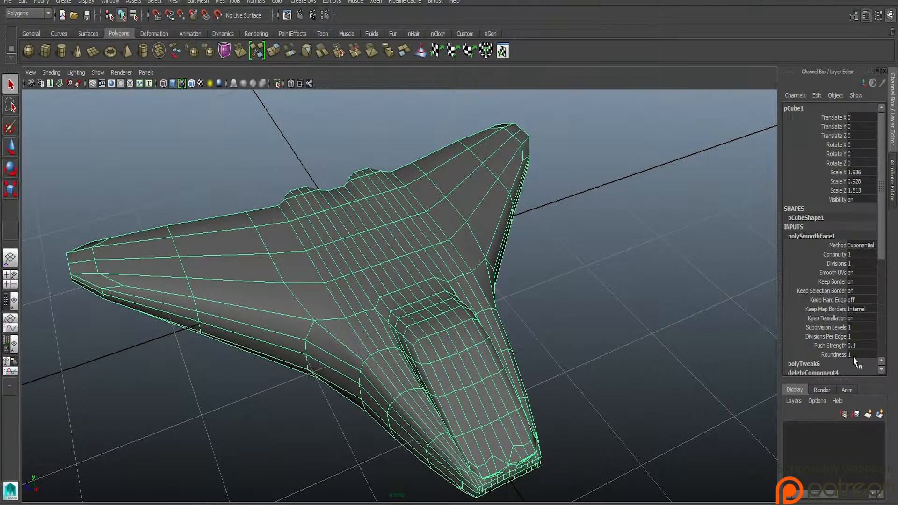
{"action": "mouse_move", "coordinate": [694, 340]}
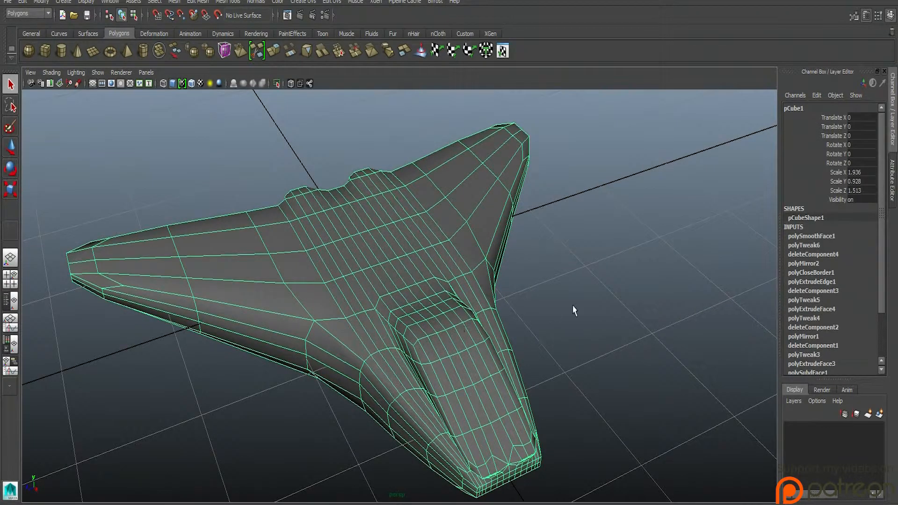
{"action": "left_click", "coordinate": [575, 309]}
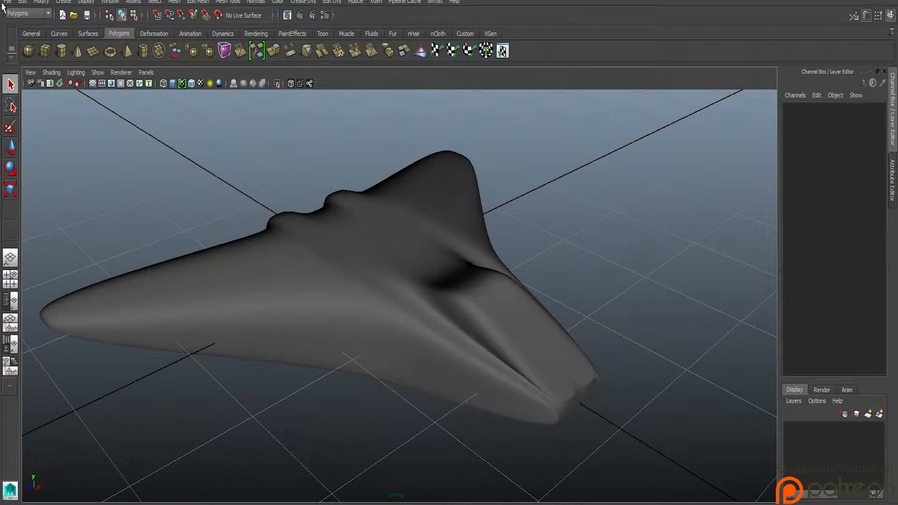
Save the scene under a new name on the Desktop, accepting the Student Version warning.
{"action": "left_click", "coordinate": [9, 1]}
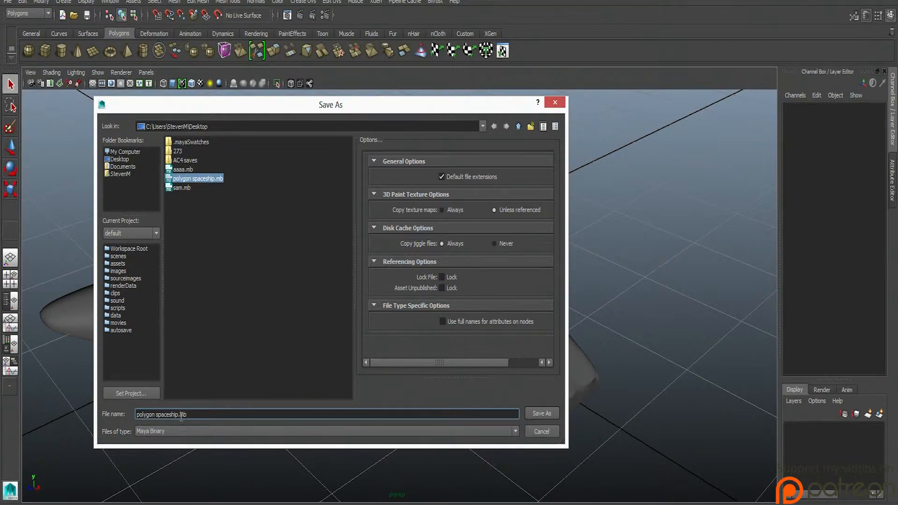
{"action": "type", "text": "s"}
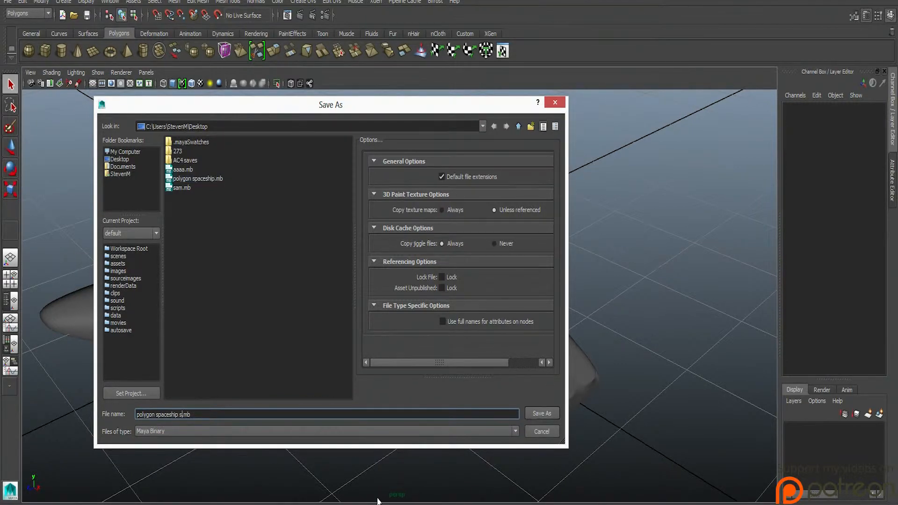
{"action": "left_click", "coordinate": [541, 413]}
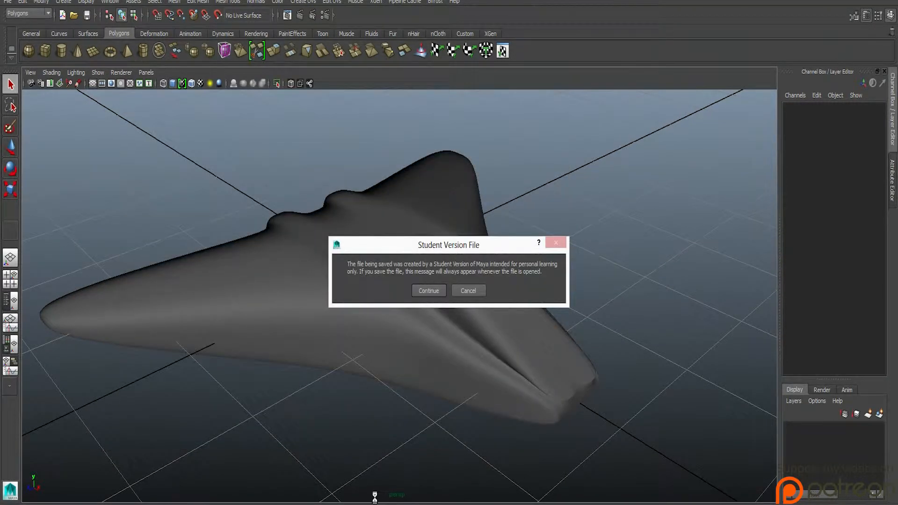
{"action": "left_click", "coordinate": [427, 290]}
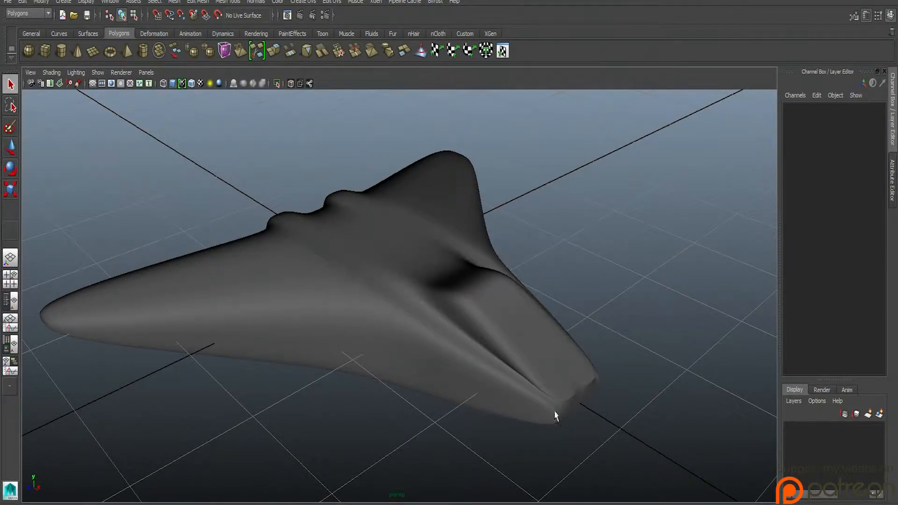
{"action": "mouse_move", "coordinate": [529, 318]}
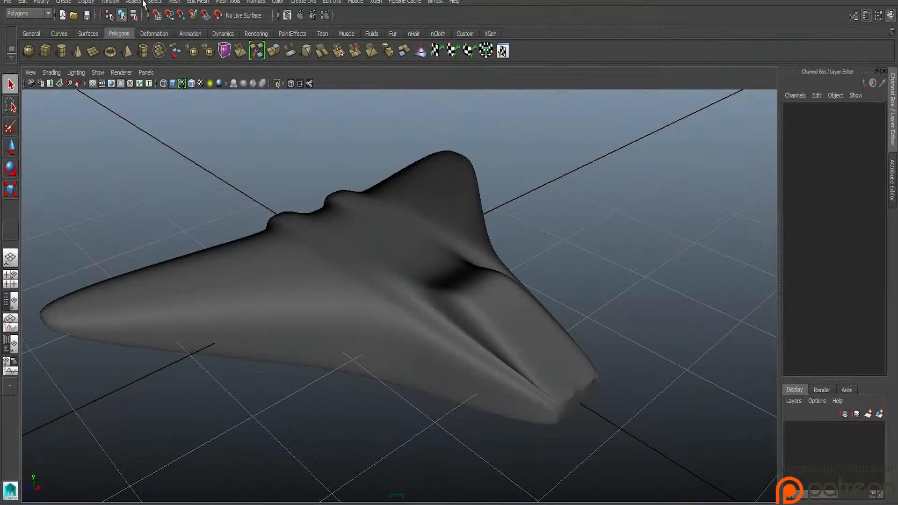
{"action": "mouse_move", "coordinate": [254, 150]}
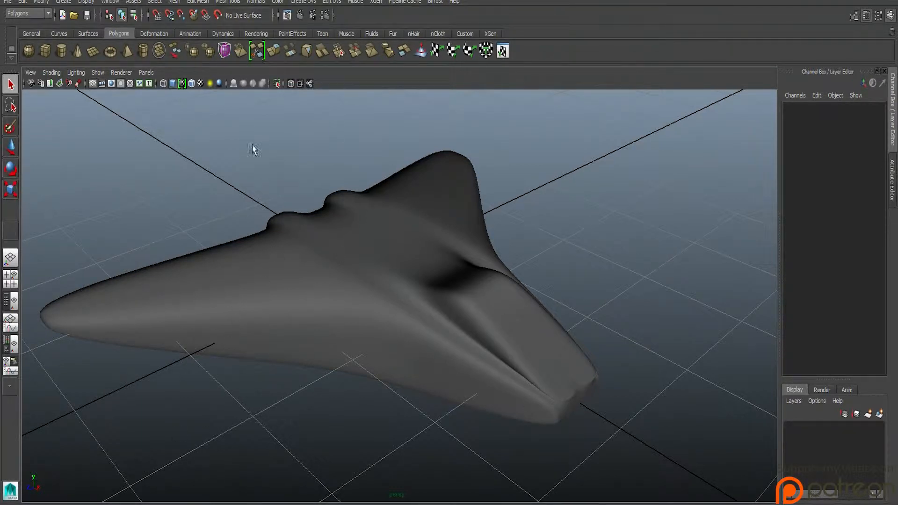
Open the Hypershade material editor from Window > Rendering Editors.
{"action": "left_click", "coordinate": [134, 2]}
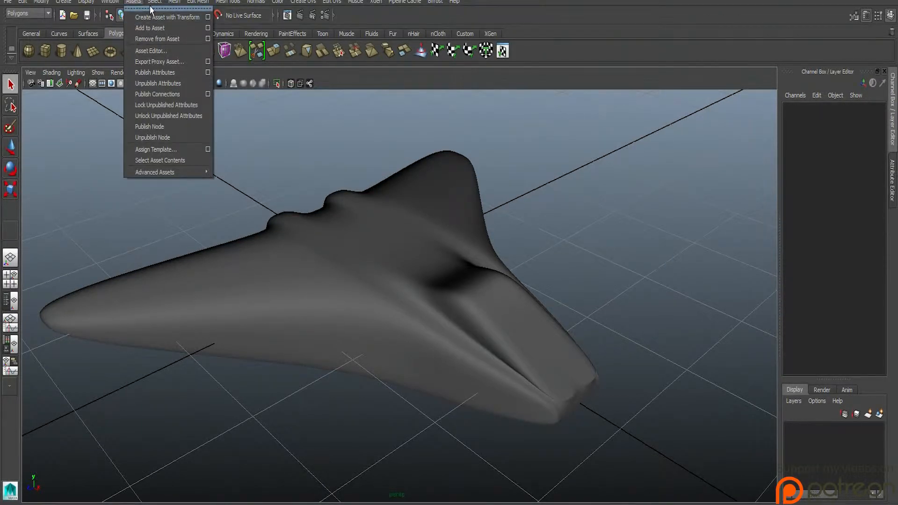
{"action": "left_click", "coordinate": [111, 1]}
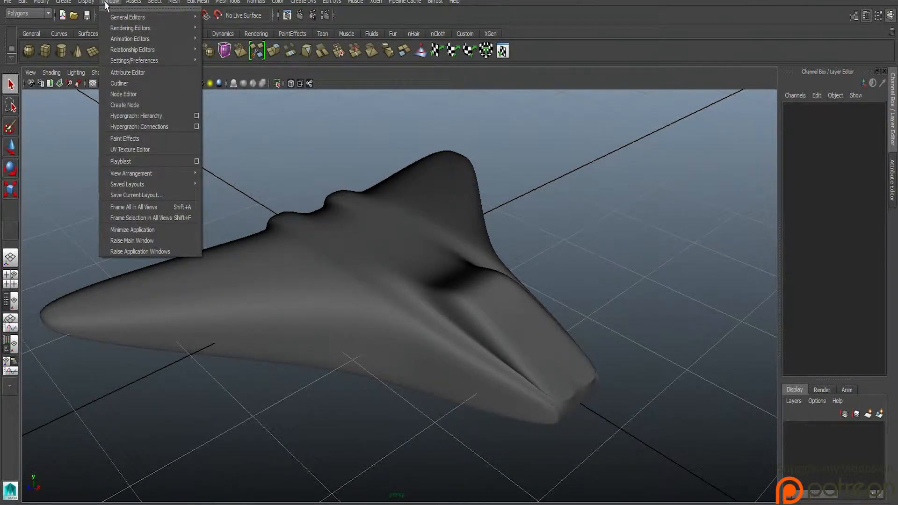
{"action": "mouse_move", "coordinate": [131, 50]}
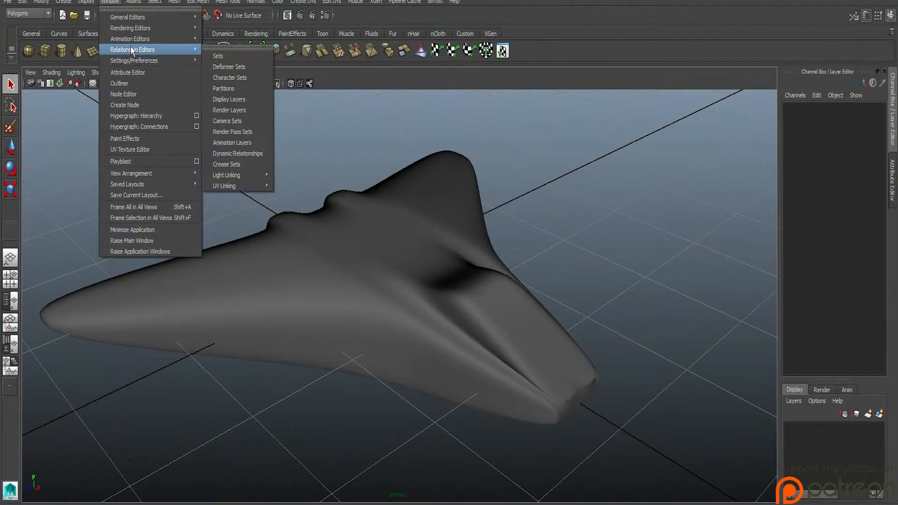
{"action": "mouse_move", "coordinate": [129, 38]}
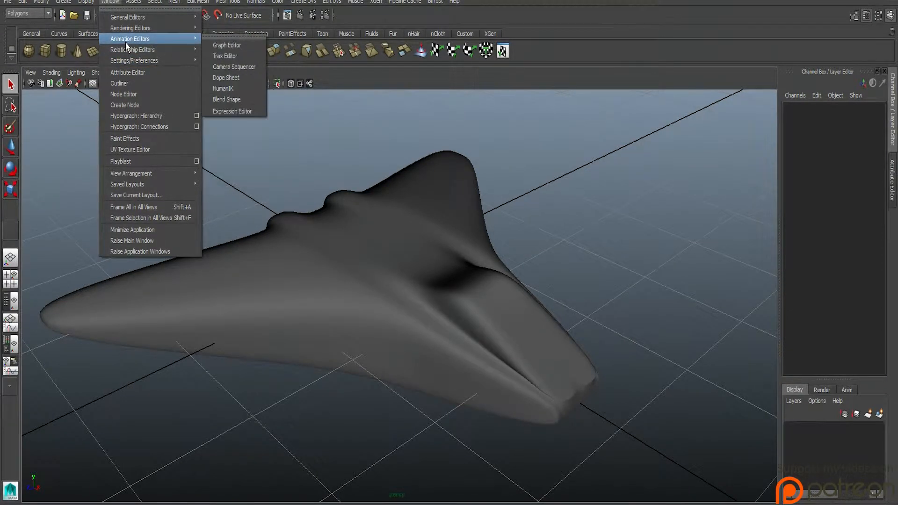
{"action": "mouse_move", "coordinate": [132, 50]}
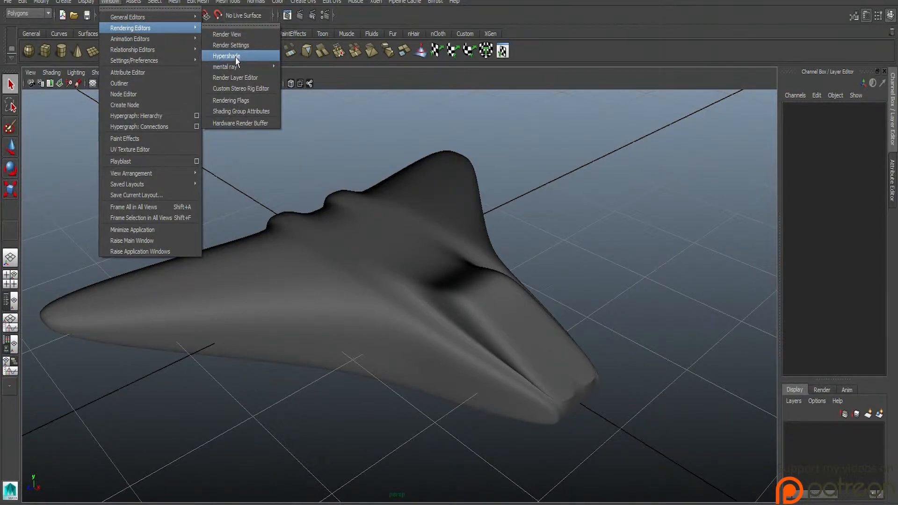
{"action": "left_click", "coordinate": [227, 55]}
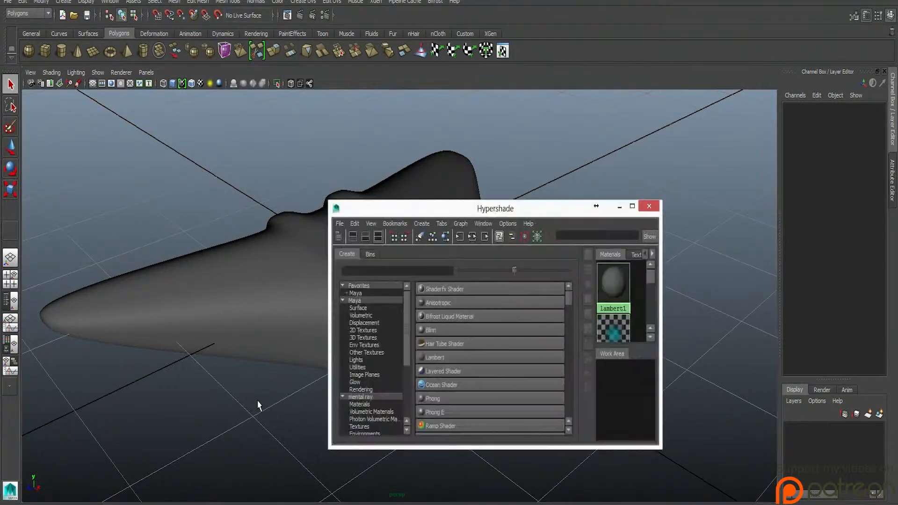
Show lambert1's attributes in the Attribute Editor and move Hypershade aside to view its grey colour.
{"action": "left_click_drag", "start_coordinate": [495, 208], "coordinate": [321, 101]}
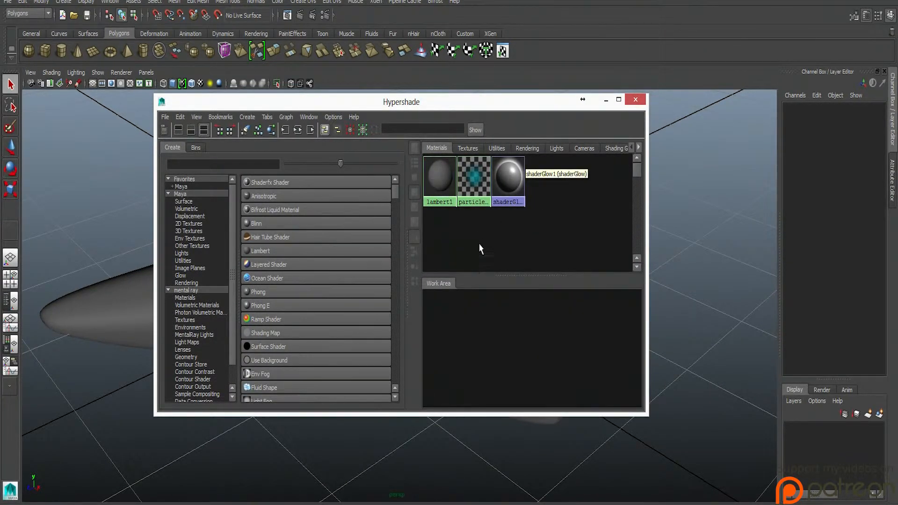
{"action": "left_click", "coordinate": [439, 177]}
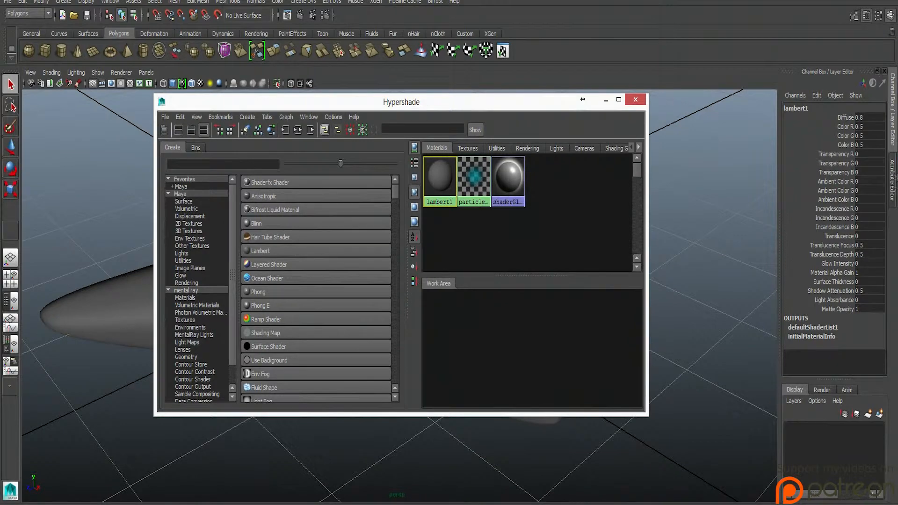
{"action": "double_click", "coordinate": [439, 180]}
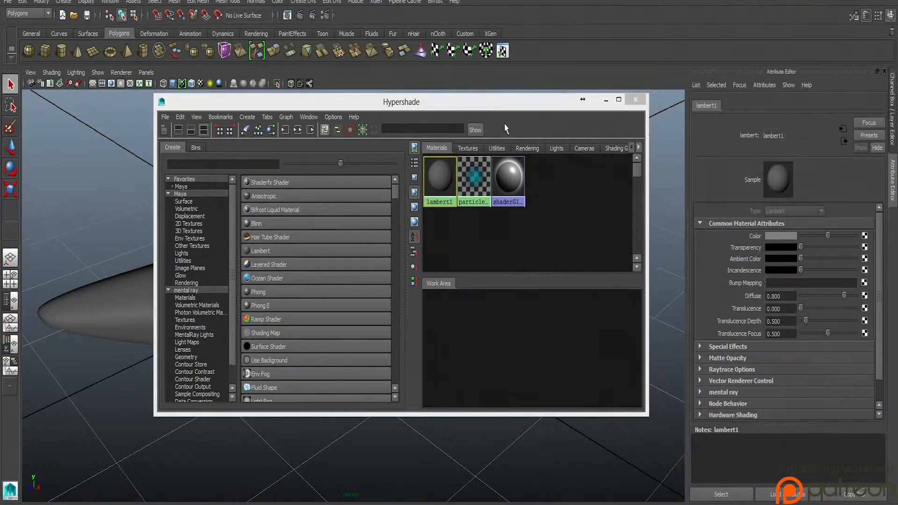
{"action": "left_click_drag", "start_coordinate": [401, 102], "coordinate": [343, 165]}
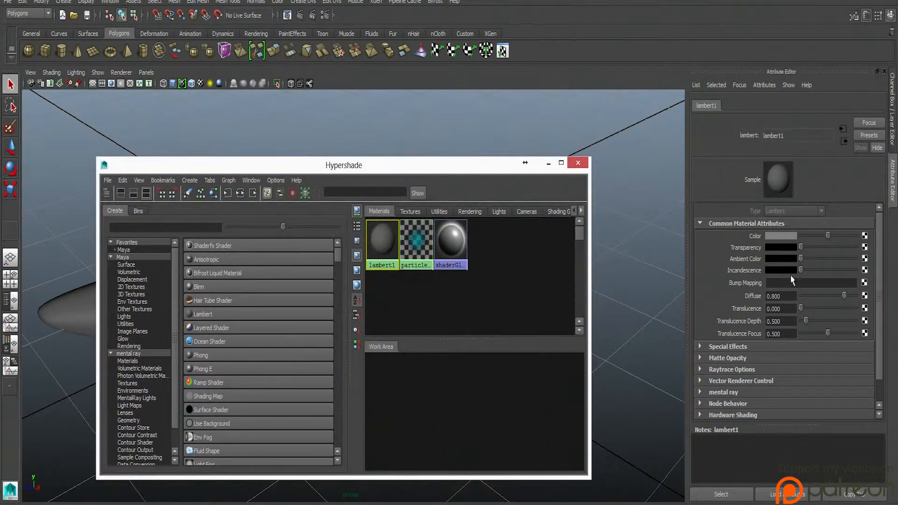
{"action": "left_click_drag", "start_coordinate": [343, 164], "coordinate": [339, 211]}
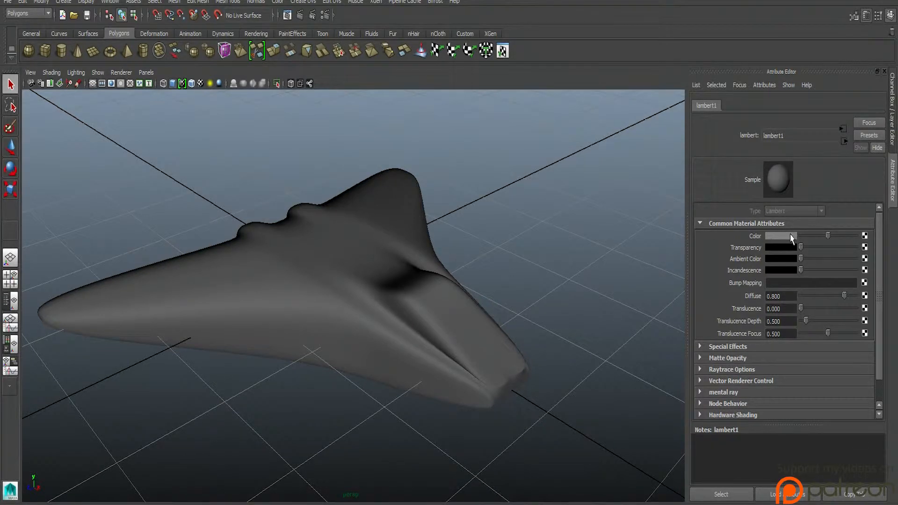
{"action": "left_click", "coordinate": [780, 235]}
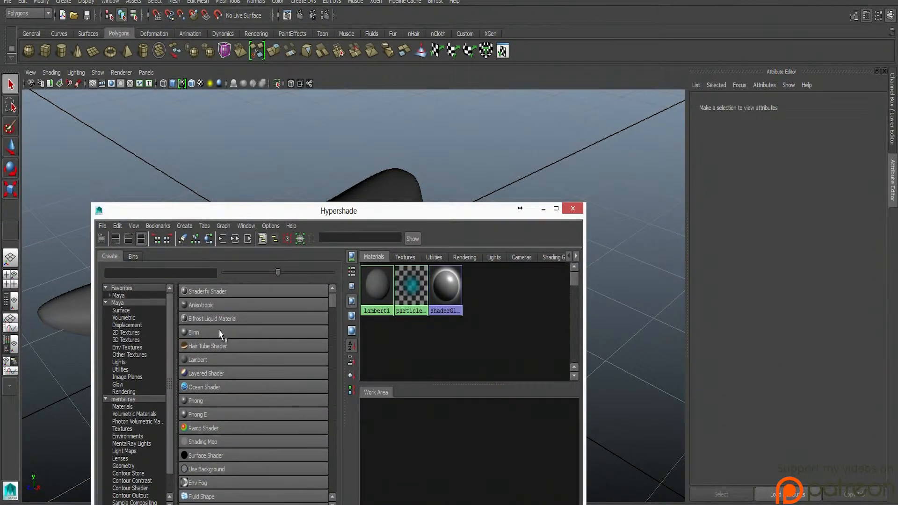
{"action": "mouse_move", "coordinate": [216, 360]}
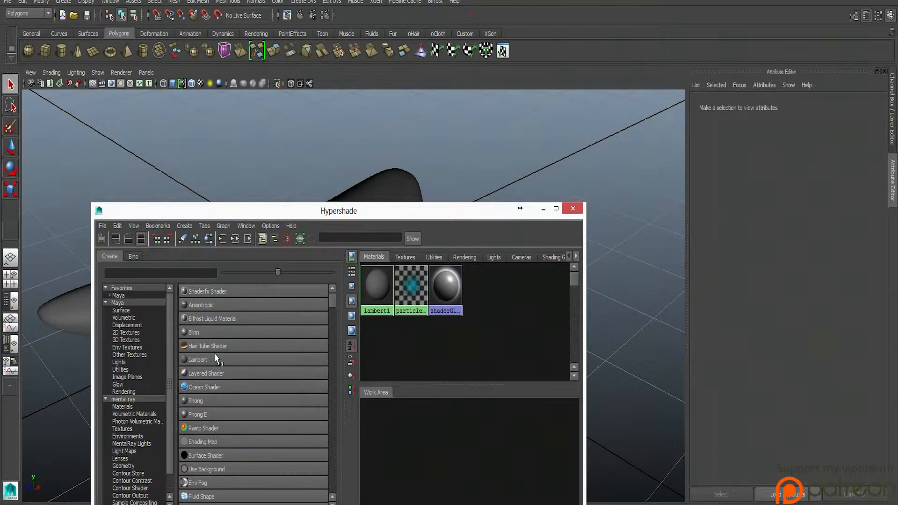
{"action": "mouse_move", "coordinate": [210, 405]}
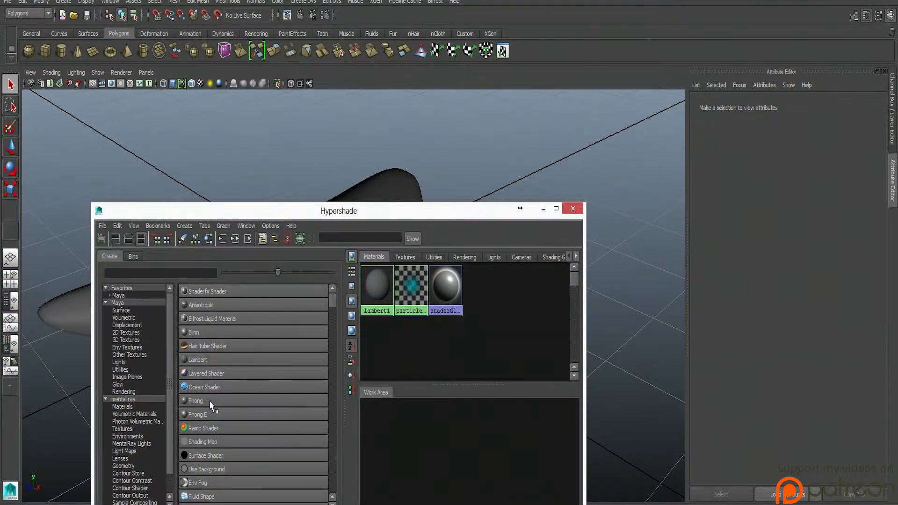
Create a new phong1 material and set its Color swatch to blue.
{"action": "left_click", "coordinate": [195, 400]}
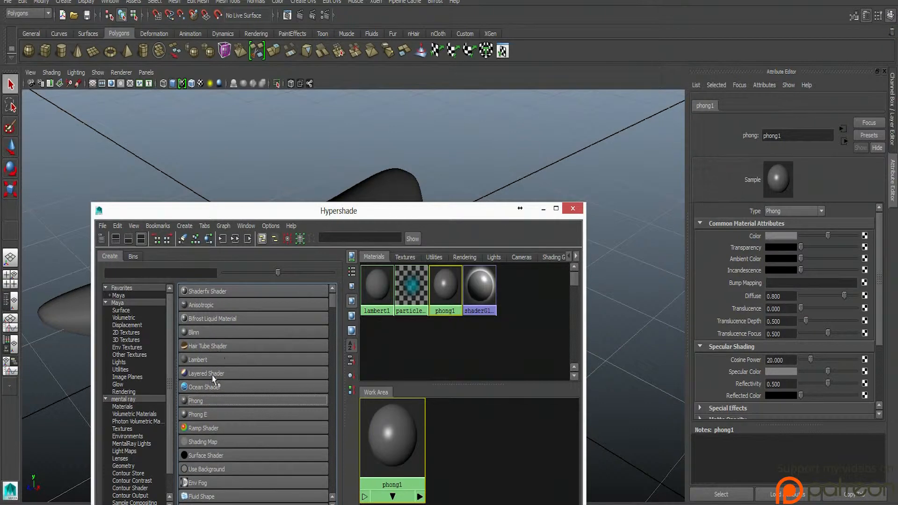
{"action": "mouse_move", "coordinate": [206, 367]}
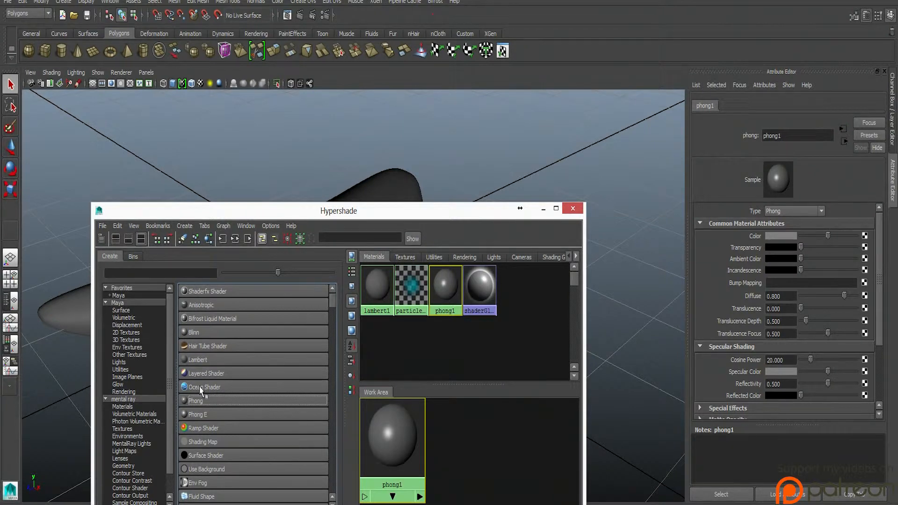
{"action": "mouse_move", "coordinate": [201, 332]}
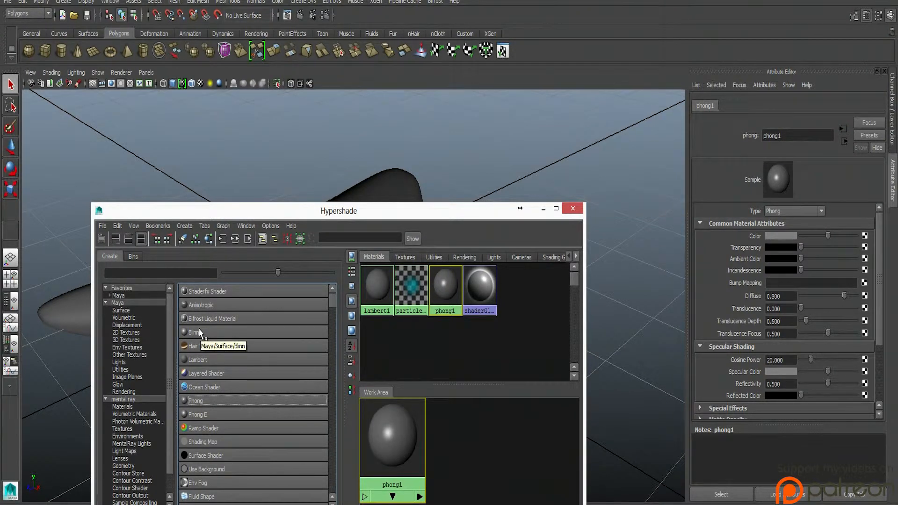
{"action": "mouse_move", "coordinate": [224, 358]}
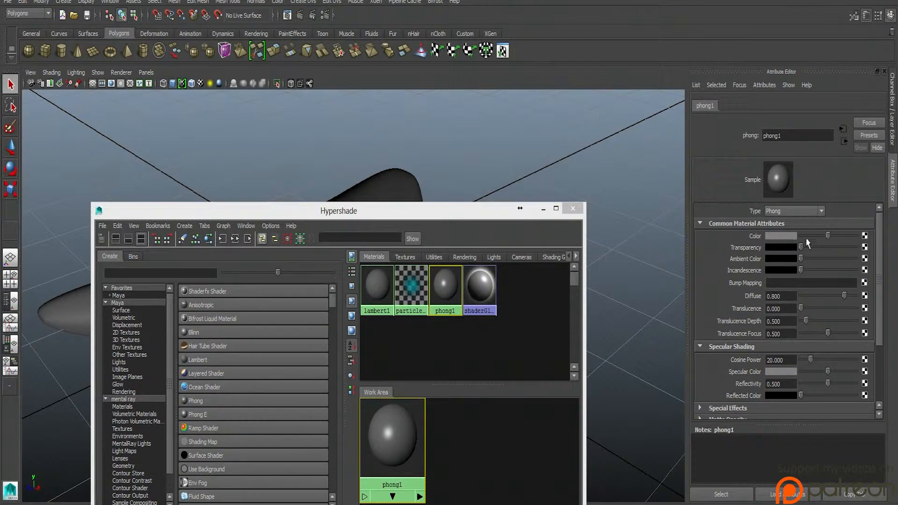
{"action": "left_click", "coordinate": [571, 208]}
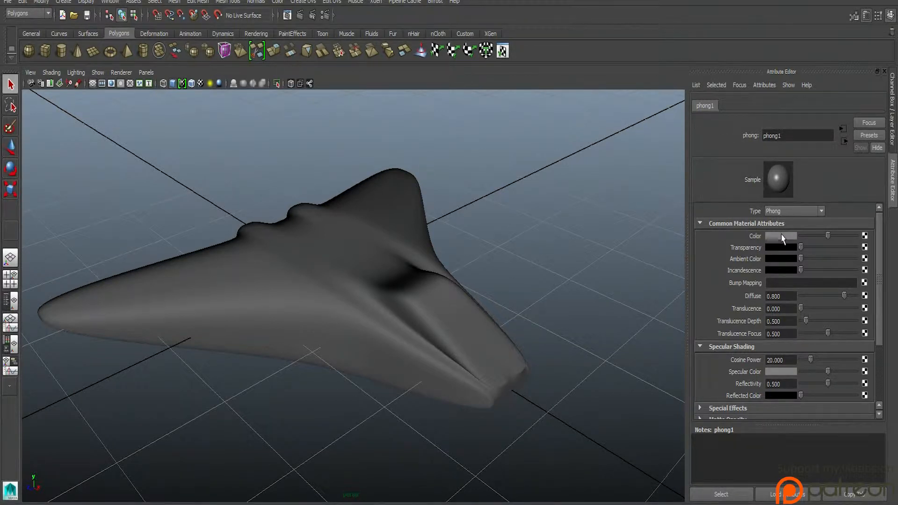
{"action": "left_click", "coordinate": [780, 236]}
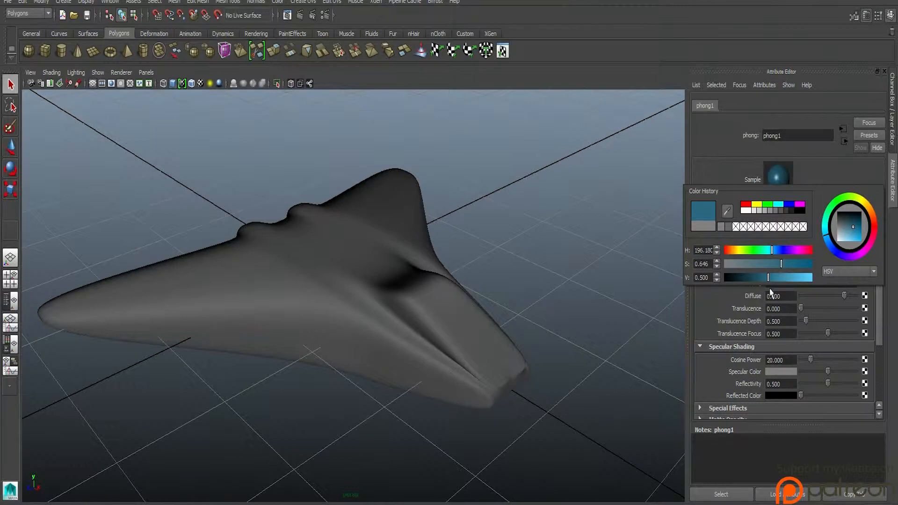
{"action": "left_click_drag", "start_coordinate": [767, 277], "coordinate": [771, 277]}
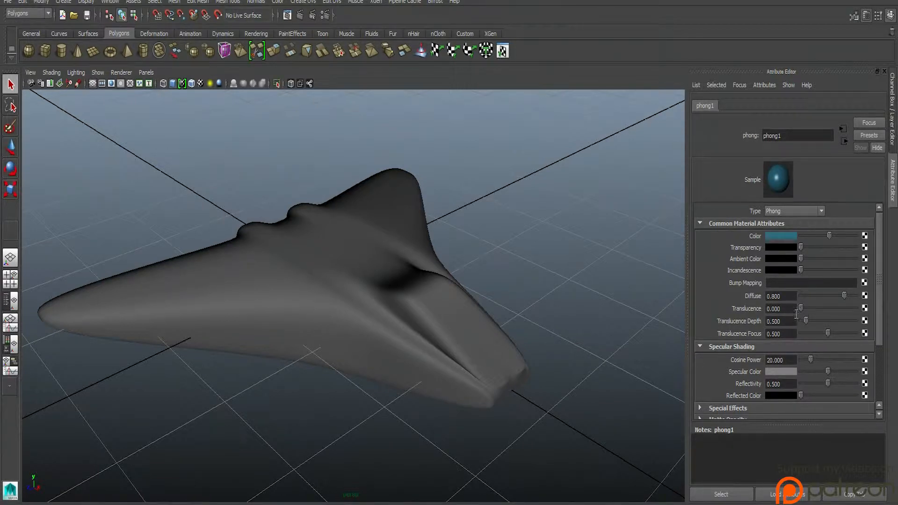
{"action": "scroll", "scroll_direction": "down", "scroll_amount": 3}
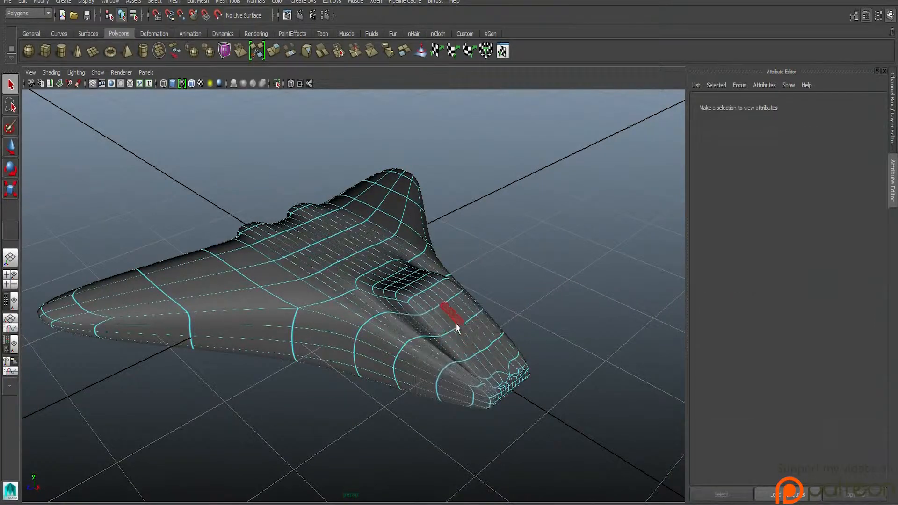
Test face selection on the cockpit hump with wireframe shown over the shaded ship.
{"action": "left_click", "coordinate": [456, 324]}
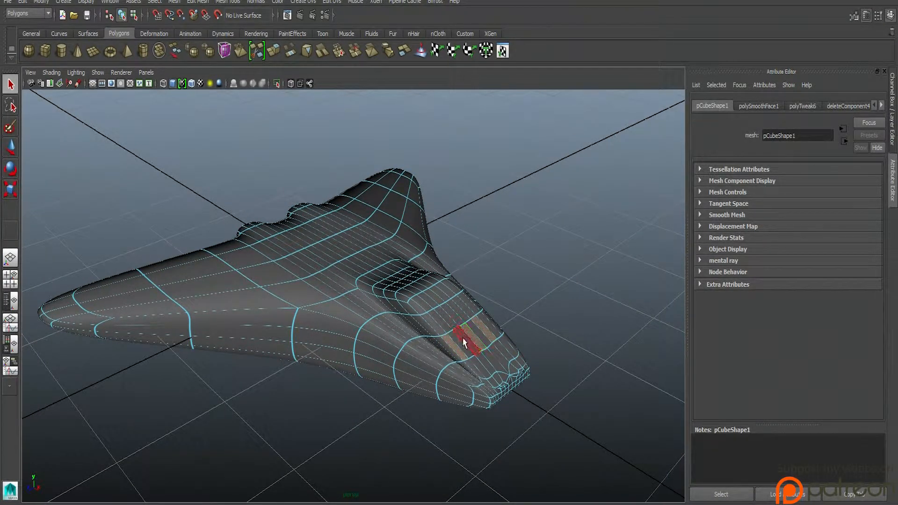
{"action": "left_click", "coordinate": [459, 343]}
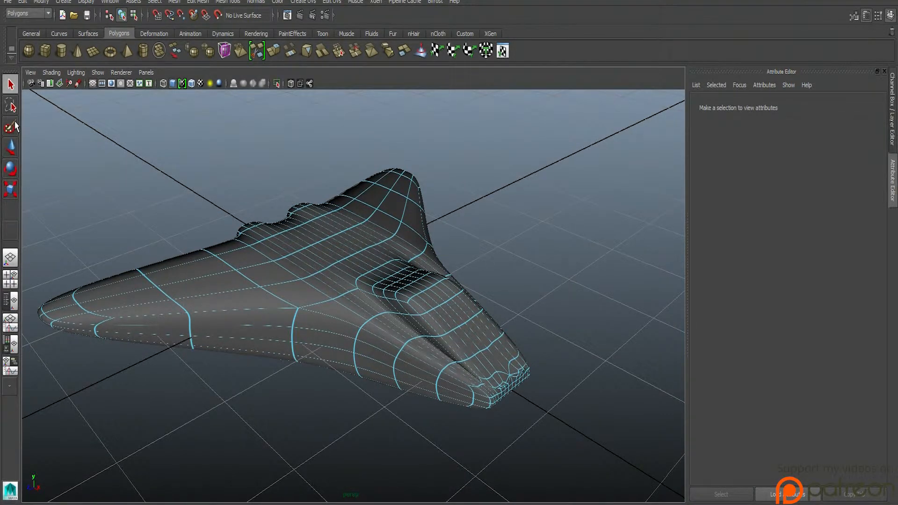
{"action": "mouse_move", "coordinate": [9, 128]}
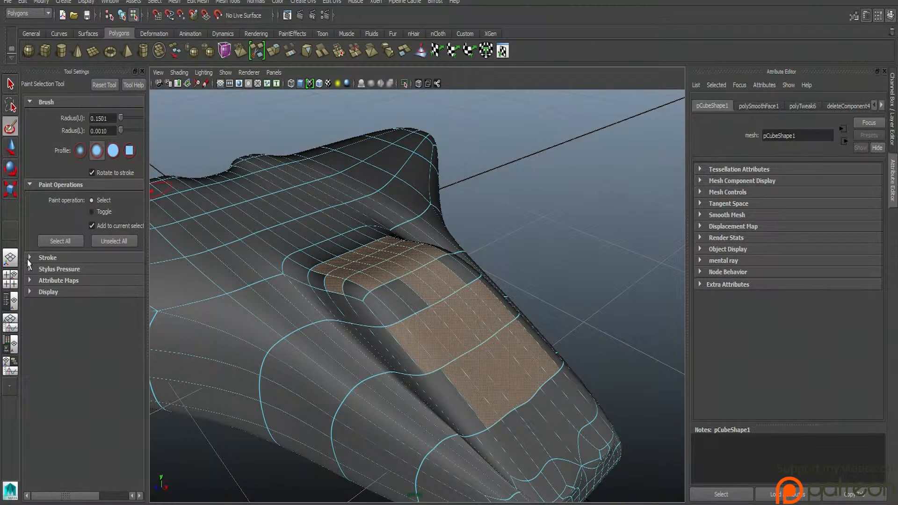
Enable Reflection in the Paint Selection Tool's Stroke options and set its mirror axis.
{"action": "left_click", "coordinate": [47, 258]}
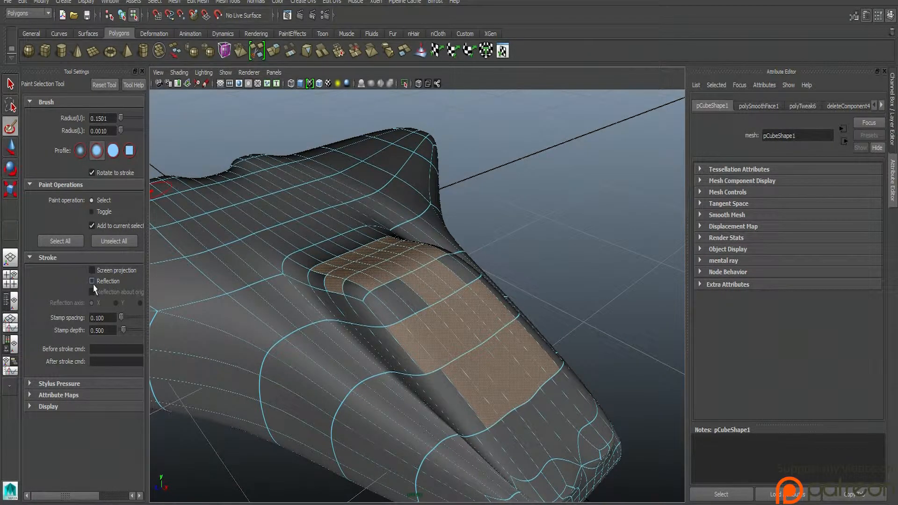
{"action": "left_click", "coordinate": [91, 281]}
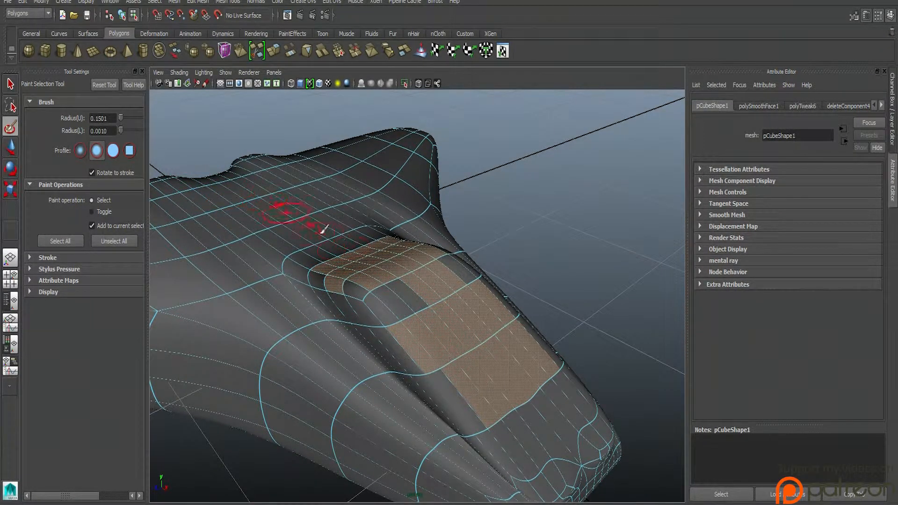
{"action": "left_click", "coordinate": [47, 257]}
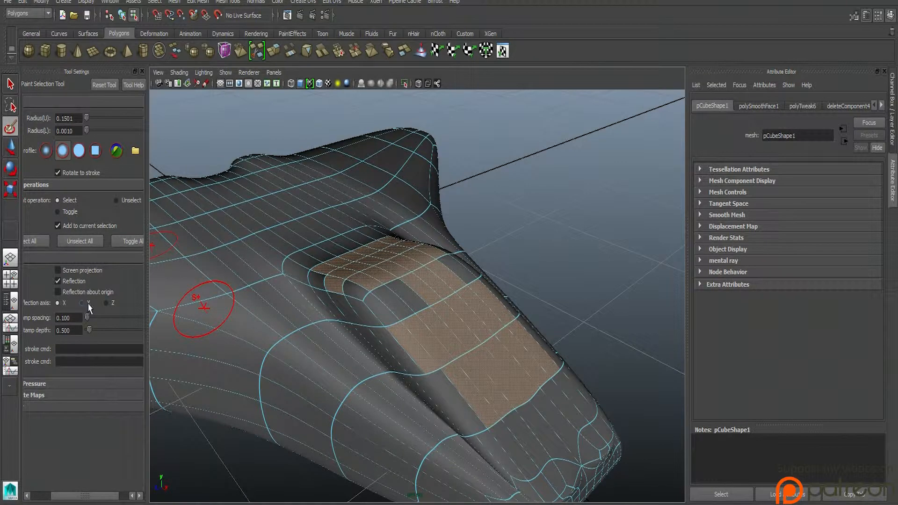
{"action": "left_click", "coordinate": [81, 302]}
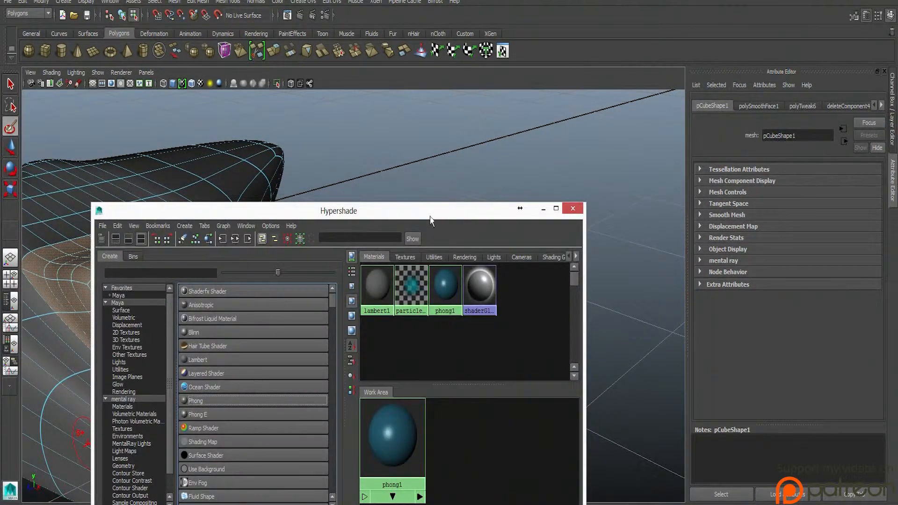
Assign phong1 to the selected cockpit faces and orbit to view the blue canopy.
{"action": "right_click", "coordinate": [604, 304]}
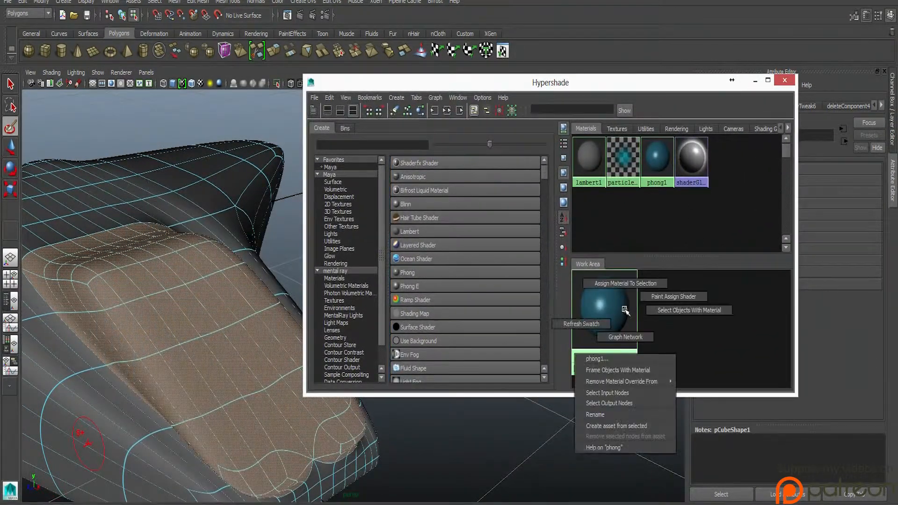
{"action": "left_click", "coordinate": [624, 282]}
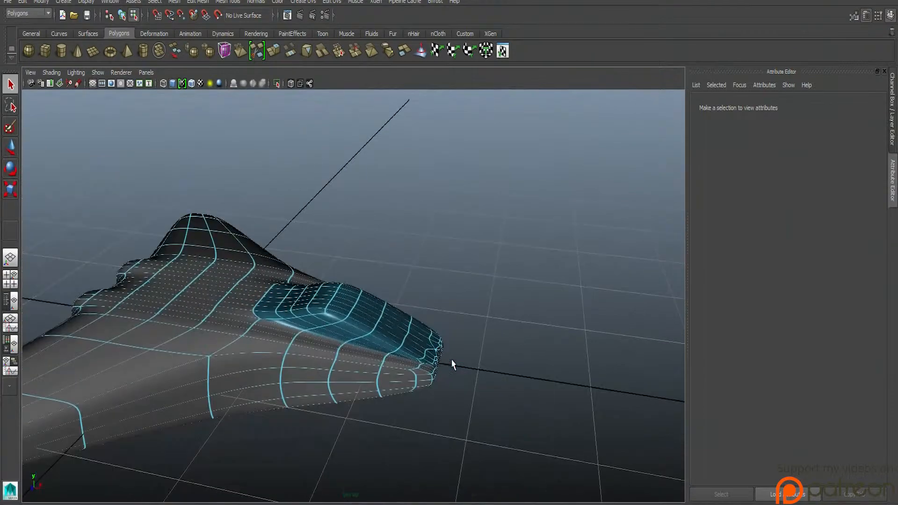
{"action": "left_click_drag", "start_coordinate": [453, 364], "coordinate": [369, 377]}
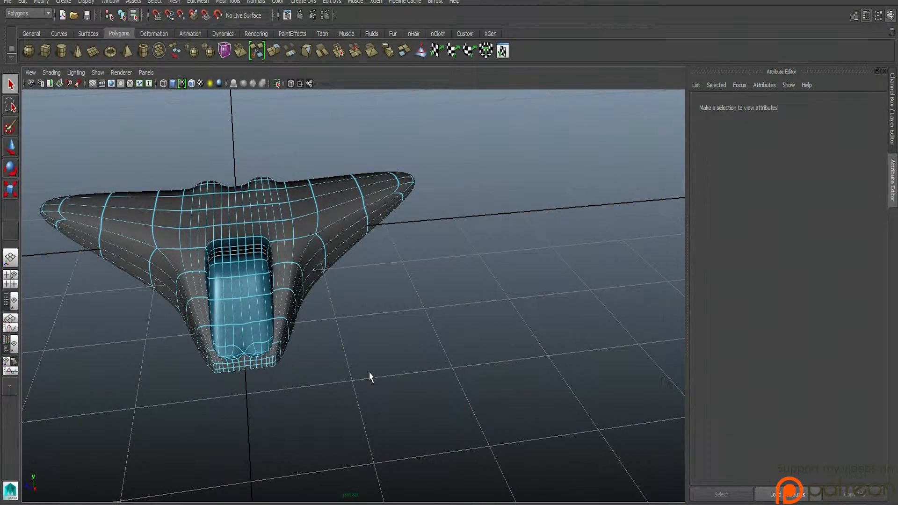
{"action": "left_click_drag", "start_coordinate": [369, 377], "coordinate": [535, 342]}
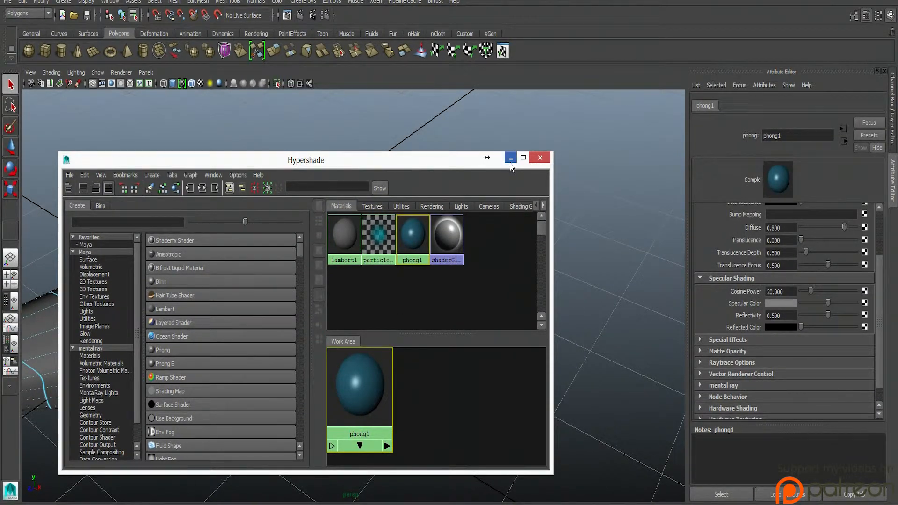
Minimize Hypershade, brighten phong1's blue colour and open the Select Tool settings.
{"action": "left_click", "coordinate": [509, 157]}
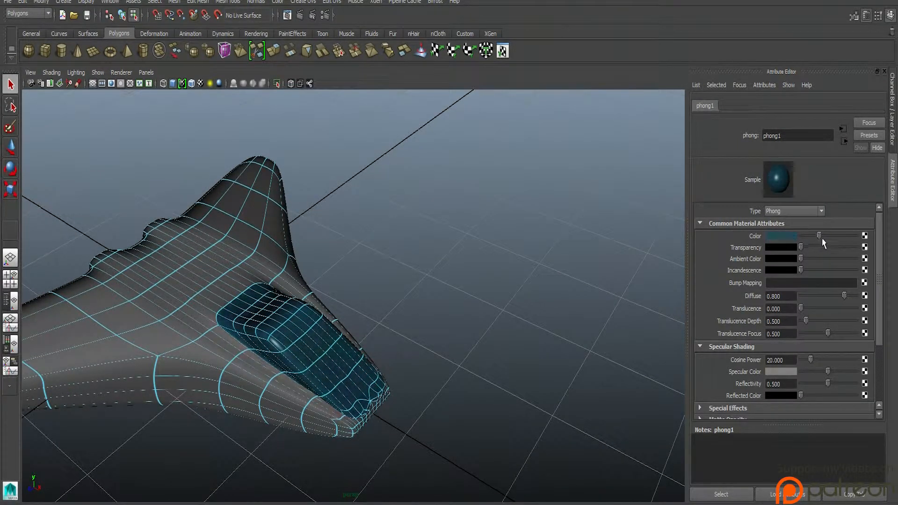
{"action": "left_click", "coordinate": [780, 236]}
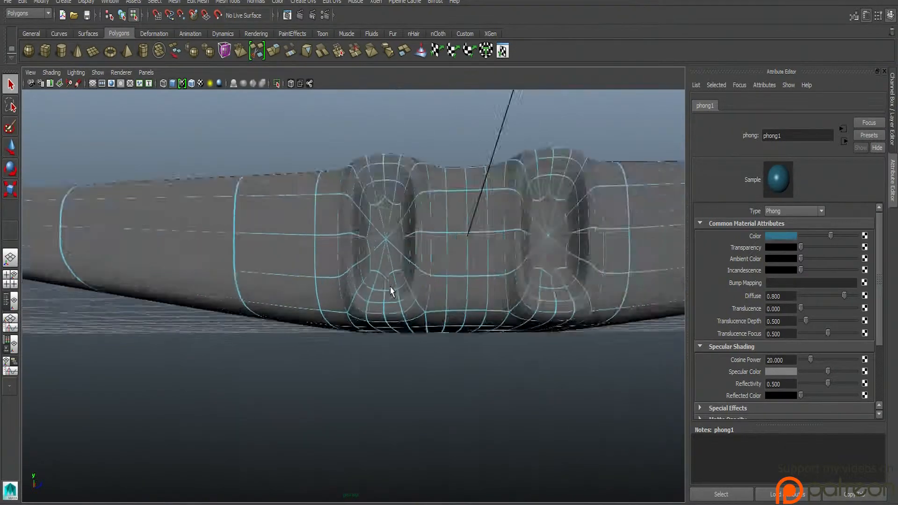
{"action": "left_click", "coordinate": [400, 240]}
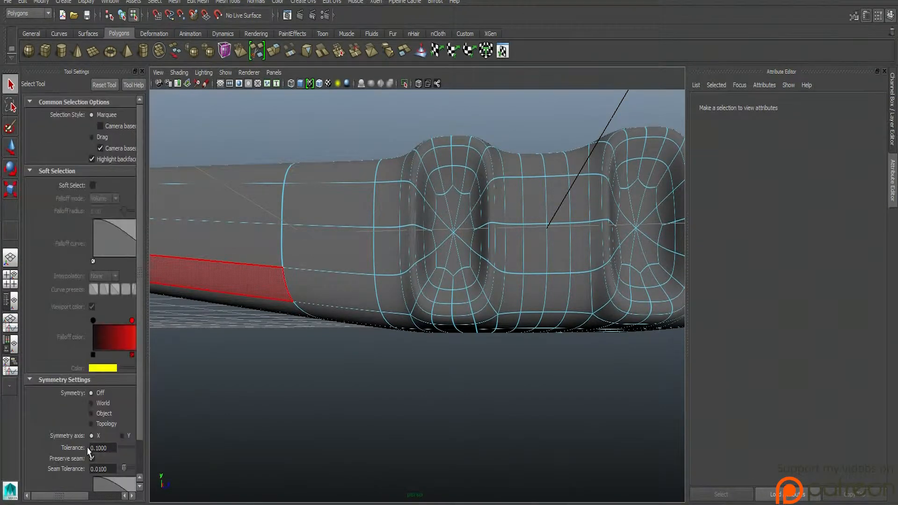
{"action": "left_click", "coordinate": [92, 458]}
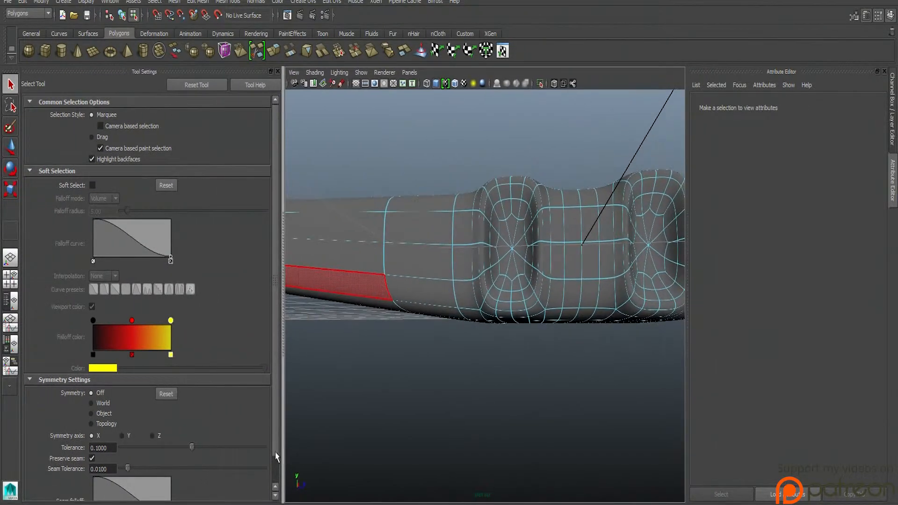
Select the inner faces of a rear thruster recess.
{"action": "scroll", "scroll_direction": "down", "scroll_amount": 3}
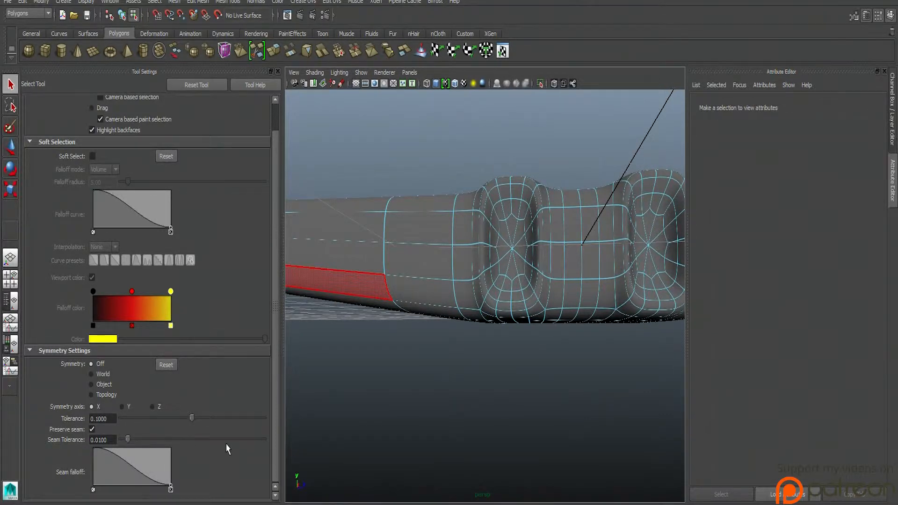
{"action": "scroll", "scroll_direction": "up", "scroll_amount": 3}
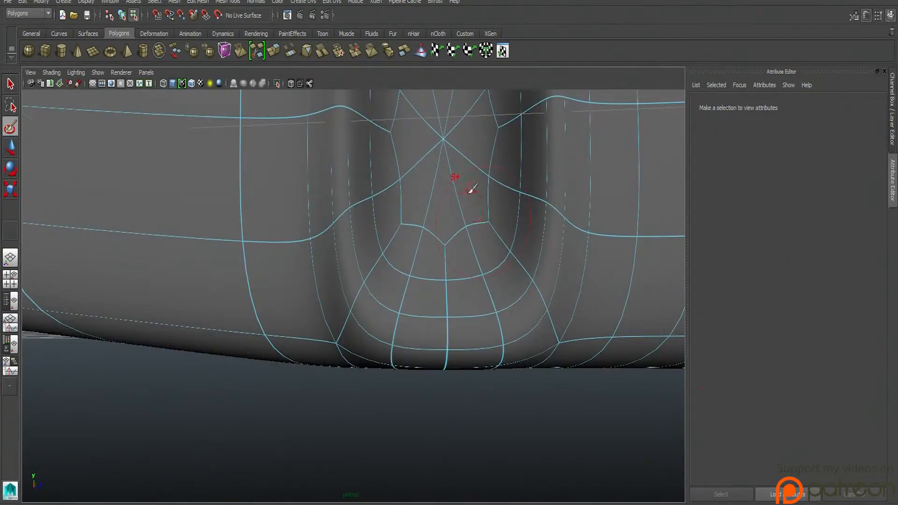
{"action": "left_click_drag", "start_coordinate": [470, 186], "coordinate": [407, 224]}
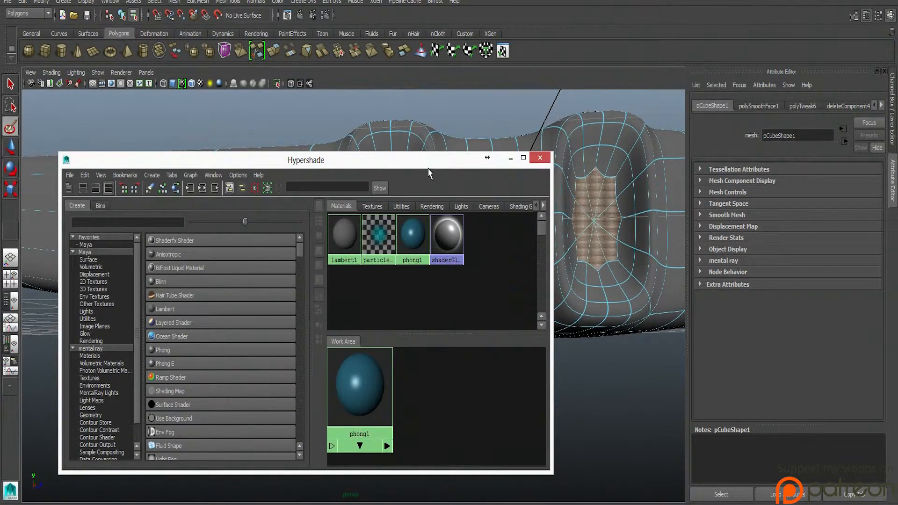
Add a Phong material in Hypershade, name it thrusters2 and colour it red.
{"action": "left_click_drag", "start_coordinate": [306, 160], "coordinate": [373, 251]}
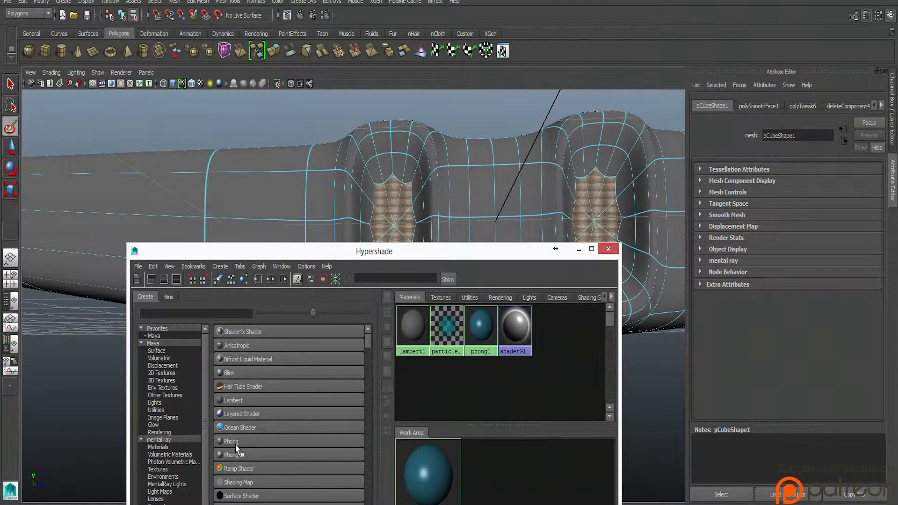
{"action": "mouse_move", "coordinate": [231, 455]}
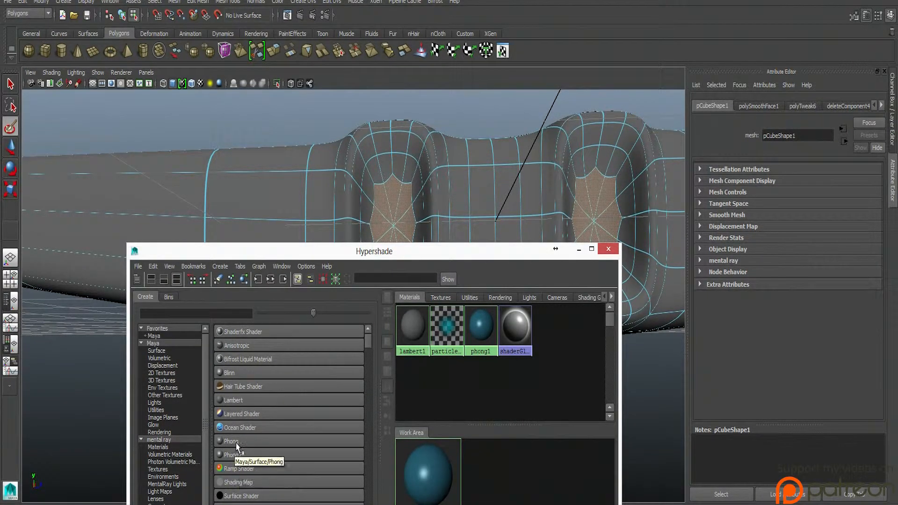
{"action": "left_click", "coordinate": [231, 441]}
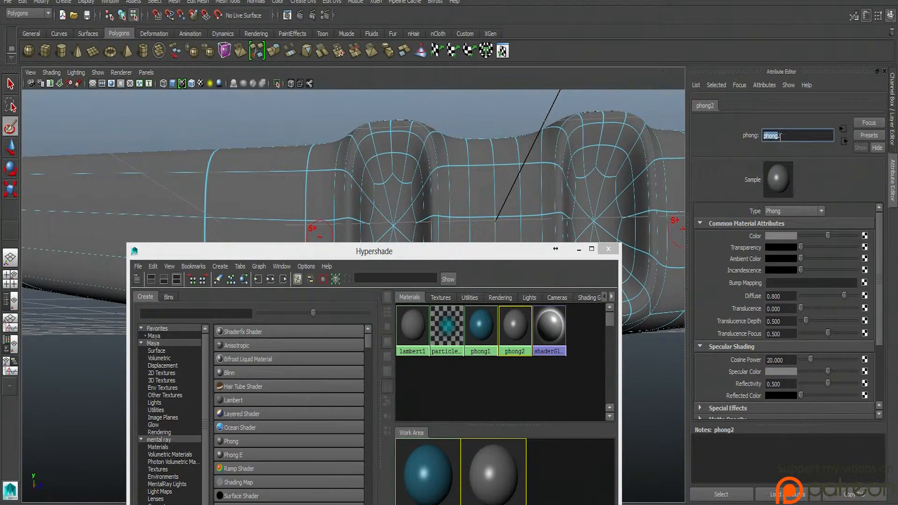
{"action": "type", "text": "thrusters2"}
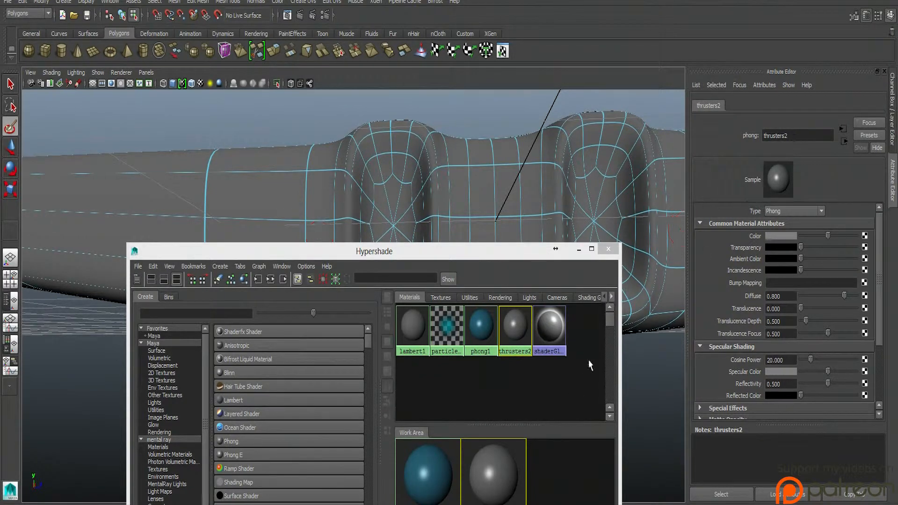
{"action": "left_click", "coordinate": [780, 236]}
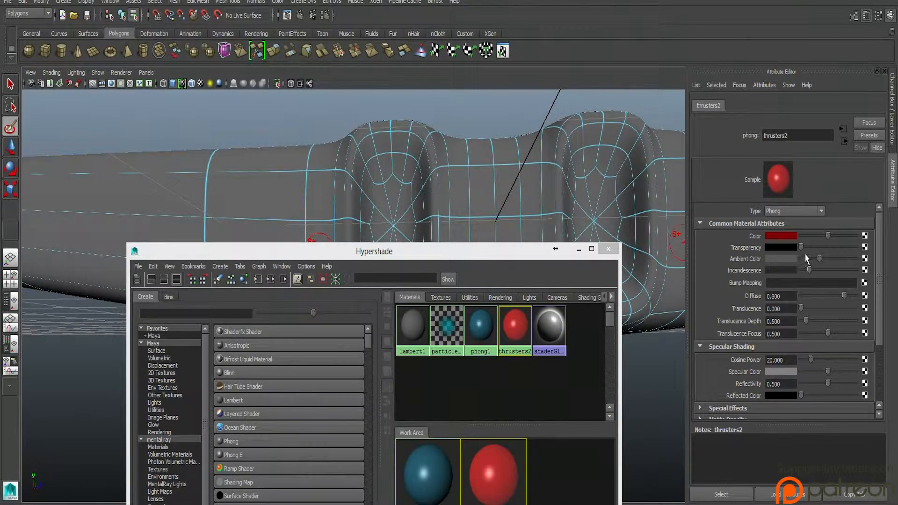
{"action": "left_click", "coordinate": [608, 249]}
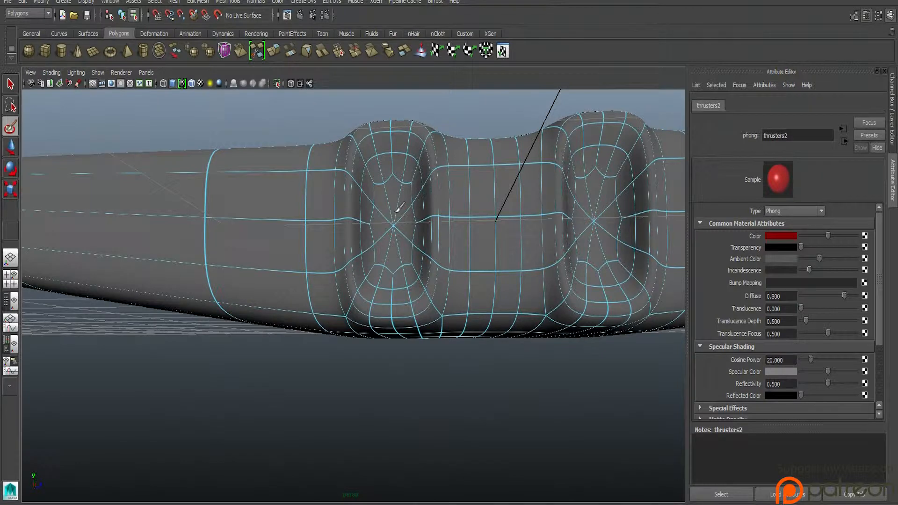
Assign thrusters2 to the selected thruster recess faces and view them from behind.
{"action": "left_click", "coordinate": [402, 229]}
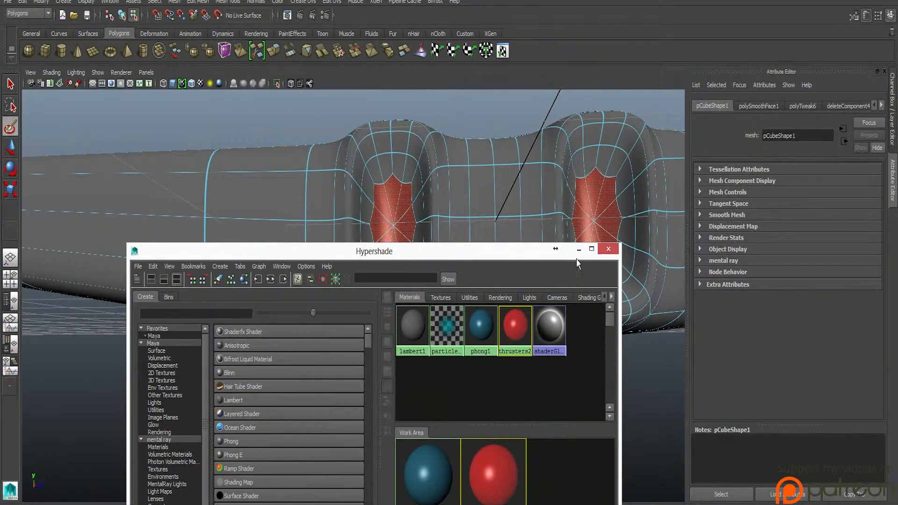
{"action": "left_click", "coordinate": [607, 249]}
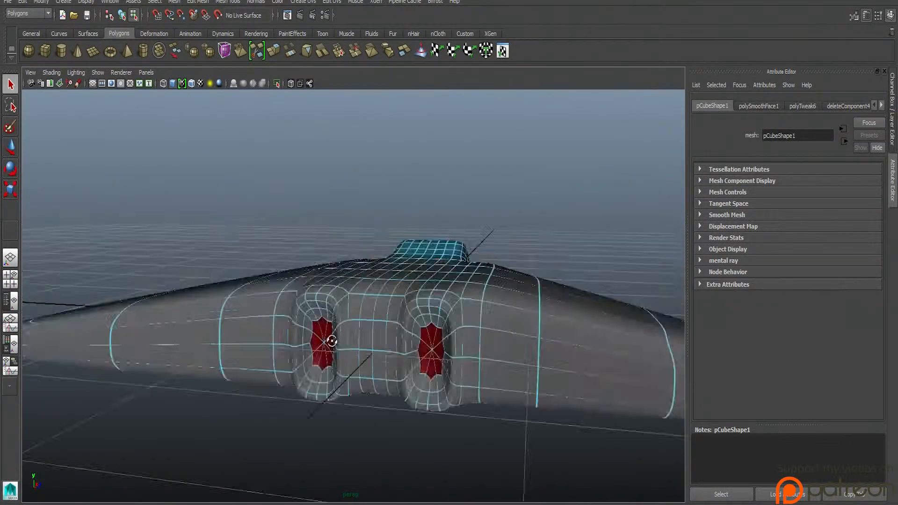
{"action": "left_click_drag", "start_coordinate": [332, 341], "coordinate": [410, 432]}
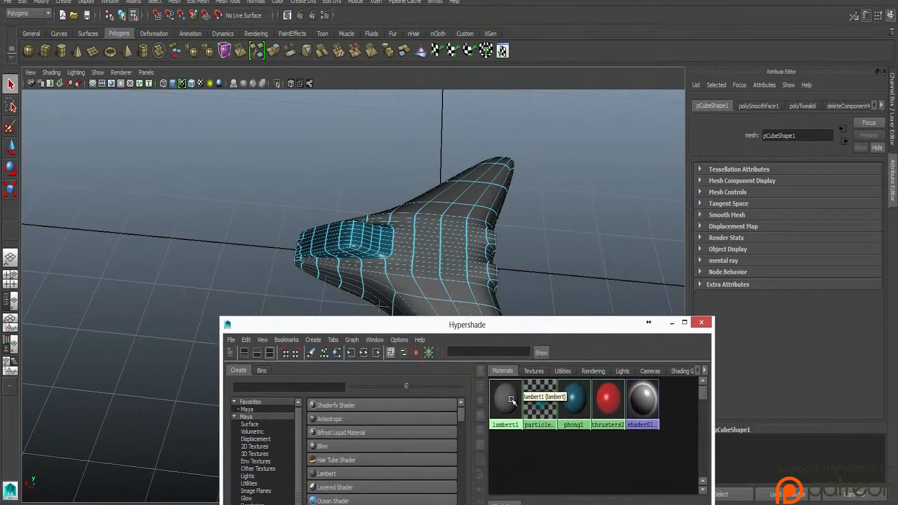
Darken the default lambert1 hull colour to black, leaving the cockpit blue.
{"action": "left_click", "coordinate": [506, 399]}
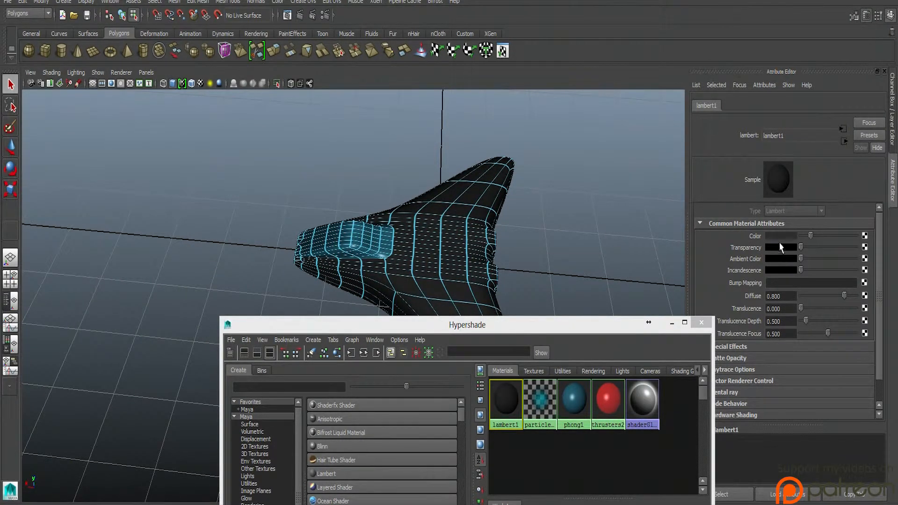
{"action": "left_click", "coordinate": [782, 235]}
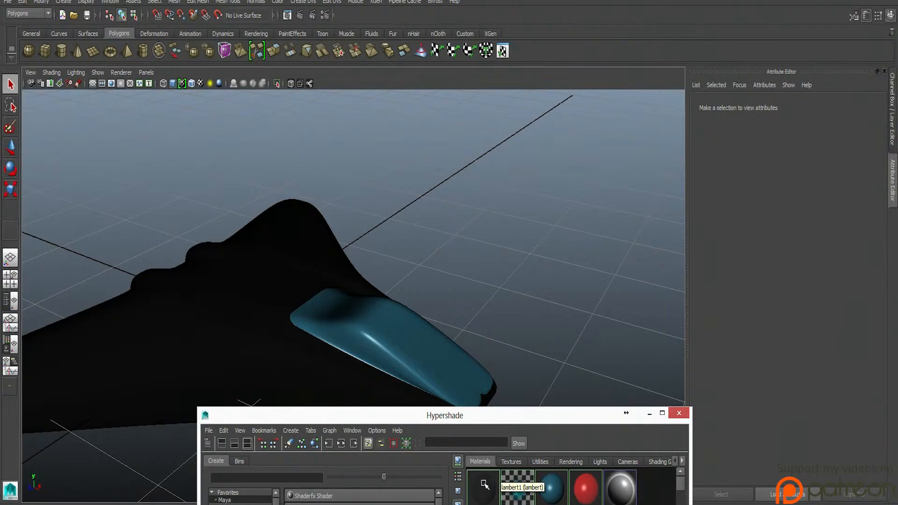
{"action": "left_click", "coordinate": [521, 487]}
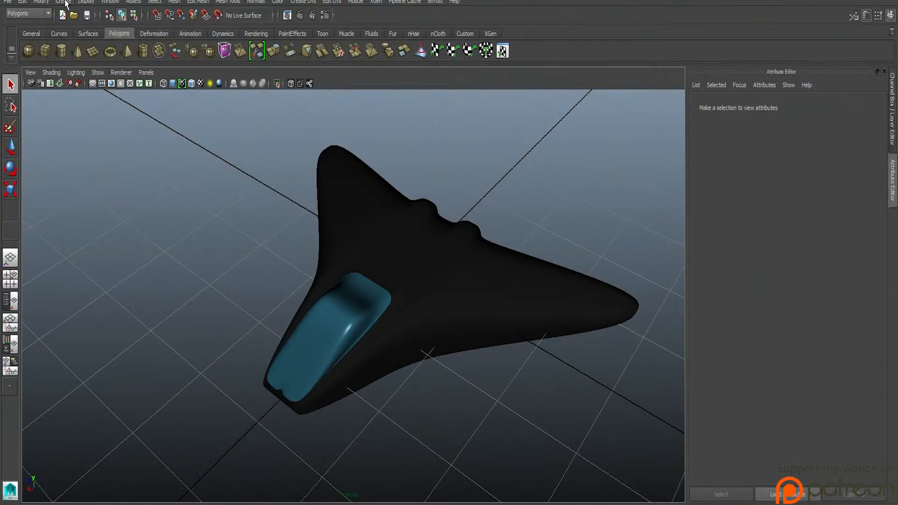
Add an Ambient Light and lower its intensity from 1.0 to about 0.301.
{"action": "left_click", "coordinate": [63, 2]}
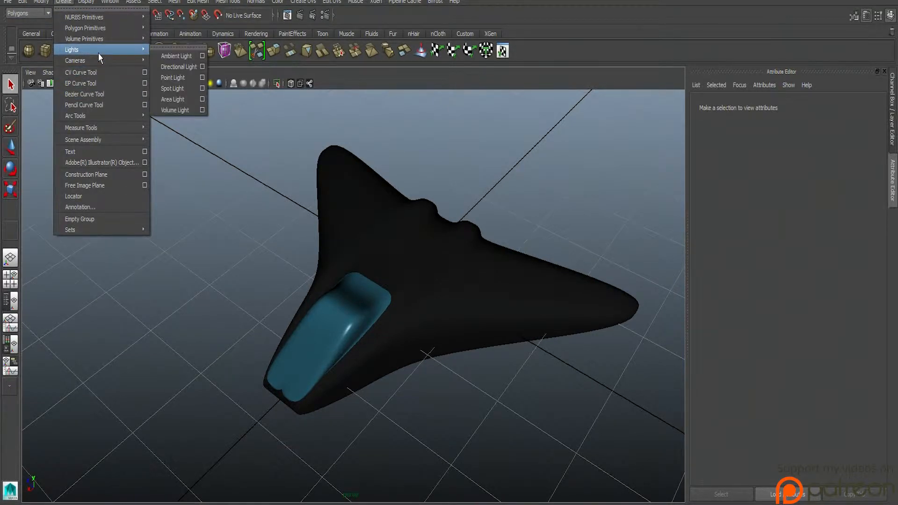
{"action": "left_click", "coordinate": [176, 56]}
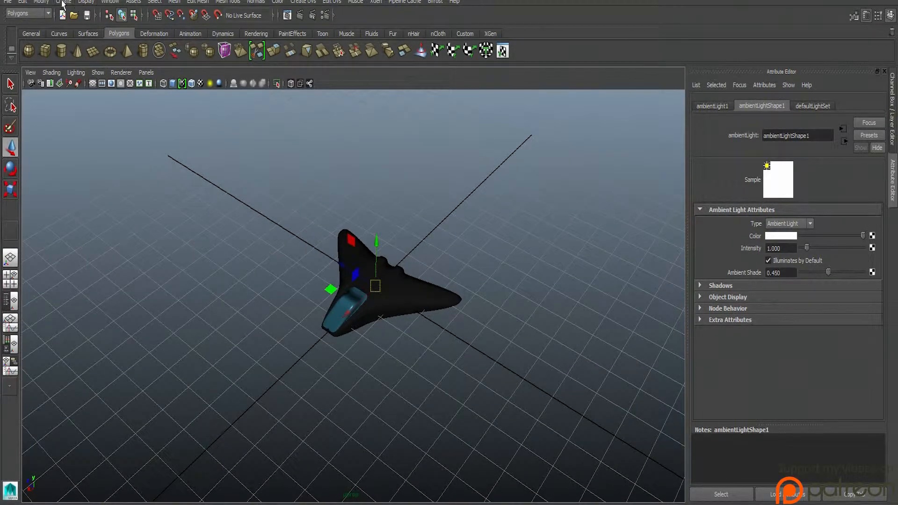
{"action": "left_click", "coordinate": [62, 2]}
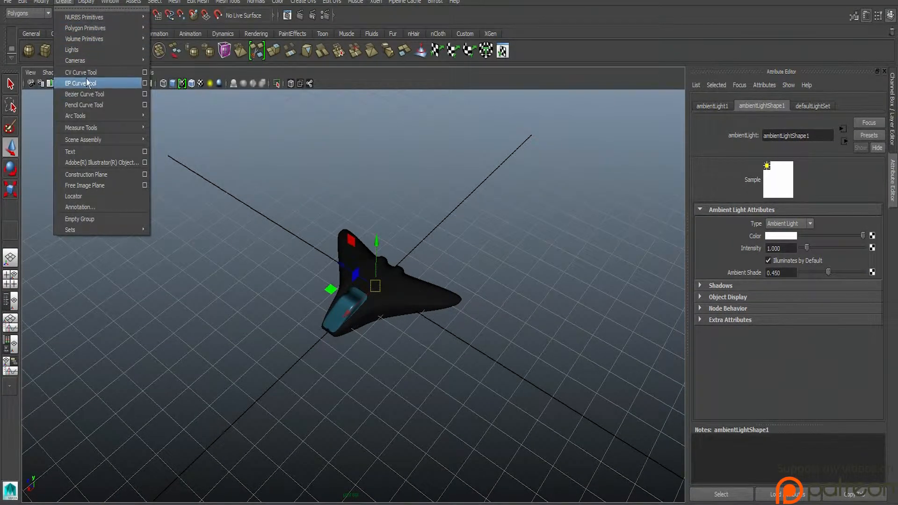
{"action": "mouse_move", "coordinate": [72, 50]}
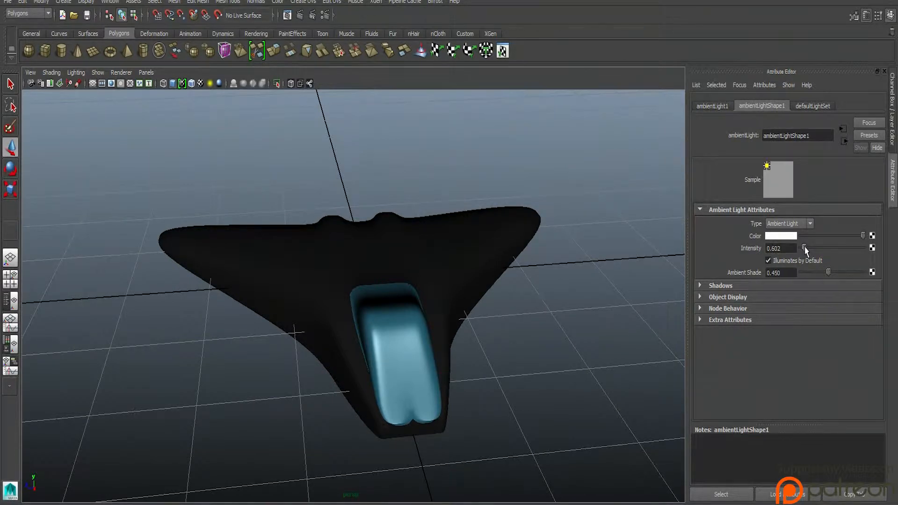
{"action": "left_click_drag", "start_coordinate": [830, 248], "coordinate": [808, 248]}
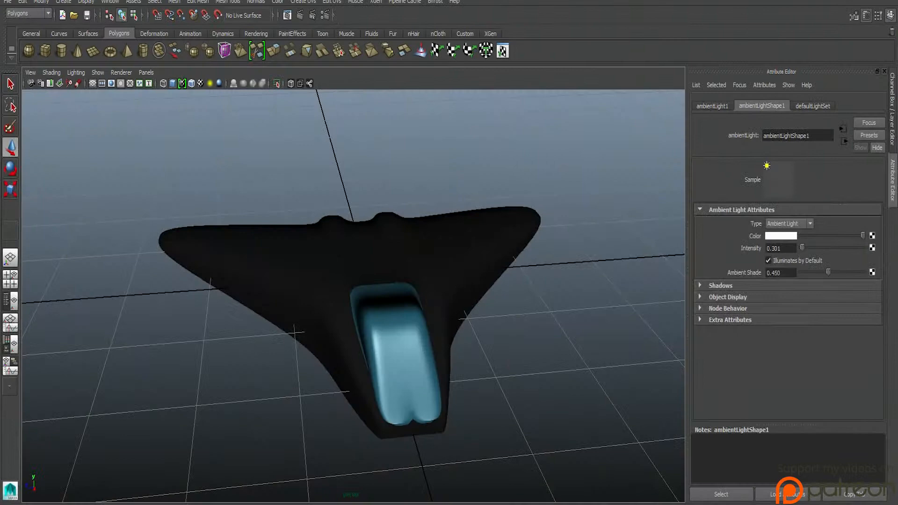
Shift lambert1's colour hue to red and raise its value to a dark maroon.
{"action": "right_click", "coordinate": [10, 490]}
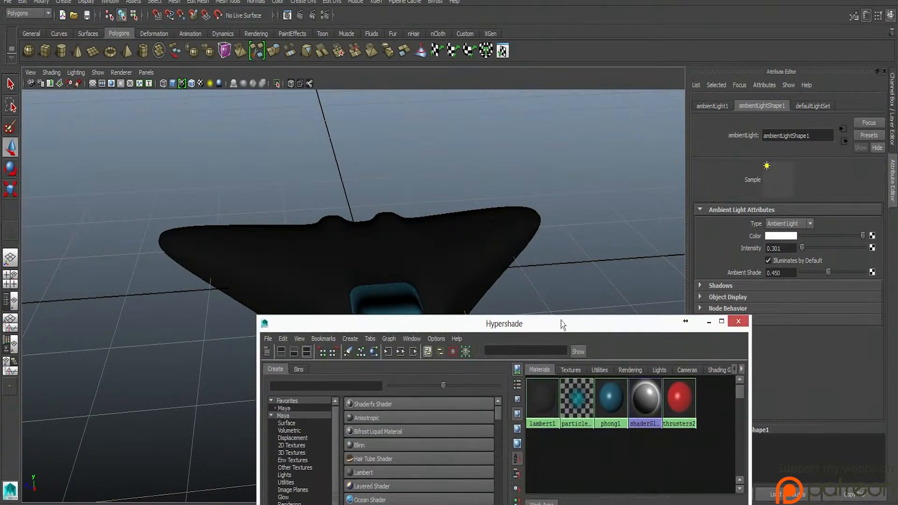
{"action": "left_click", "coordinate": [541, 399]}
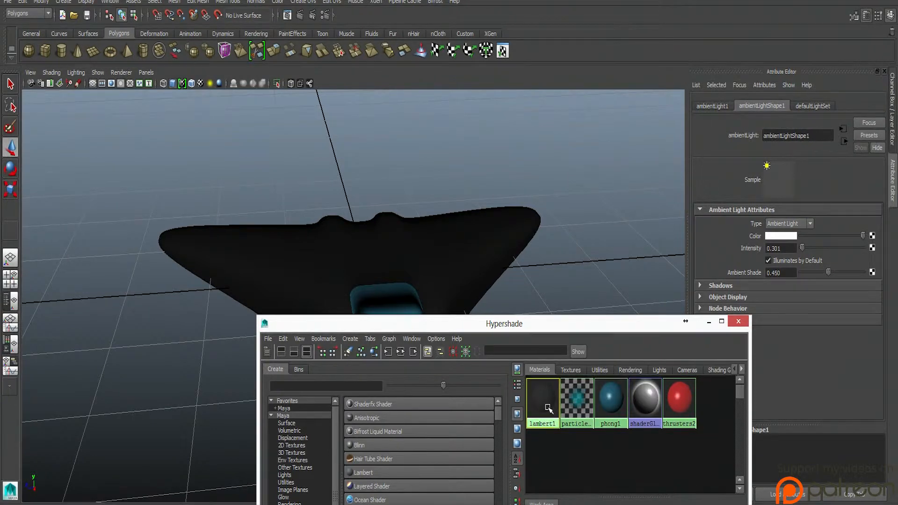
{"action": "left_click", "coordinate": [542, 400]}
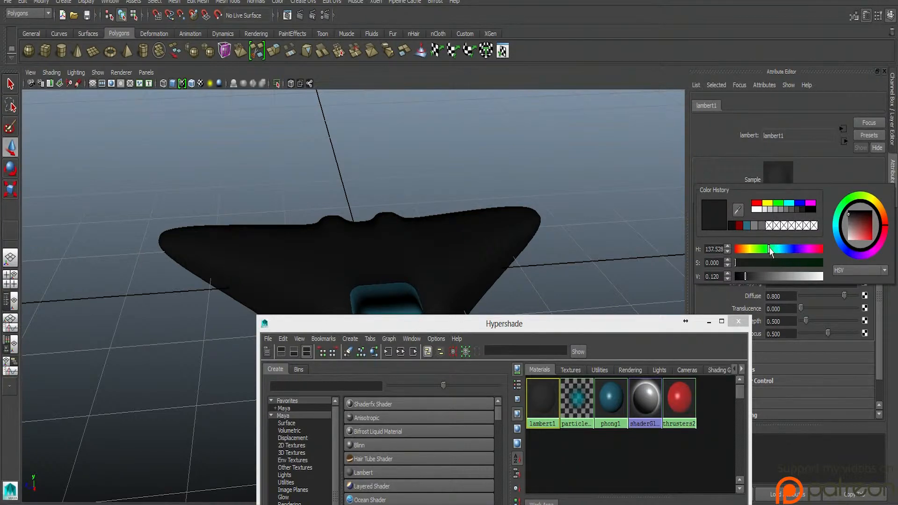
{"action": "left_click_drag", "start_coordinate": [770, 249], "coordinate": [813, 248]}
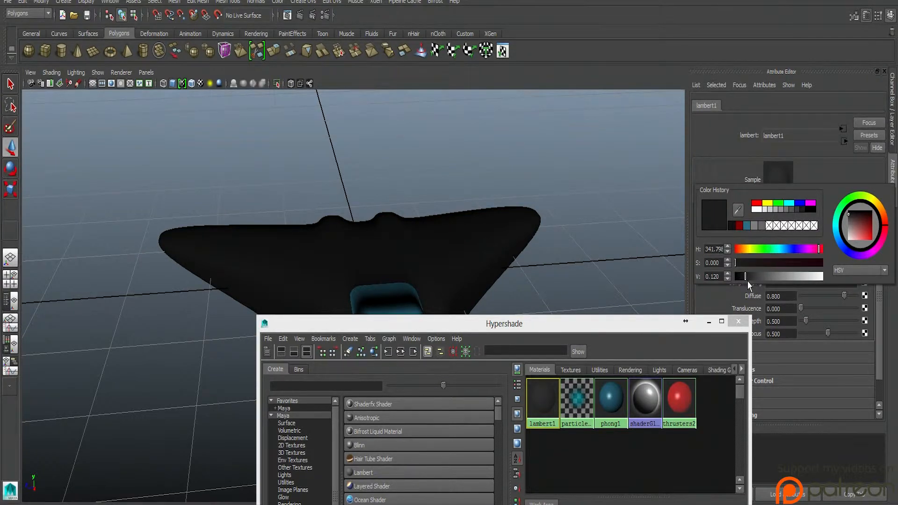
{"action": "left_click_drag", "start_coordinate": [745, 263], "coordinate": [801, 263]}
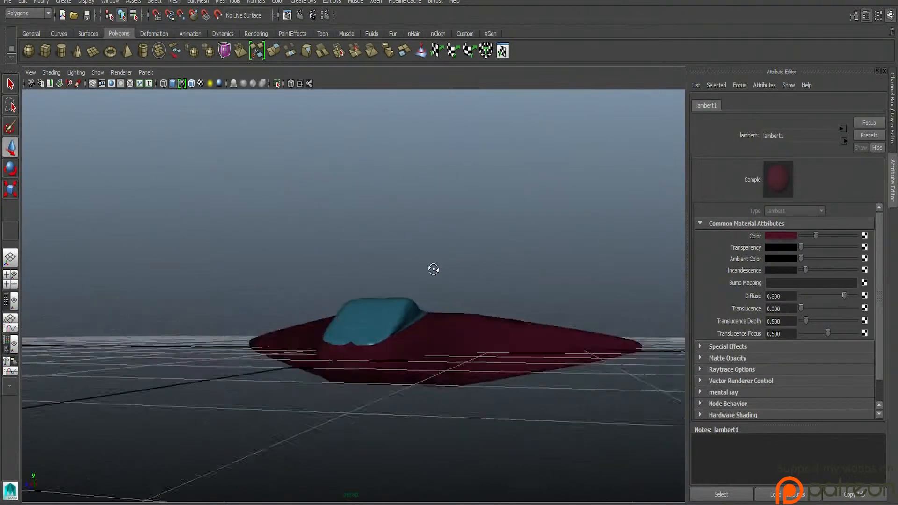
Orbit the view around the red spaceship and along its body.
{"action": "left_click_drag", "start_coordinate": [433, 269], "coordinate": [302, 172]}
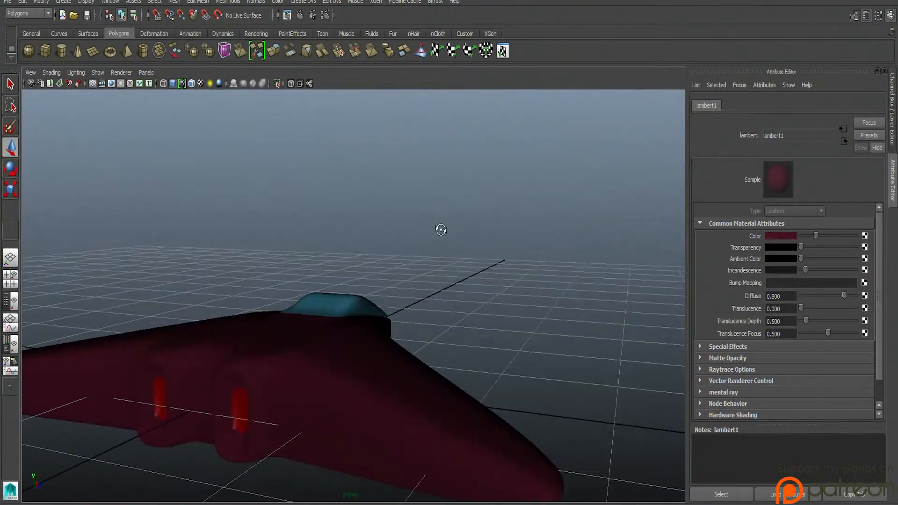
{"action": "left_click_drag", "start_coordinate": [440, 230], "coordinate": [311, 269]}
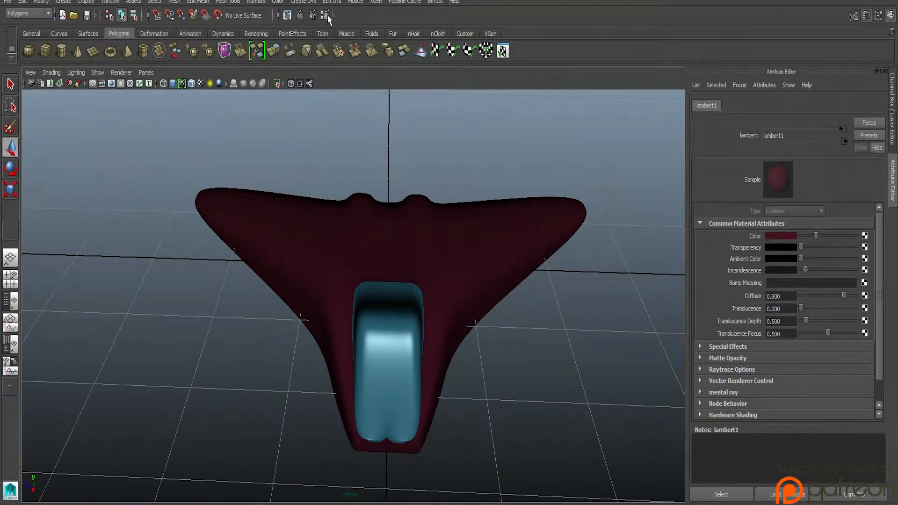
Set Maya Software quality to Production with reflections, refractions and shadows limits of 4.
{"action": "left_click", "coordinate": [325, 15]}
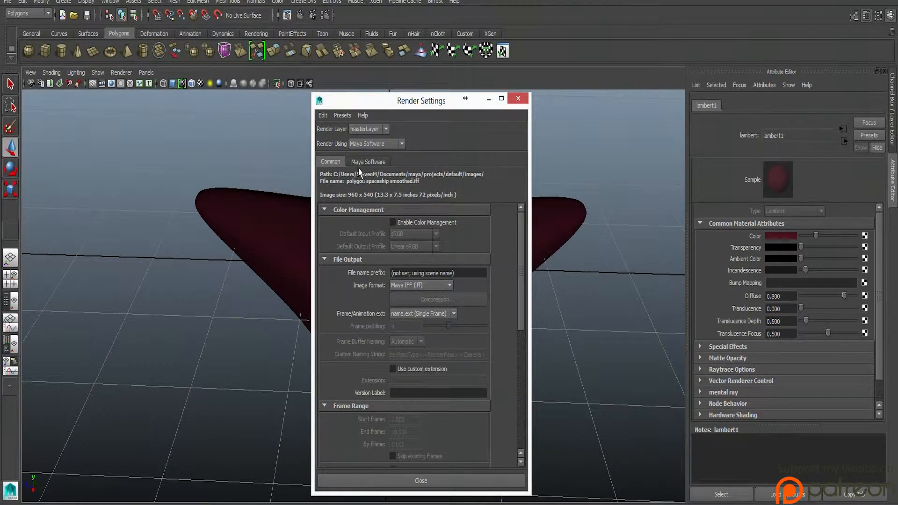
{"action": "left_click", "coordinate": [367, 162]}
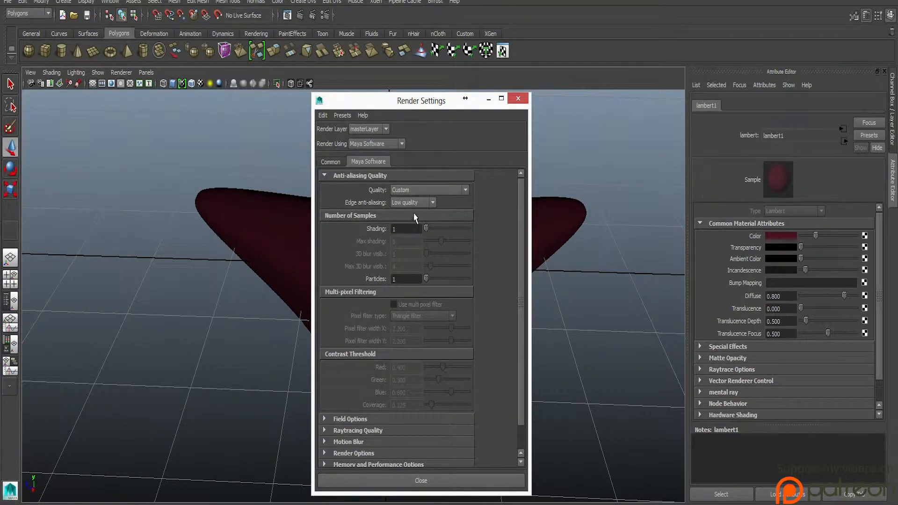
{"action": "left_click", "coordinate": [432, 202]}
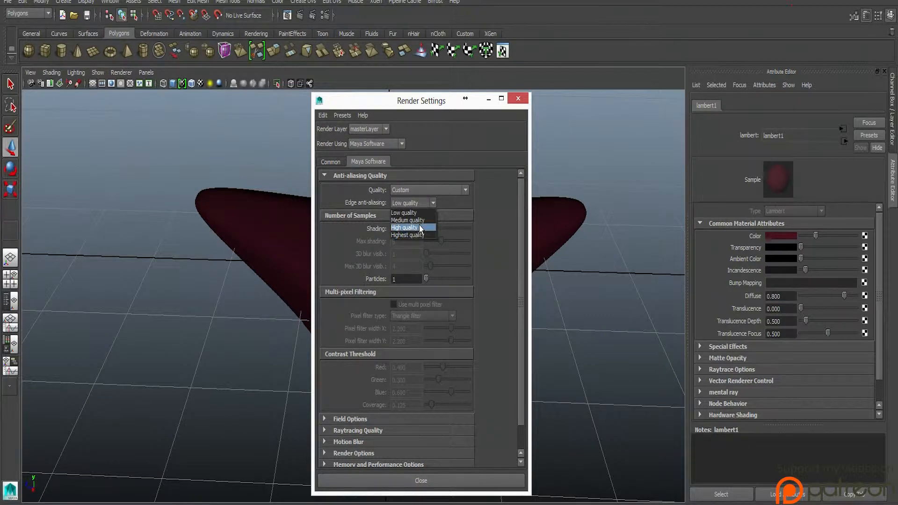
{"action": "mouse_move", "coordinate": [411, 212]}
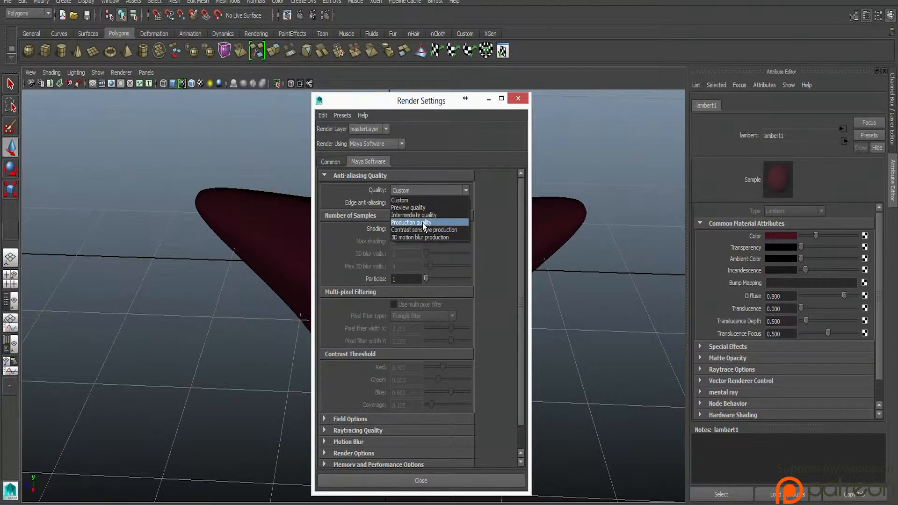
{"action": "left_click", "coordinate": [412, 222]}
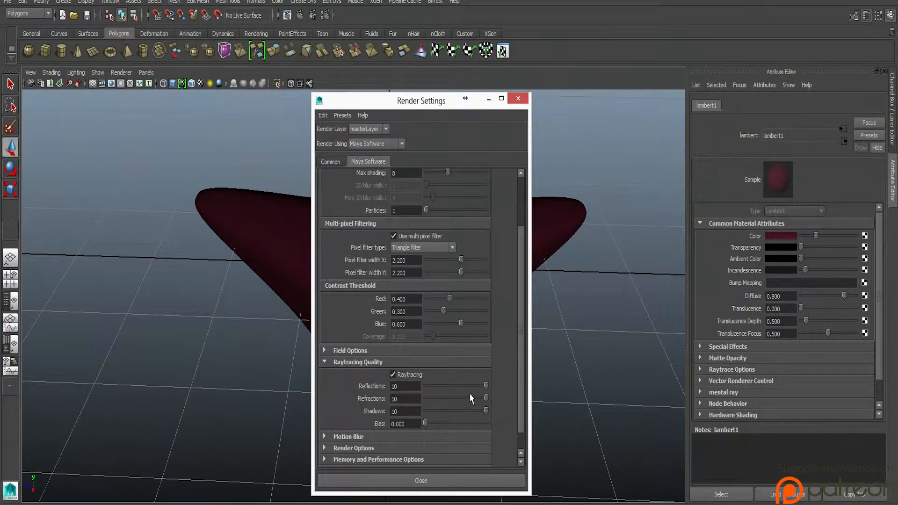
{"action": "left_click_drag", "start_coordinate": [485, 385], "coordinate": [450, 385]}
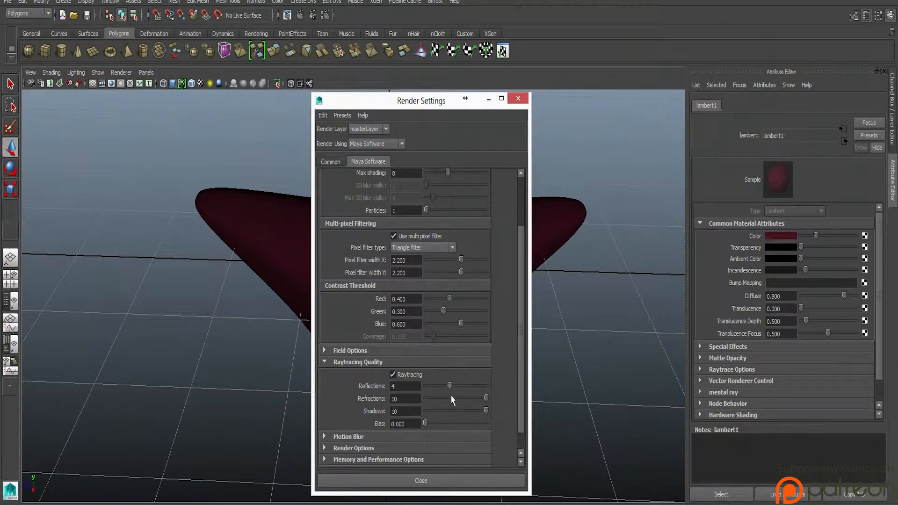
{"action": "left_click_drag", "start_coordinate": [486, 399], "coordinate": [461, 398]}
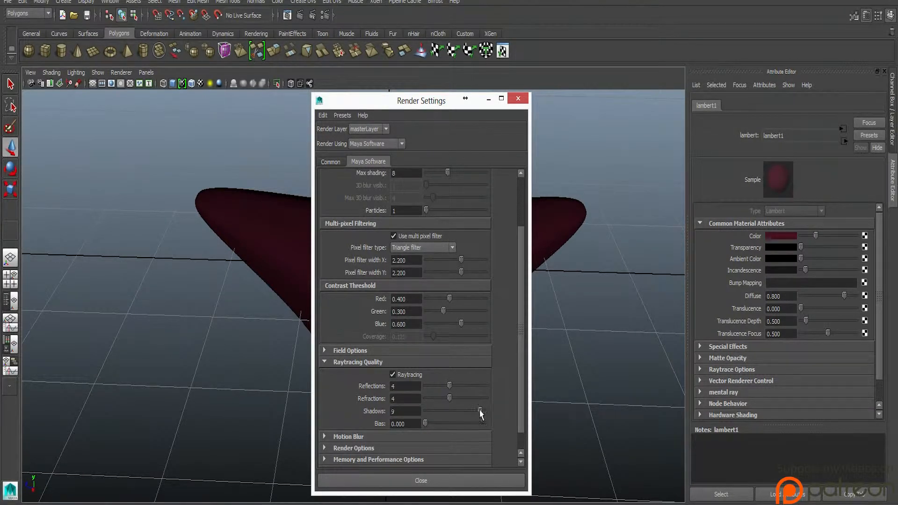
{"action": "left_click_drag", "start_coordinate": [479, 411], "coordinate": [448, 410]}
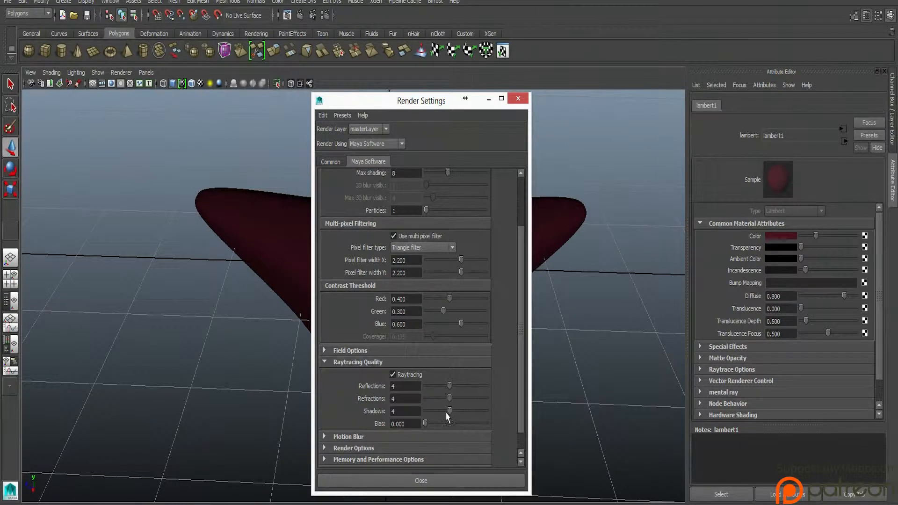
Set the Common render size to HD 1080 and the image format to JPEG.
{"action": "left_click", "coordinate": [331, 162]}
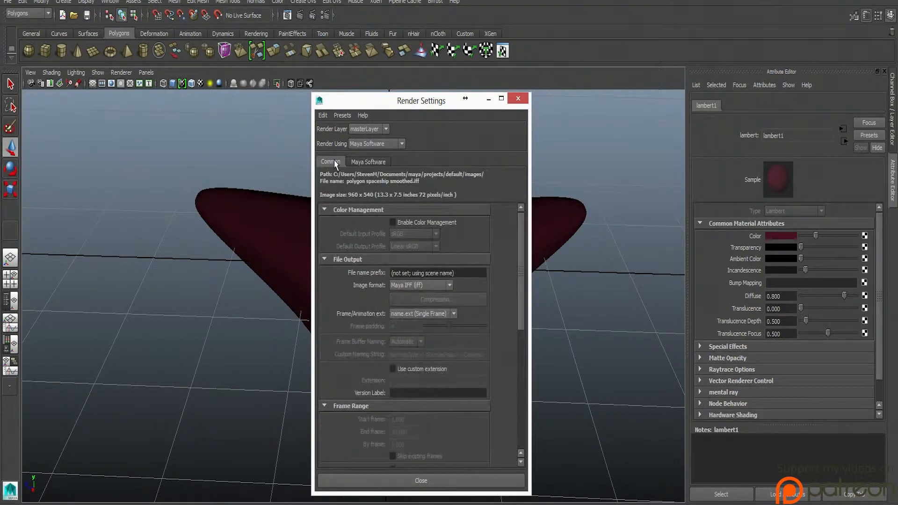
{"action": "left_click", "coordinate": [451, 307]}
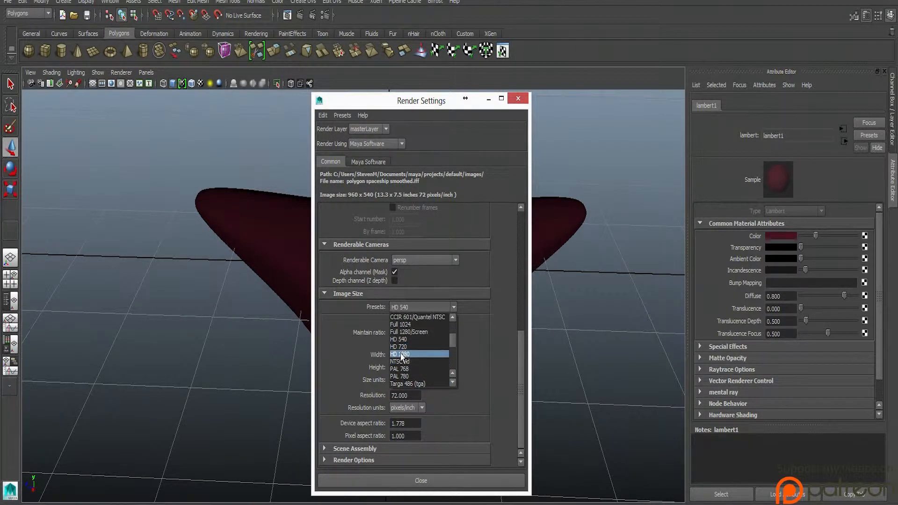
{"action": "left_click", "coordinate": [398, 353]}
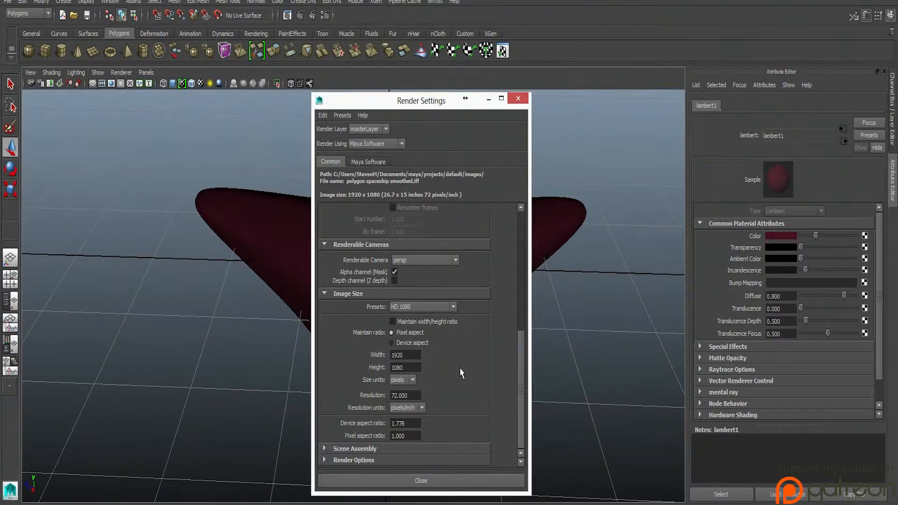
{"action": "scroll", "scroll_direction": "down", "scroll_amount": 3}
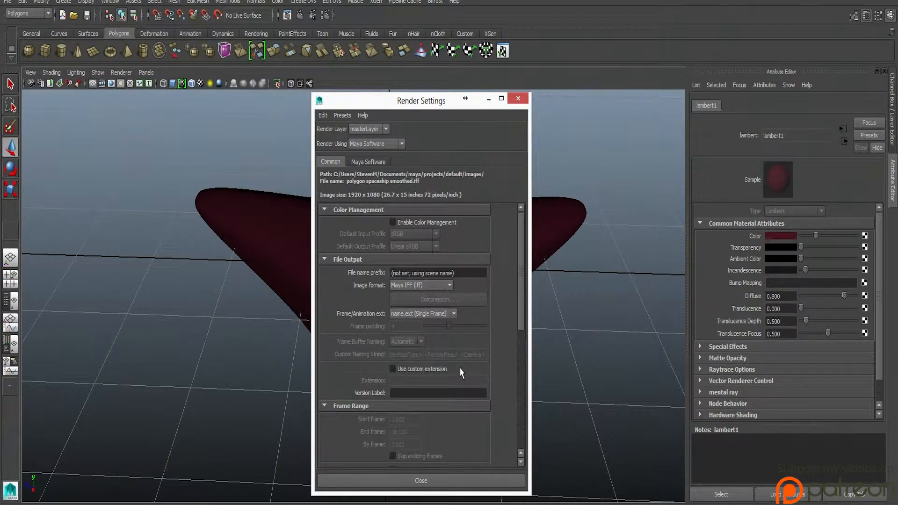
{"action": "scroll", "scroll_direction": "down", "scroll_amount": 3}
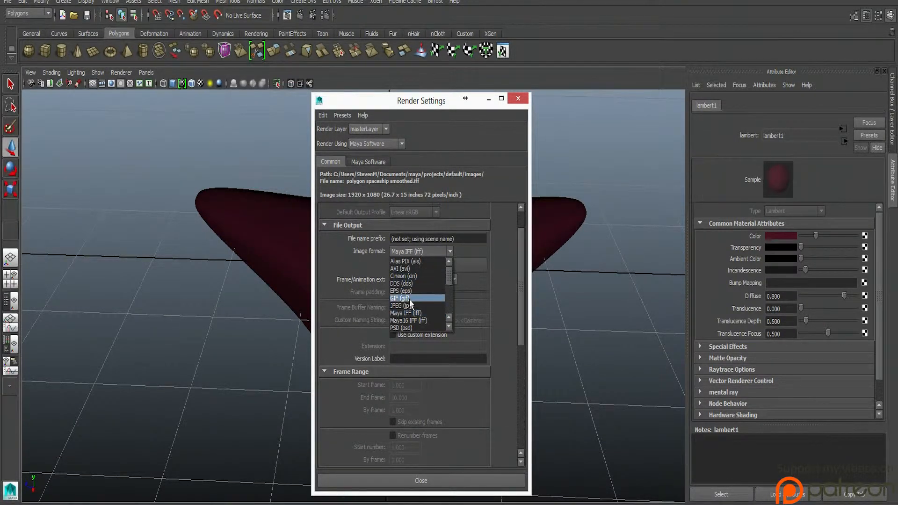
{"action": "left_click", "coordinate": [401, 305]}
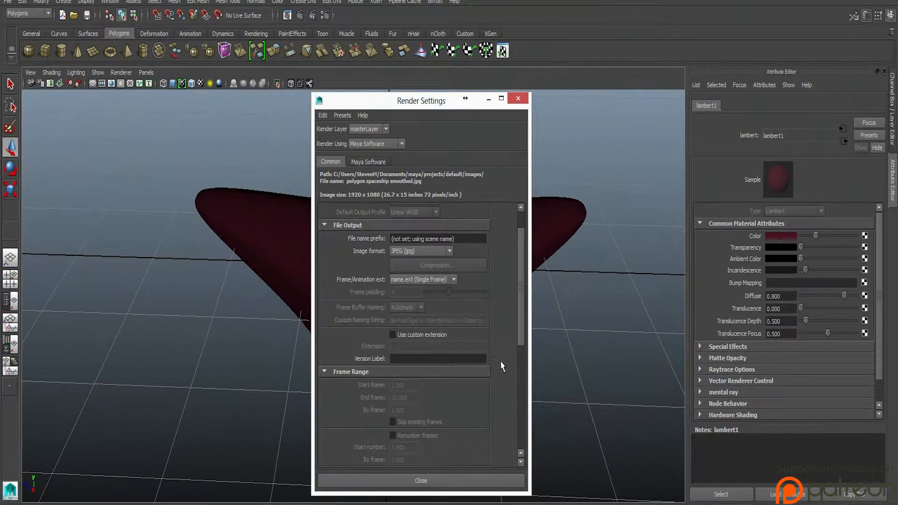
{"action": "scroll", "scroll_direction": "down", "scroll_amount": 3}
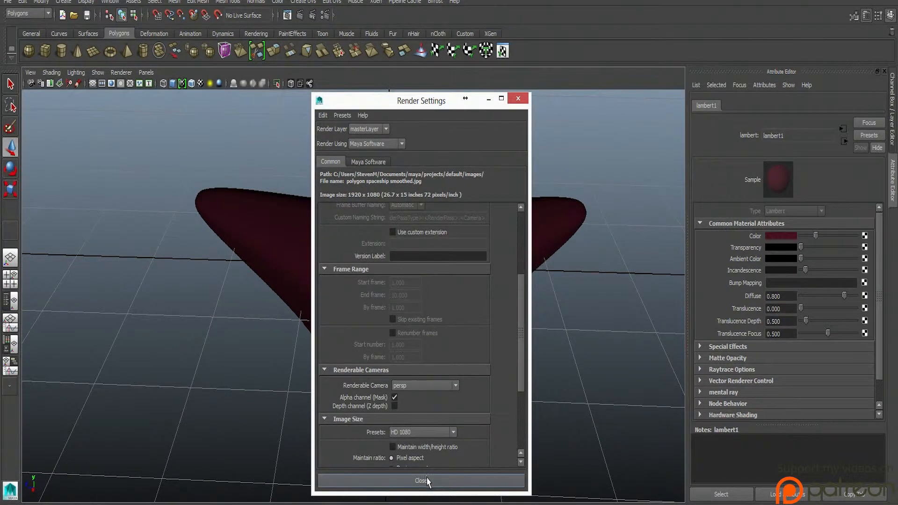
{"action": "left_click", "coordinate": [421, 480]}
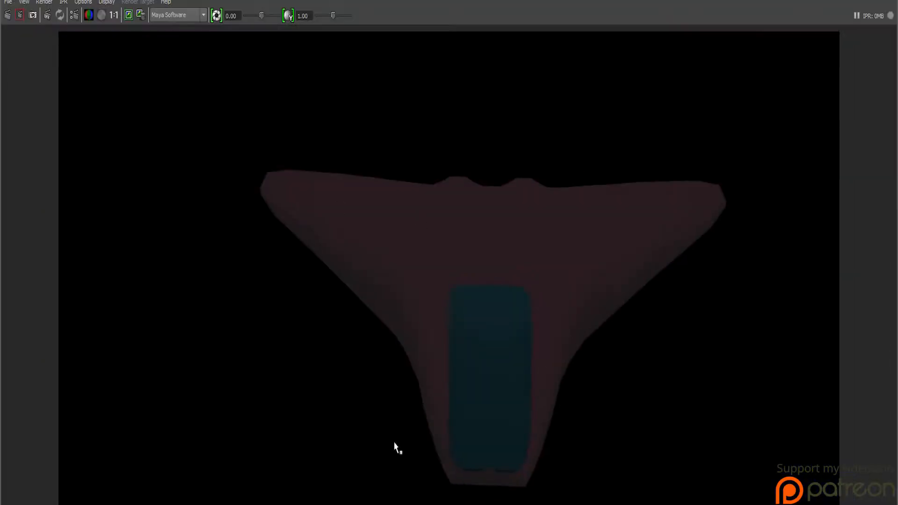
{"action": "mouse_move", "coordinate": [669, 210]}
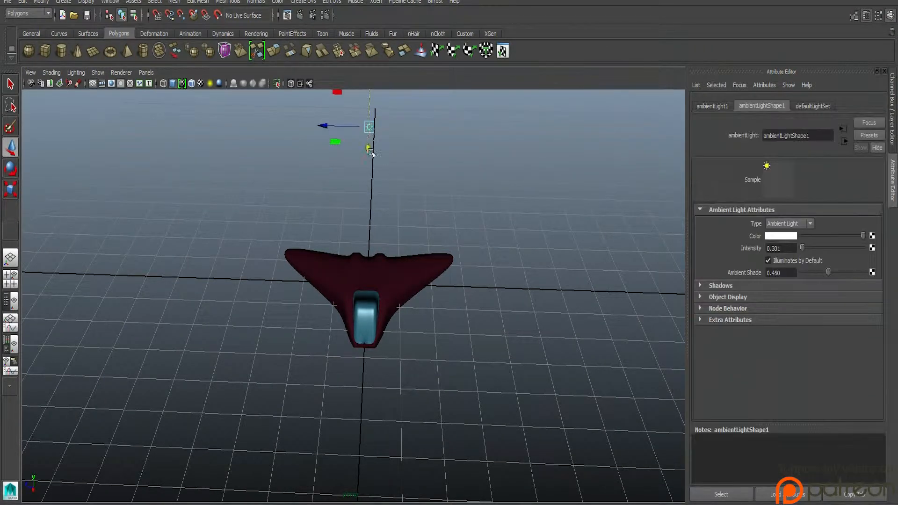
Raise the ambient light's intensity slider to about 0.677.
{"action": "left_click_drag", "start_coordinate": [802, 248], "coordinate": [828, 248]}
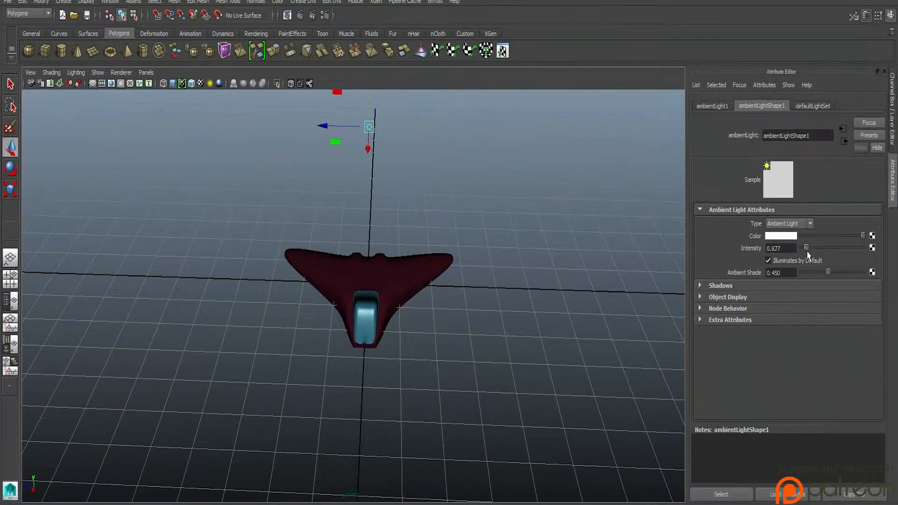
{"action": "left_click_drag", "start_coordinate": [807, 247], "coordinate": [804, 247]}
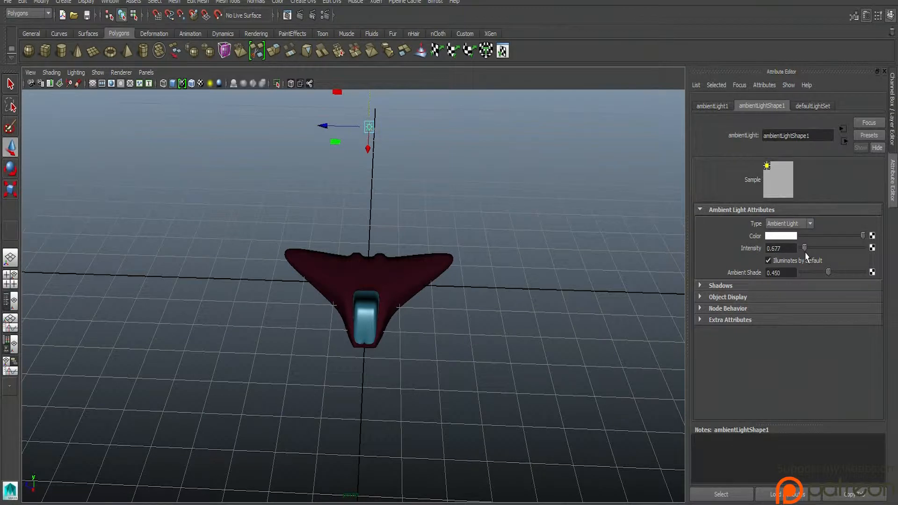
{"action": "left_click_drag", "start_coordinate": [805, 247], "coordinate": [807, 247]}
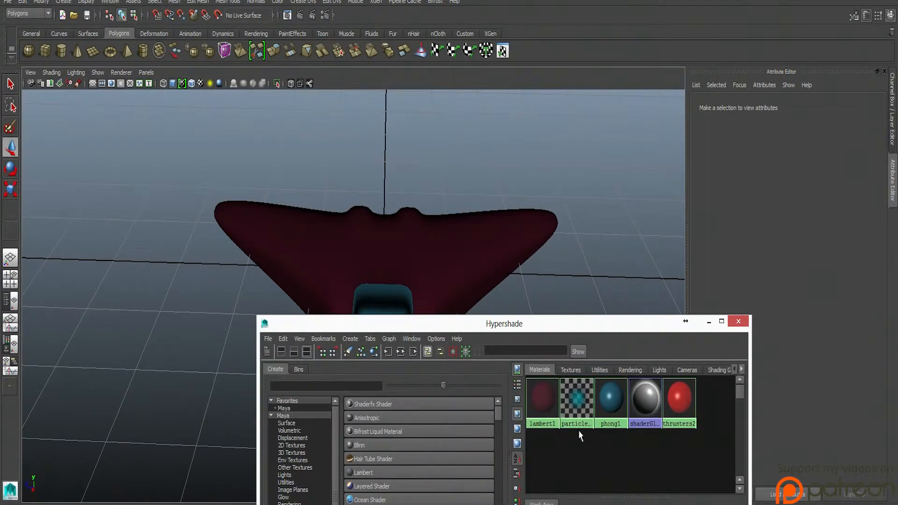
Brighten lambert1's ambient colour and render the current perspective view.
{"action": "left_click", "coordinate": [542, 398]}
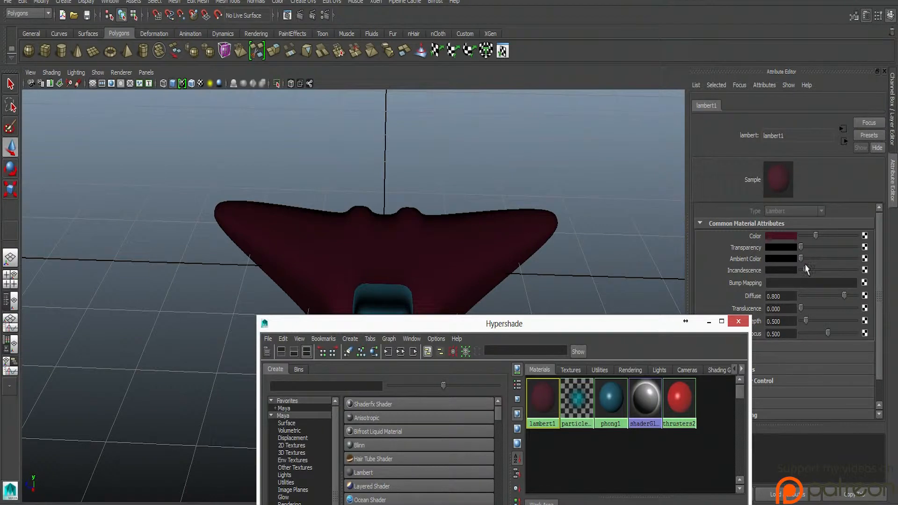
{"action": "mouse_move", "coordinate": [805, 279]}
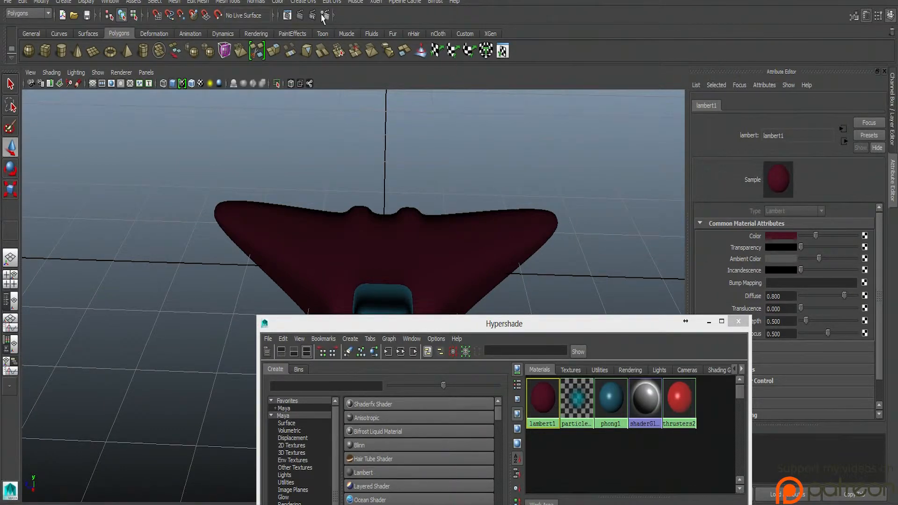
{"action": "left_click", "coordinate": [738, 321]}
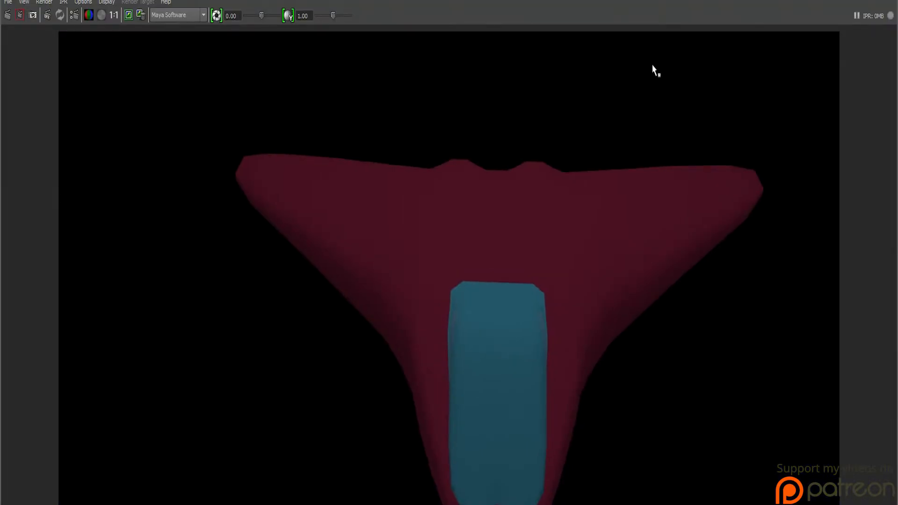
{"action": "mouse_move", "coordinate": [542, 320]}
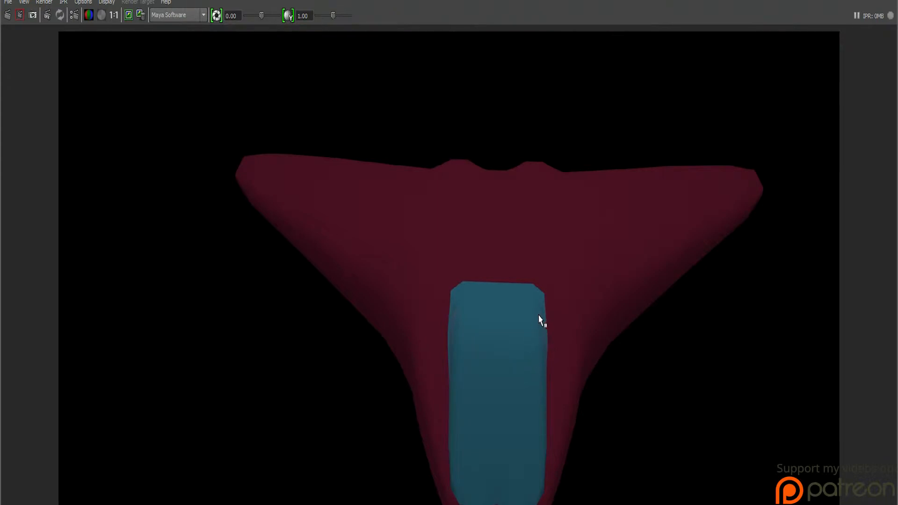
{"action": "mouse_move", "coordinate": [452, 343]}
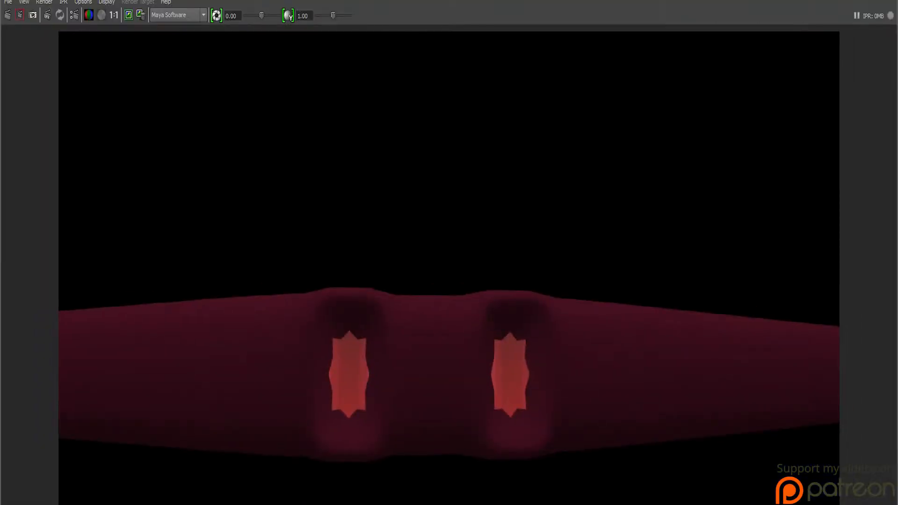
{"action": "mouse_move", "coordinate": [857, 62]}
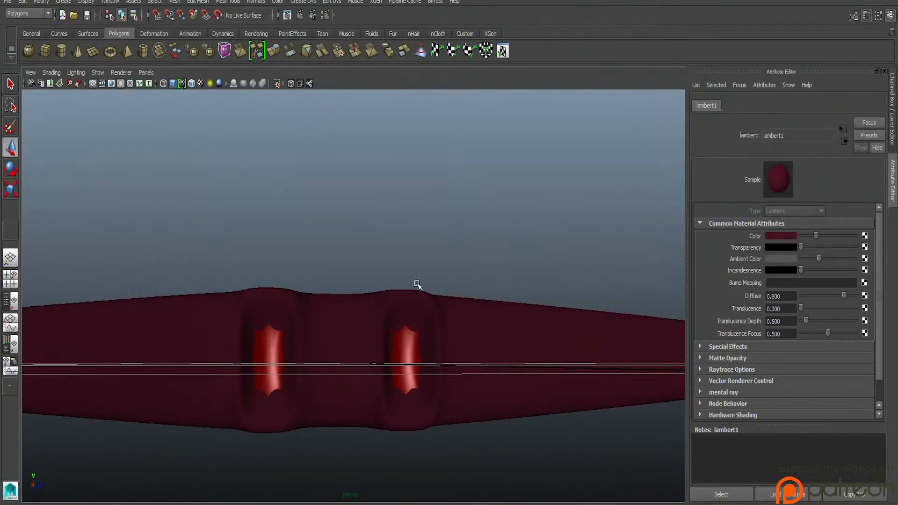
Tumble the camera to the rear of the ship and re-render to check the red thrusters.
{"action": "left_click_drag", "start_coordinate": [418, 285], "coordinate": [479, 381]}
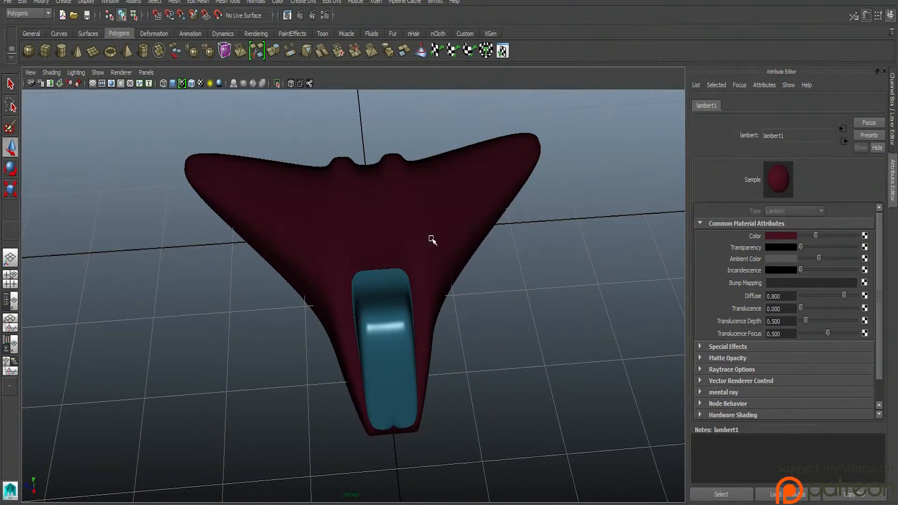
{"action": "left_click", "coordinate": [531, 268]}
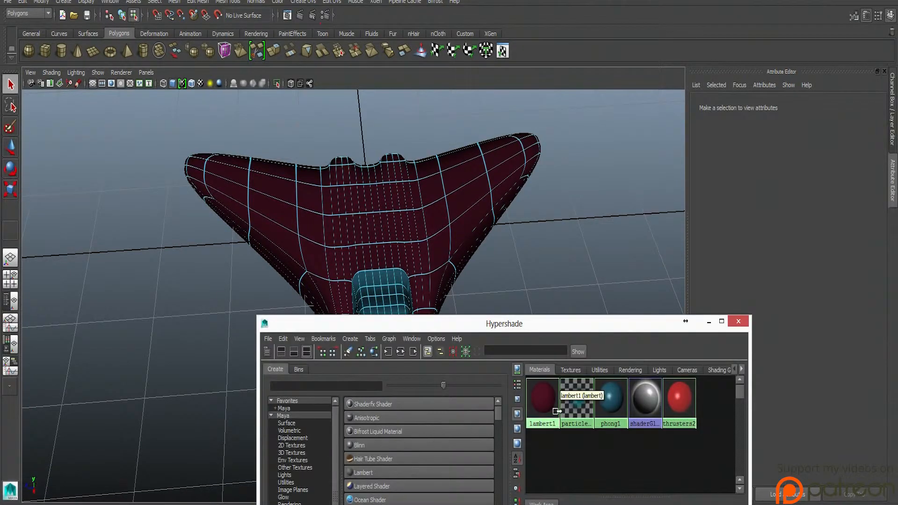
Close Hypershade and turn off Wireframe on Shaded for a smooth shaded ship.
{"action": "left_click", "coordinate": [738, 321]}
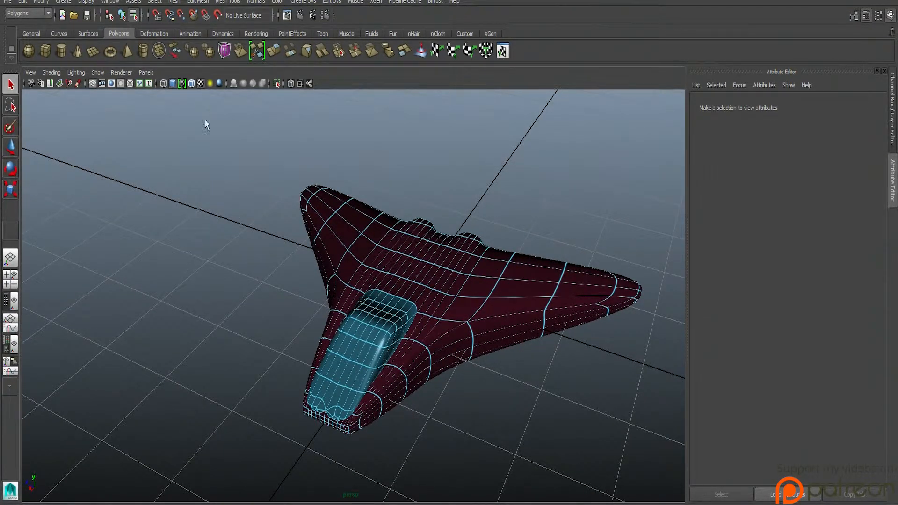
{"action": "mouse_move", "coordinate": [217, 83]}
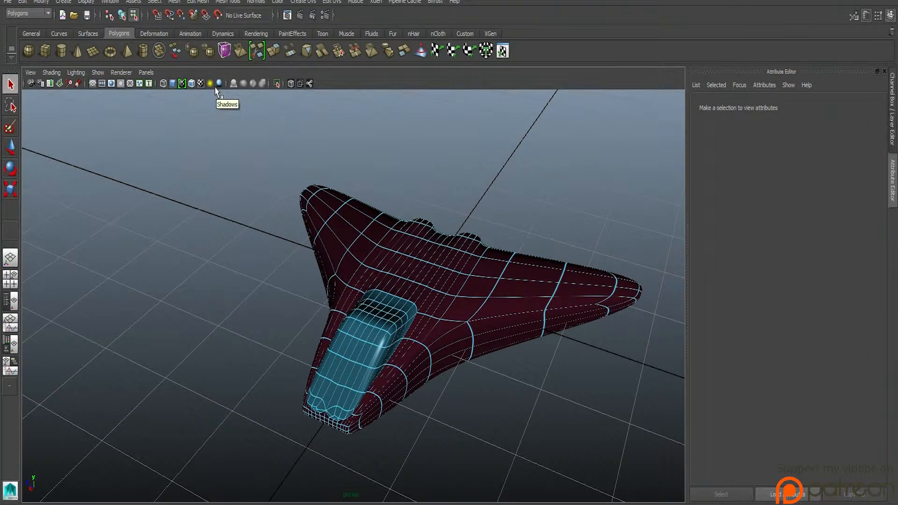
{"action": "mouse_move", "coordinate": [211, 83]}
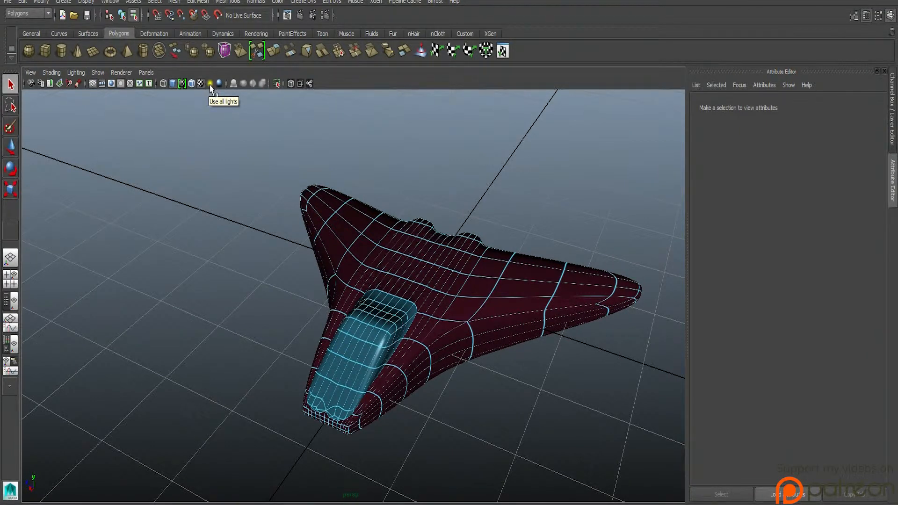
{"action": "mouse_move", "coordinate": [173, 83]}
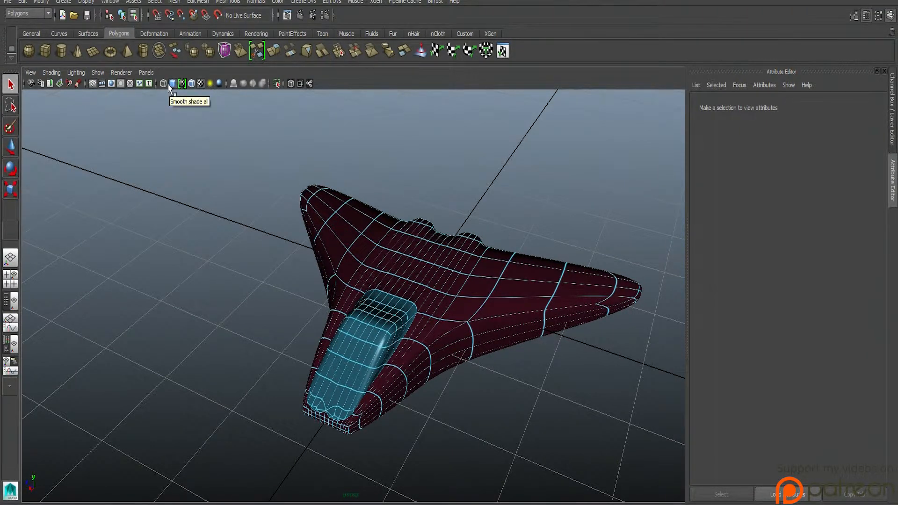
{"action": "left_click", "coordinate": [121, 73]}
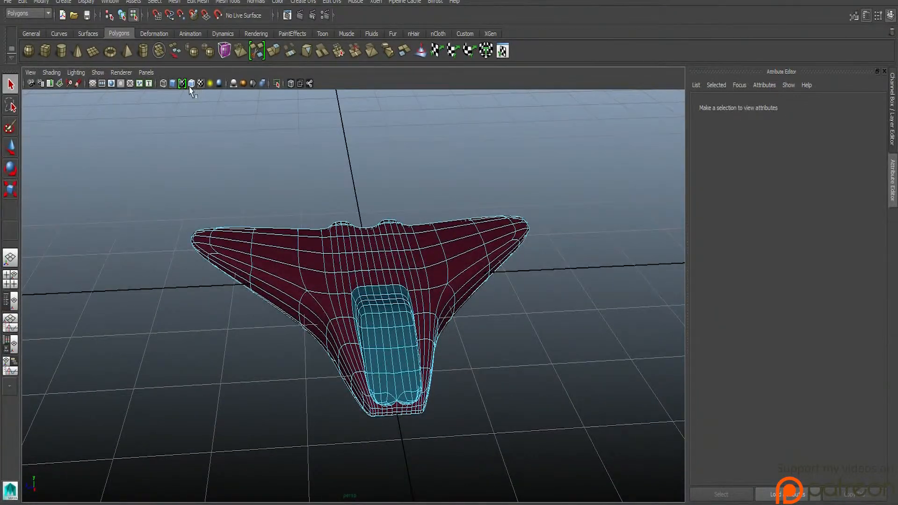
{"action": "mouse_move", "coordinate": [192, 83]}
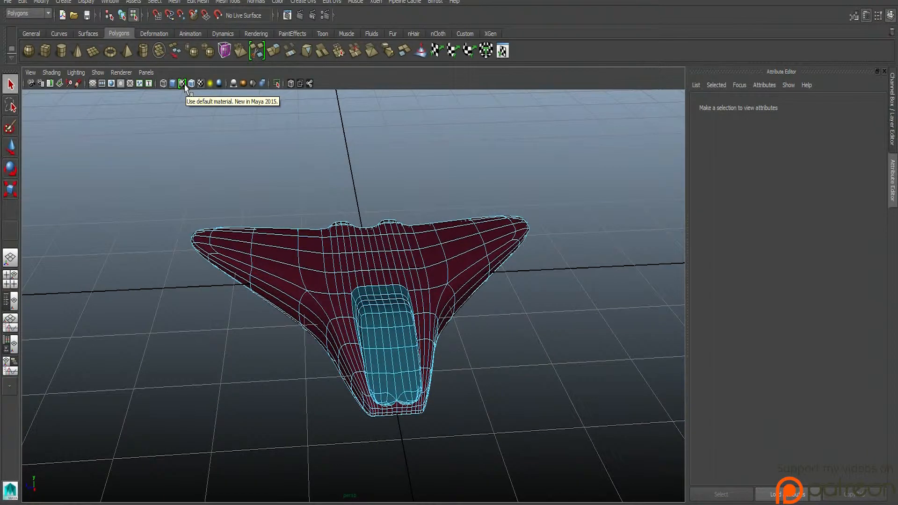
{"action": "mouse_move", "coordinate": [200, 83]}
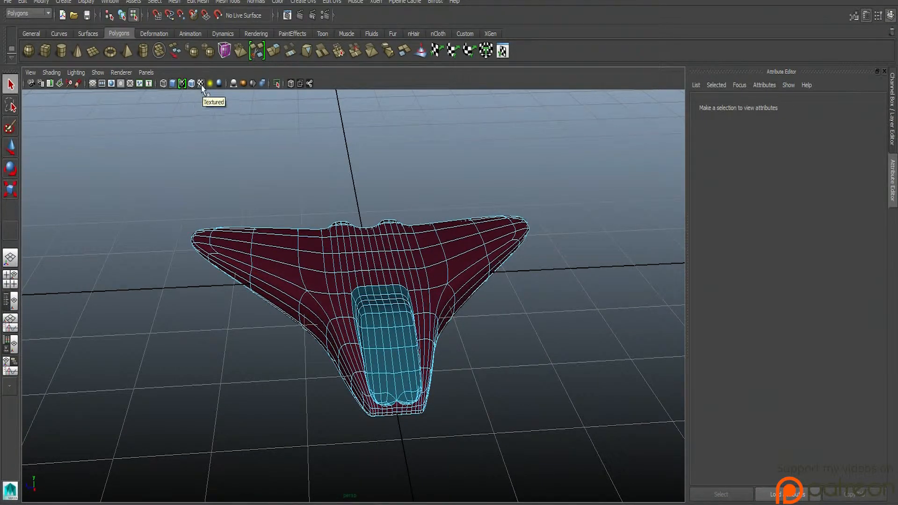
{"action": "mouse_move", "coordinate": [233, 84]}
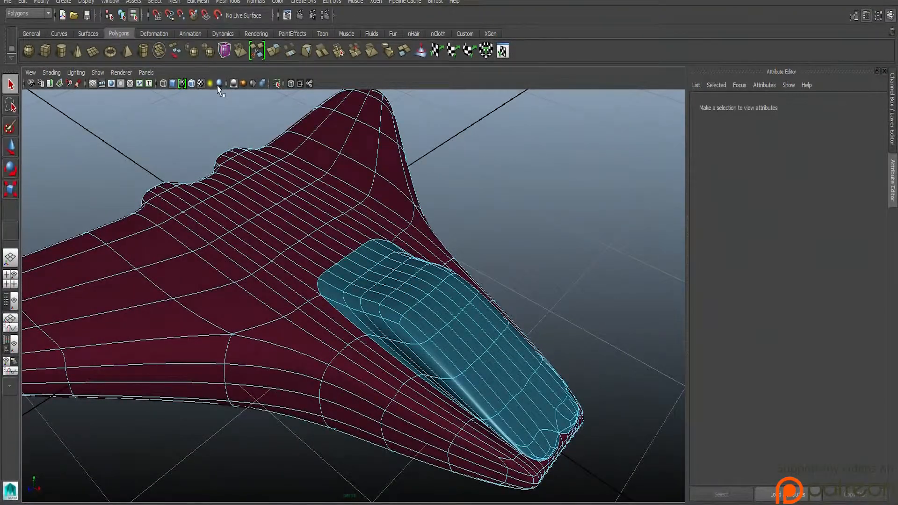
{"action": "mouse_move", "coordinate": [251, 83]}
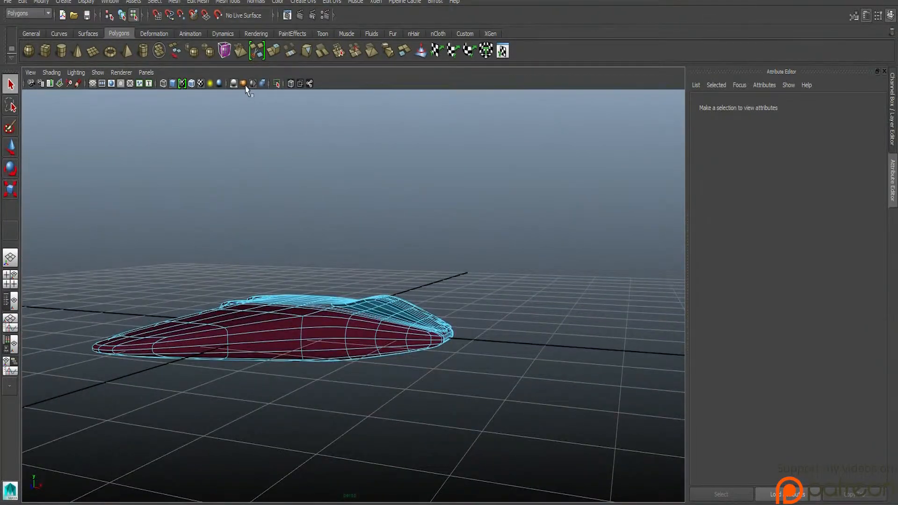
{"action": "mouse_move", "coordinate": [262, 84]}
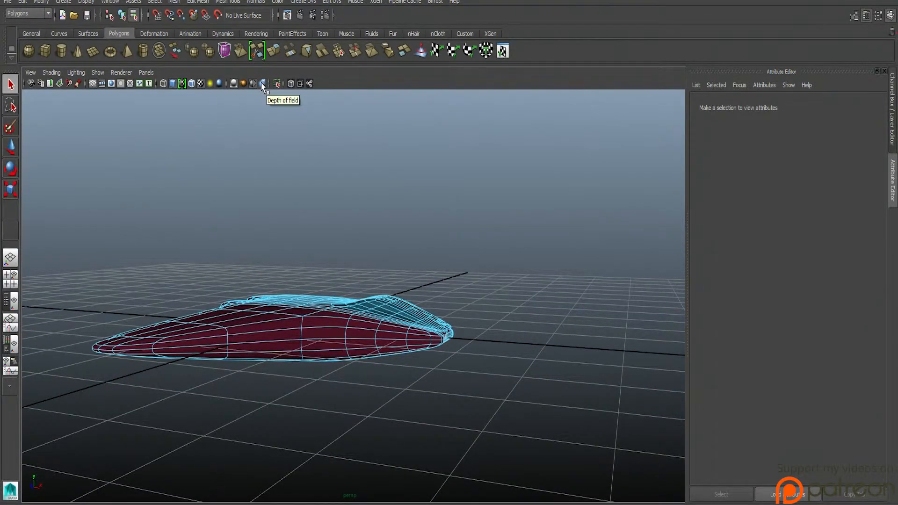
{"action": "mouse_move", "coordinate": [217, 83]}
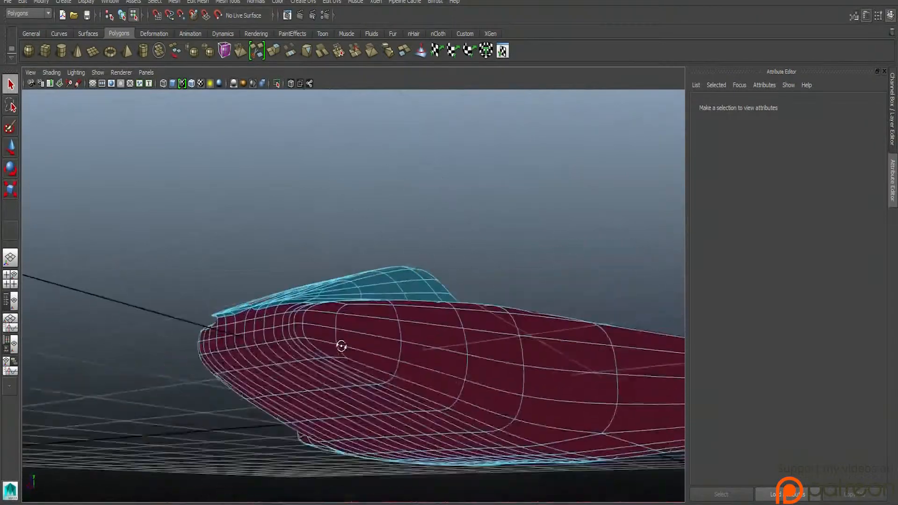
{"action": "left_click_drag", "start_coordinate": [340, 345], "coordinate": [439, 352]}
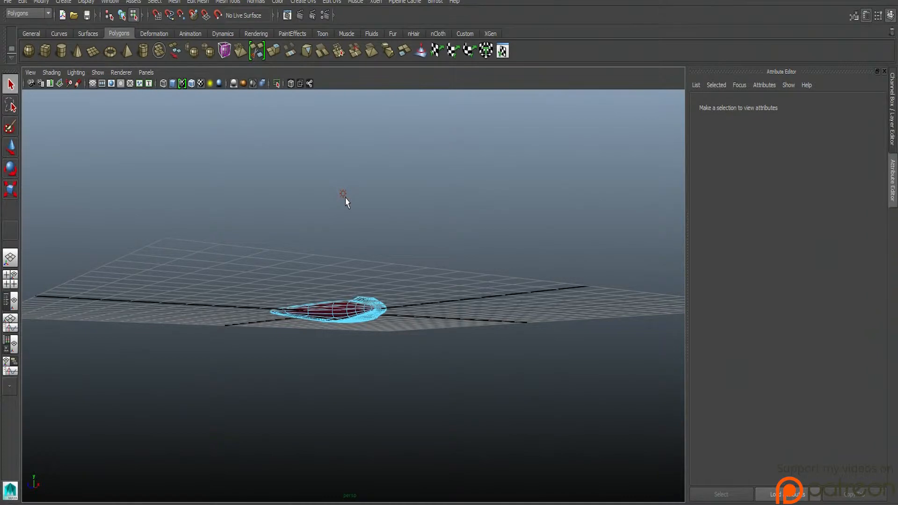
{"action": "mouse_move", "coordinate": [240, 260]}
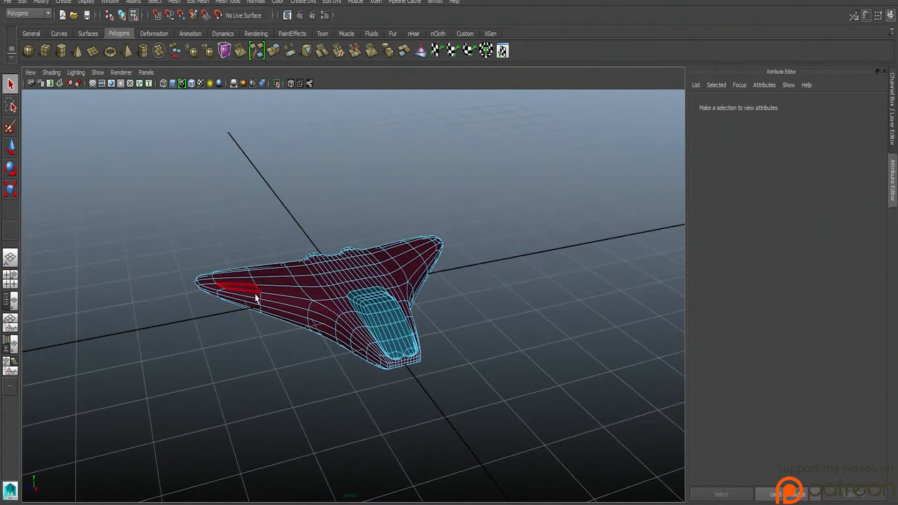
{"action": "left_click", "coordinate": [256, 297]}
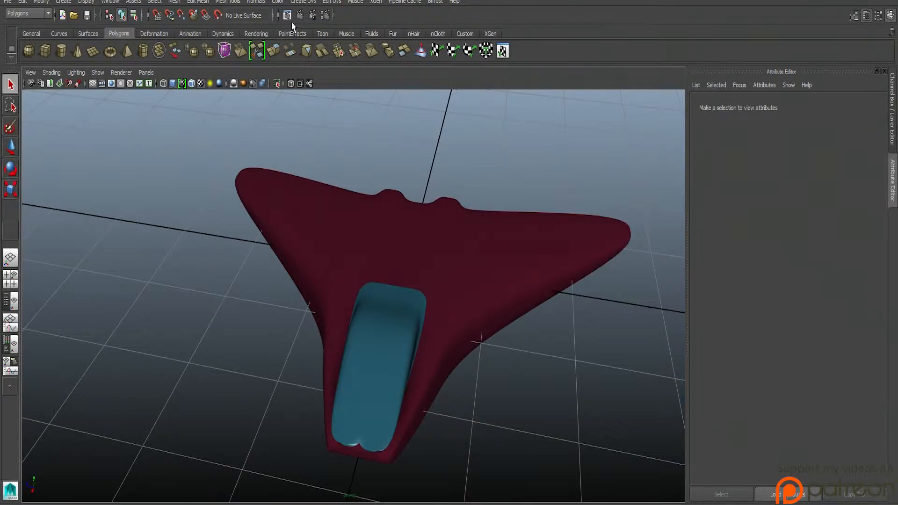
Render the current top view of the spaceship and select it for smooth mesh preview.
{"action": "left_click", "coordinate": [286, 14]}
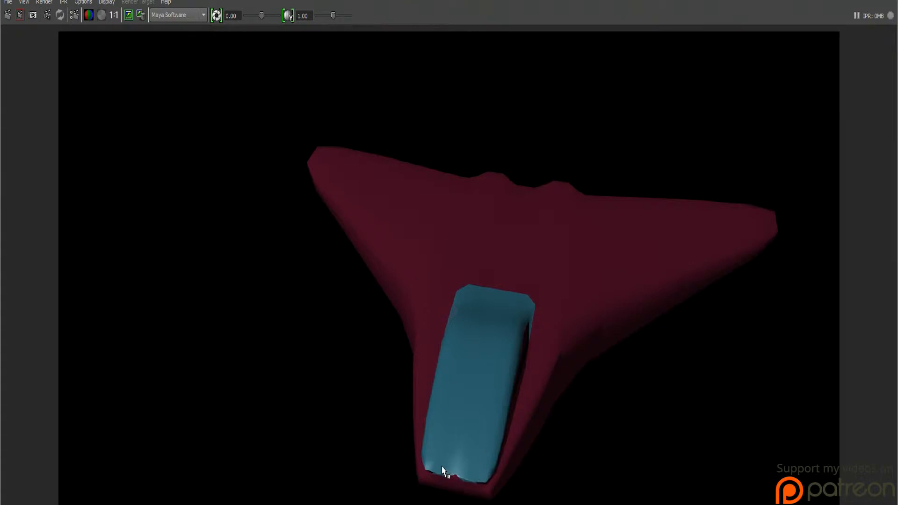
{"action": "mouse_move", "coordinate": [581, 336]}
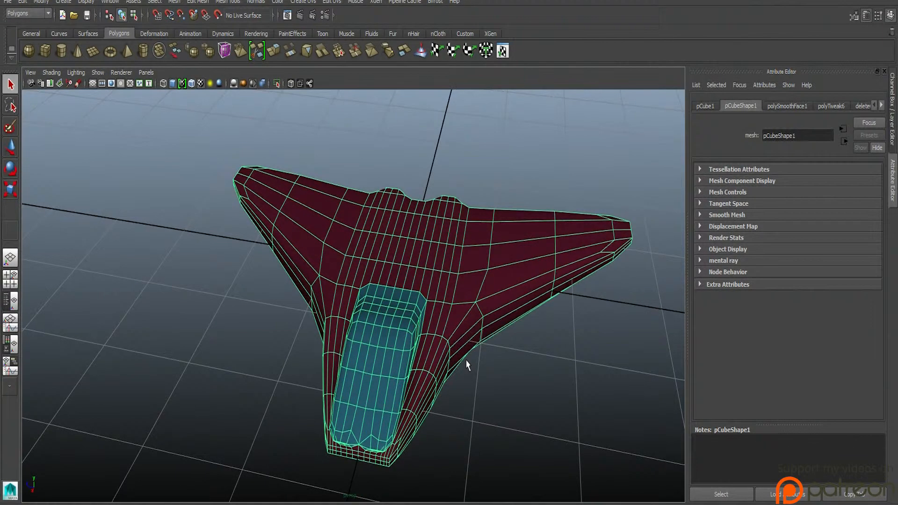
{"action": "mouse_move", "coordinate": [486, 365]}
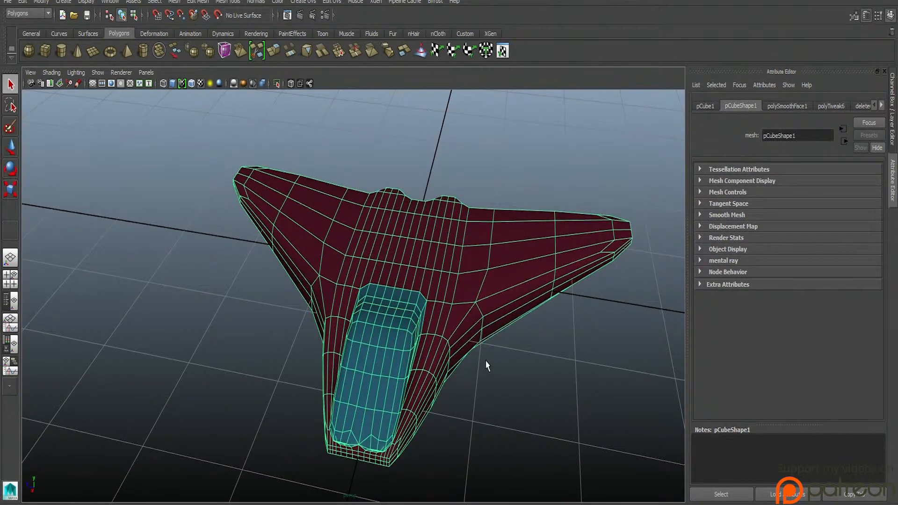
{"action": "mouse_move", "coordinate": [364, 483]}
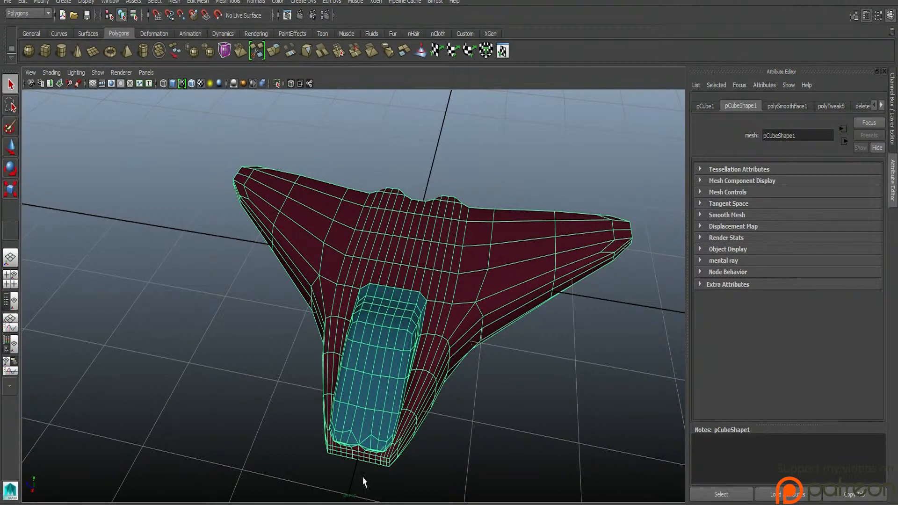
{"action": "left_click_drag", "start_coordinate": [364, 481], "coordinate": [399, 486]}
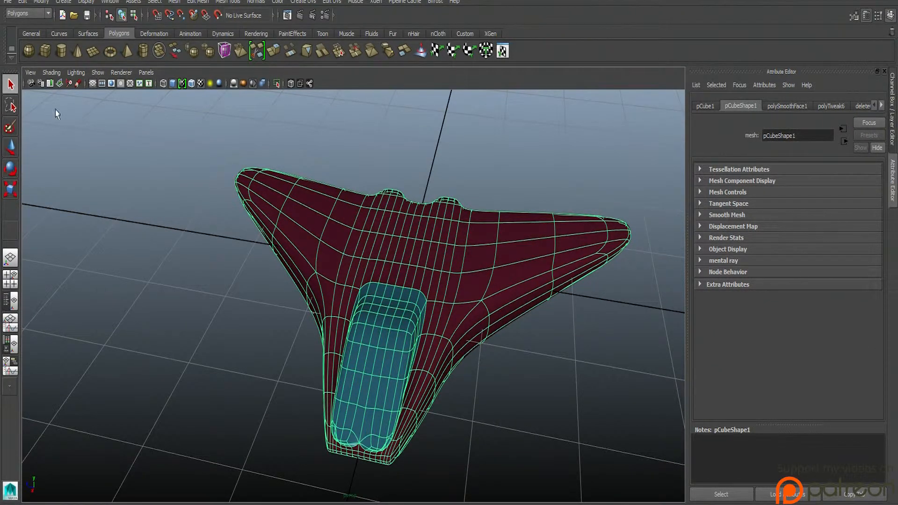
Bring up the Outliner from the Window menu to list the scene's objects.
{"action": "left_click", "coordinate": [88, 2]}
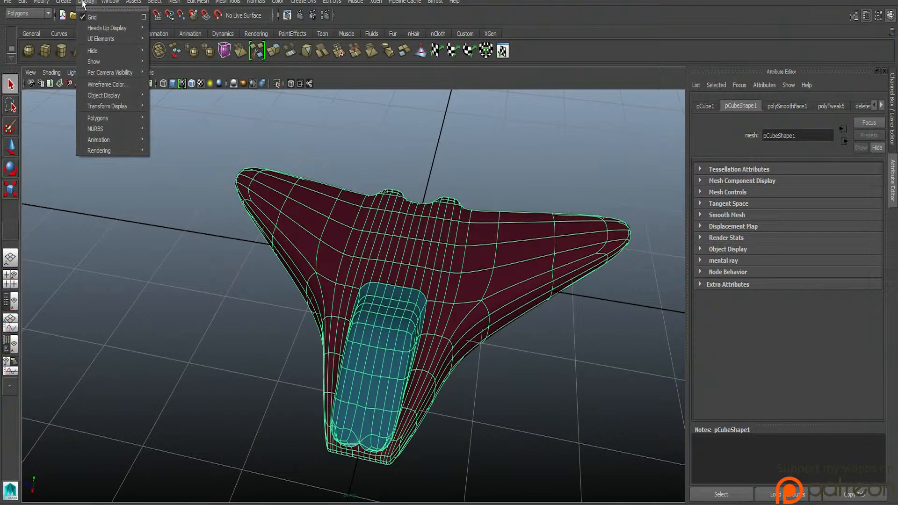
{"action": "left_click", "coordinate": [110, 2]}
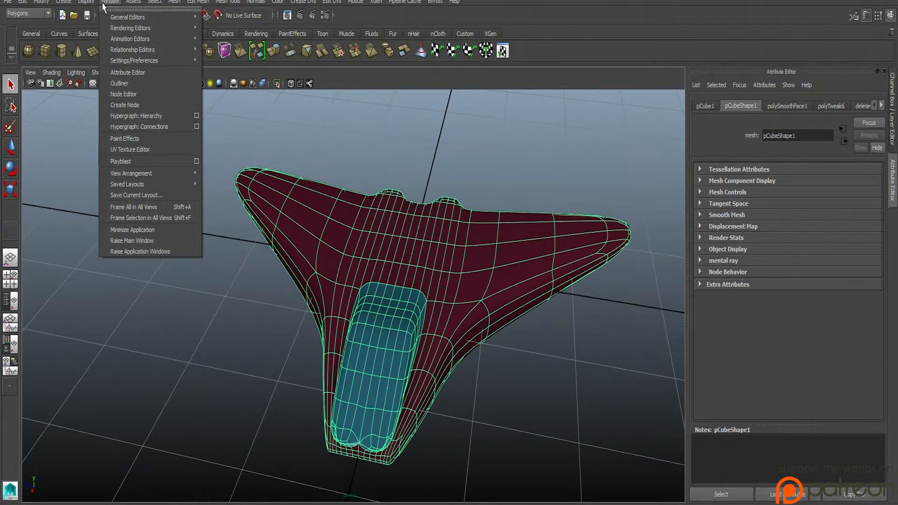
{"action": "left_click", "coordinate": [119, 83]}
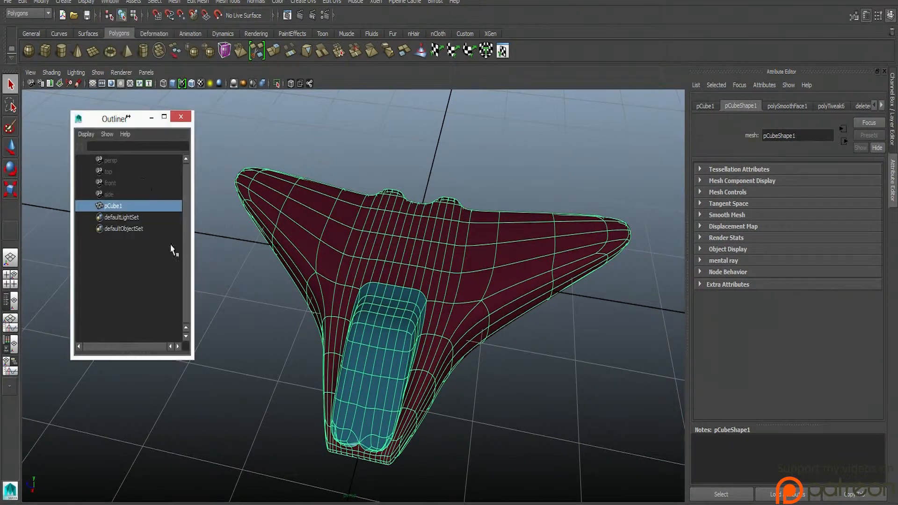
{"action": "mouse_move", "coordinate": [239, 275]}
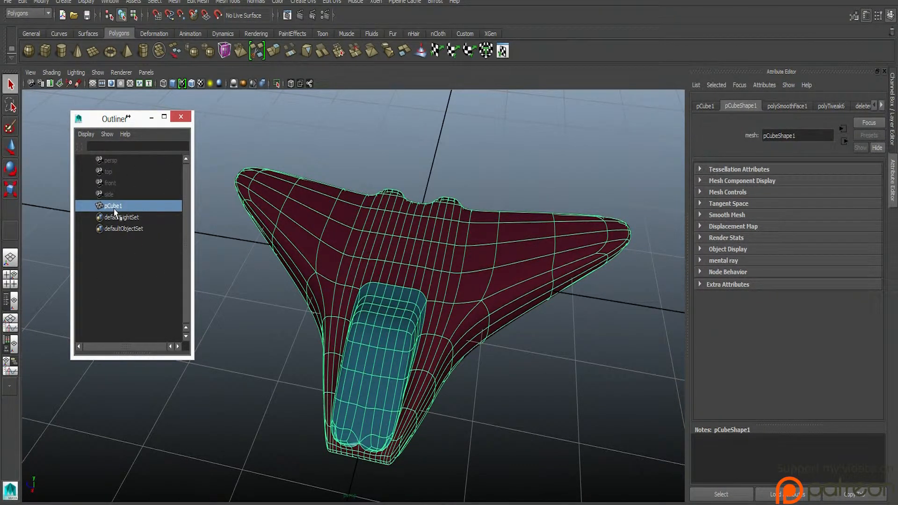
Rename the pCube1 mesh to 'Space' in the Outliner.
{"action": "left_click", "coordinate": [121, 217]}
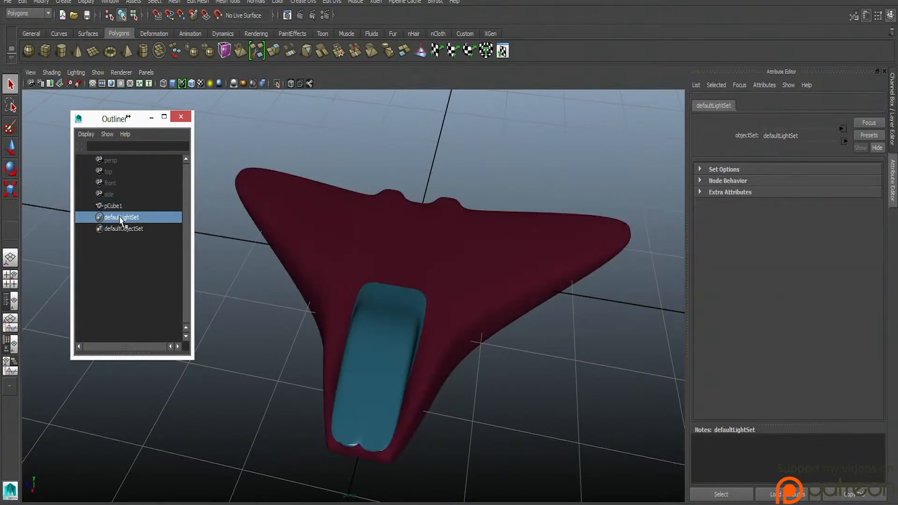
{"action": "left_click", "coordinate": [112, 206]}
{"action": "type", "text": "s"}
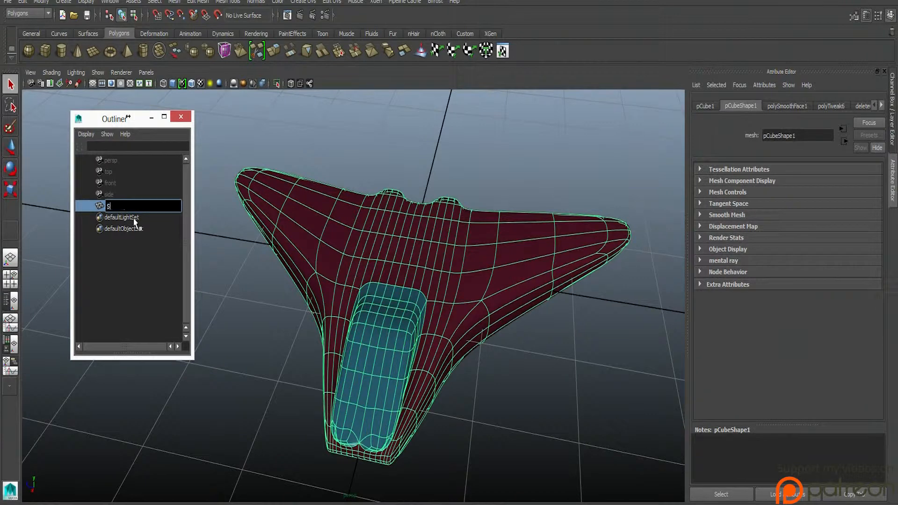
{"action": "type", "text": "pace"}
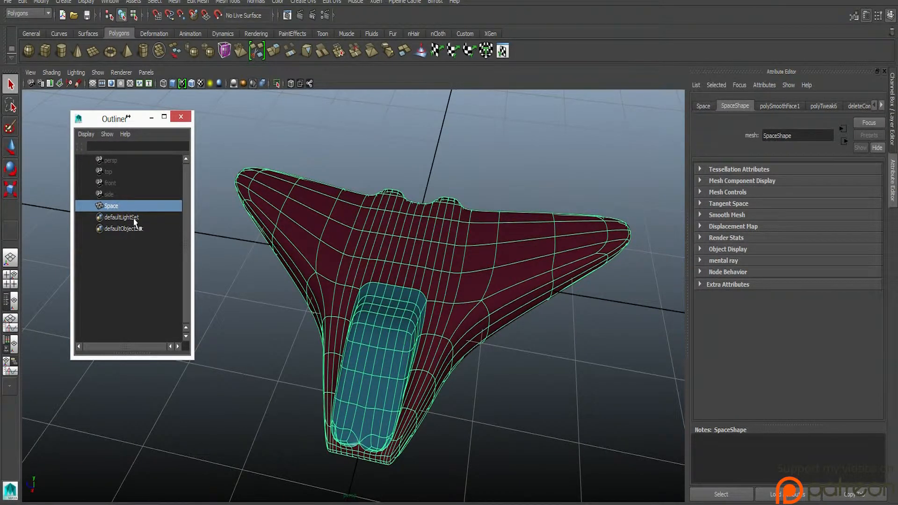
{"action": "mouse_move", "coordinate": [151, 208]}
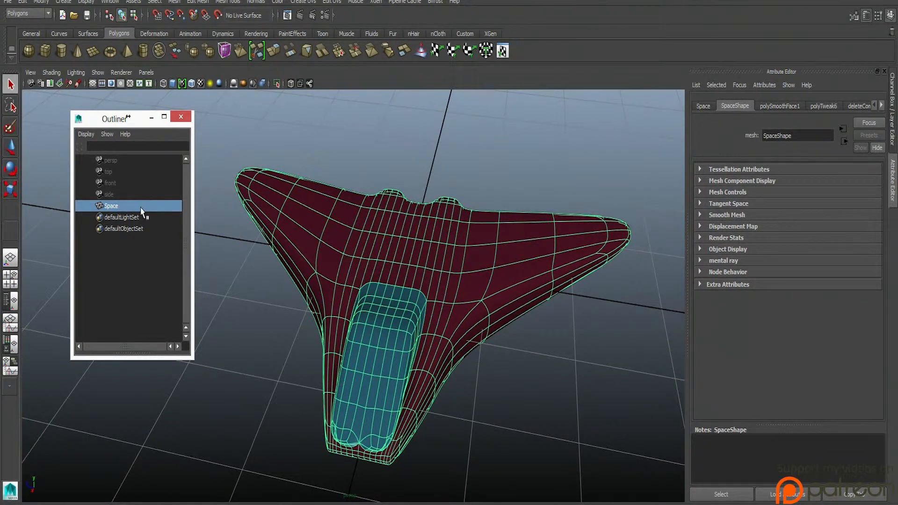
{"action": "mouse_move", "coordinate": [129, 207]}
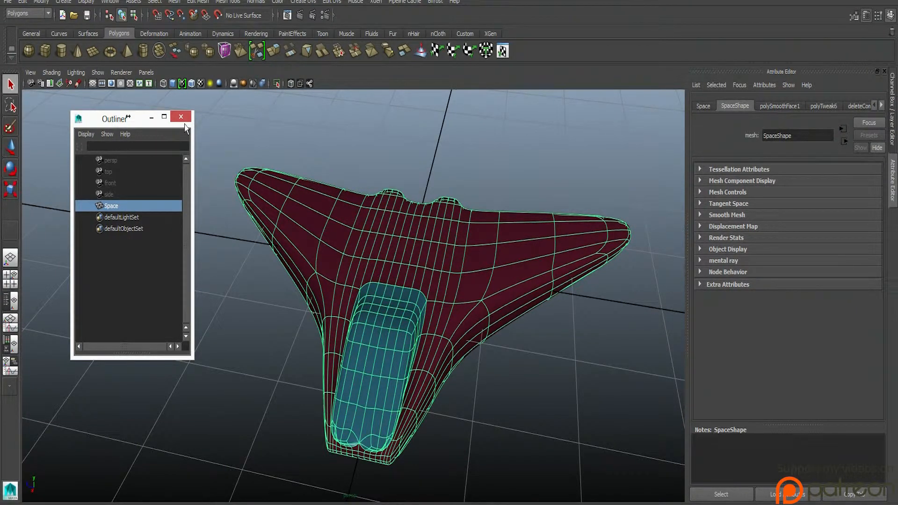
Close the Outliner, reopen the Hypershade with phong1 and thrusters2, and dismiss the Paint Selection settings.
{"action": "left_click", "coordinate": [180, 116]}
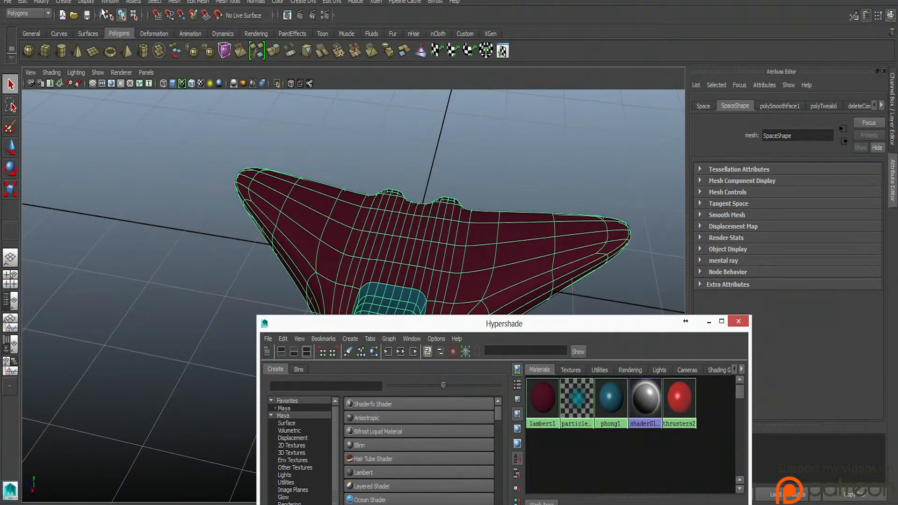
{"action": "left_click", "coordinate": [109, 2]}
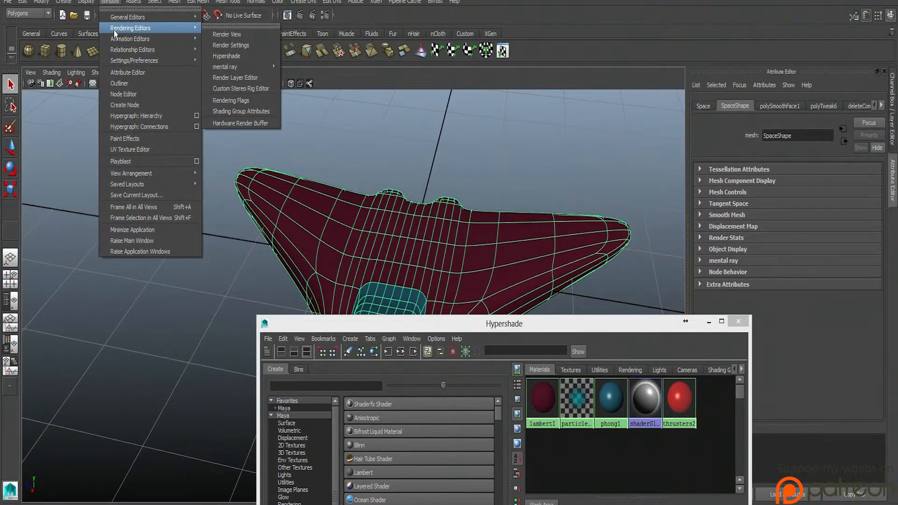
{"action": "mouse_move", "coordinate": [129, 38]}
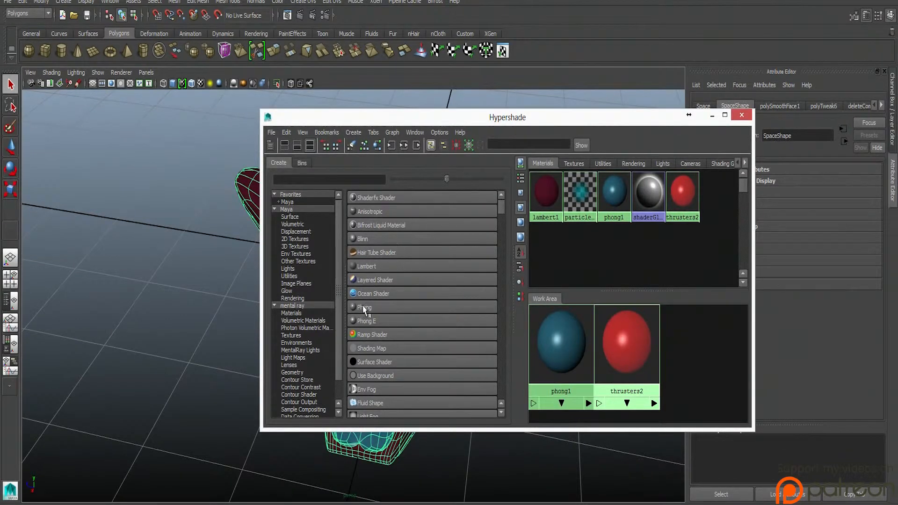
{"action": "mouse_move", "coordinate": [373, 240]}
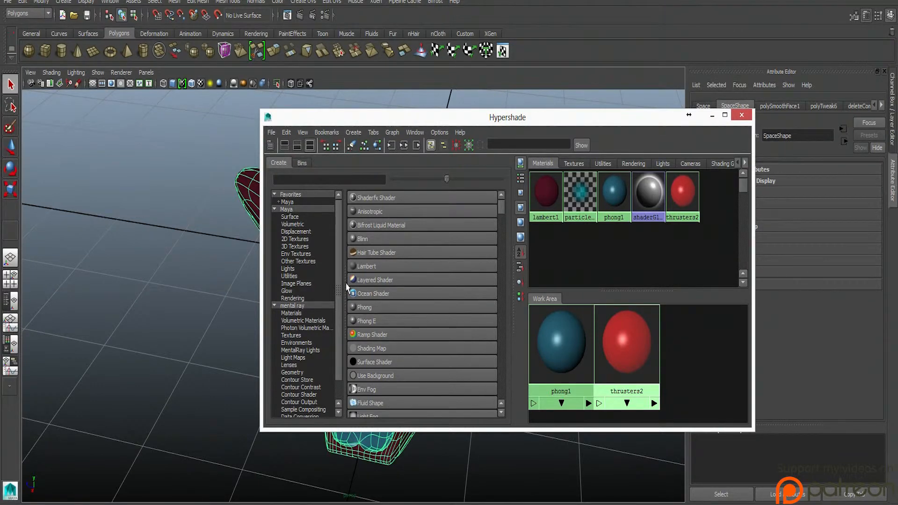
{"action": "mouse_move", "coordinate": [233, 306]}
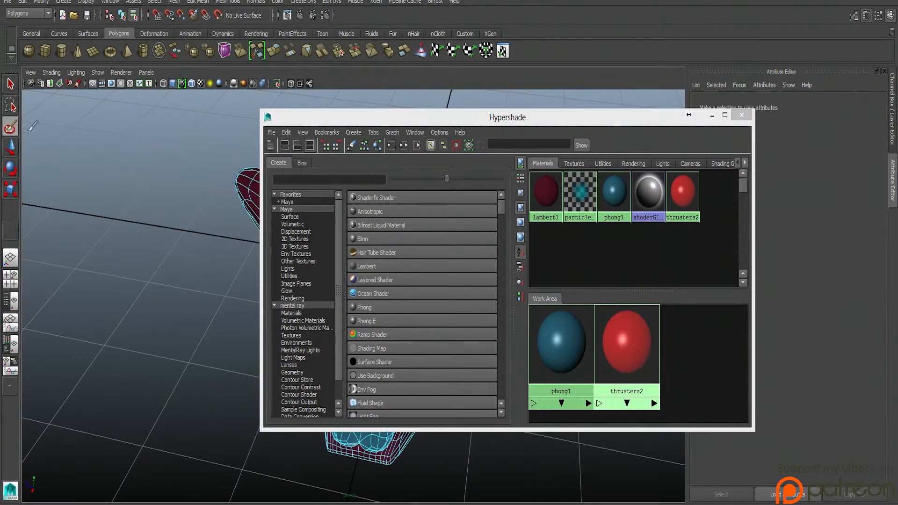
{"action": "left_click", "coordinate": [741, 114]}
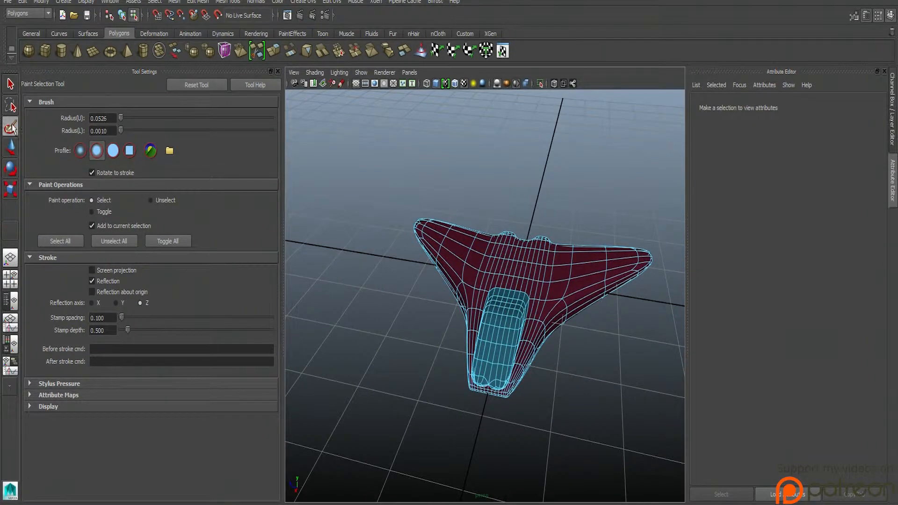
{"action": "mouse_move", "coordinate": [246, 105]}
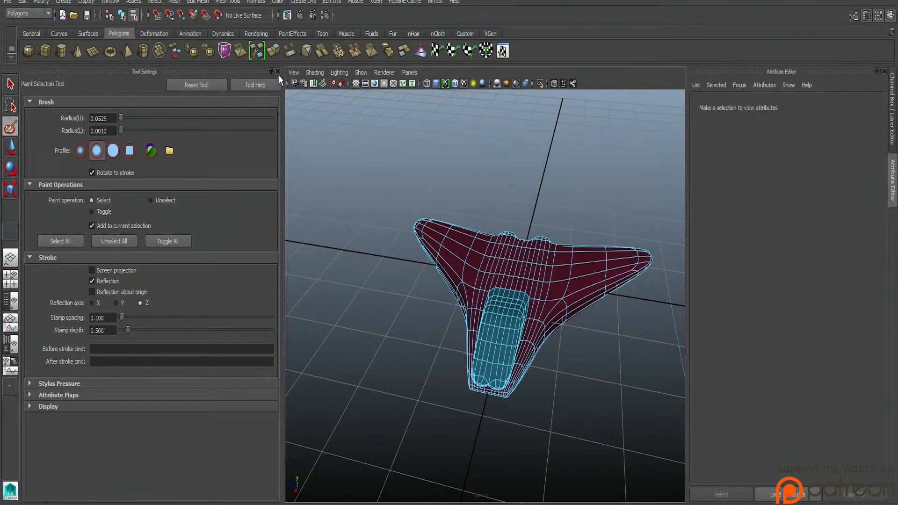
{"action": "left_click", "coordinate": [277, 72]}
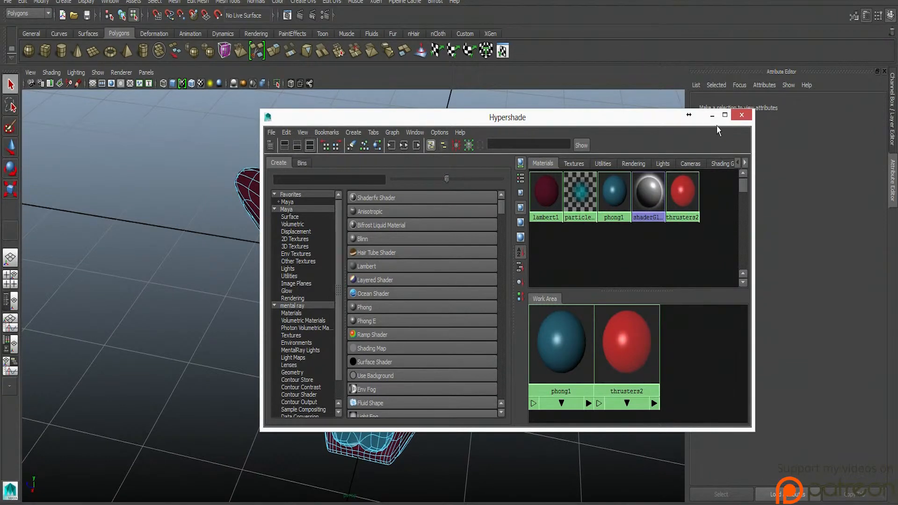
Close the Hypershade, then browse and dismiss the Window and Create menus without choosing anything.
{"action": "left_click", "coordinate": [741, 114]}
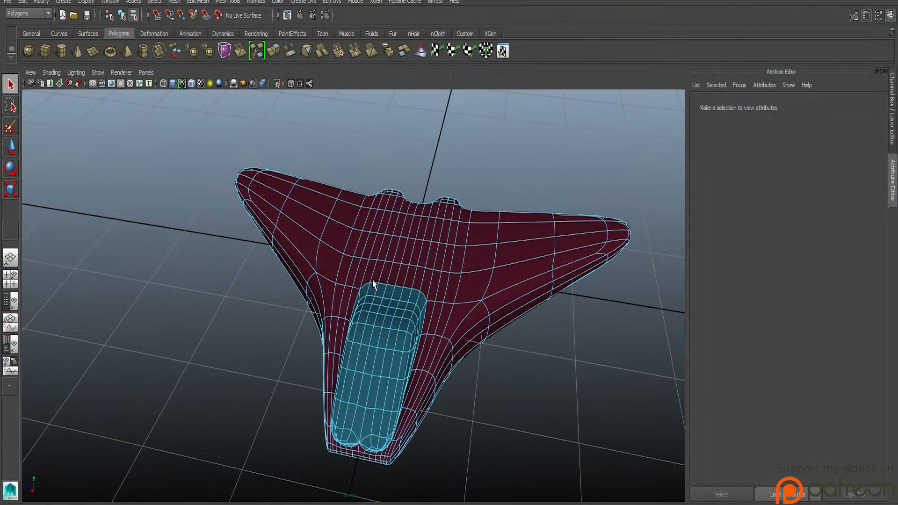
{"action": "mouse_move", "coordinate": [324, 15]}
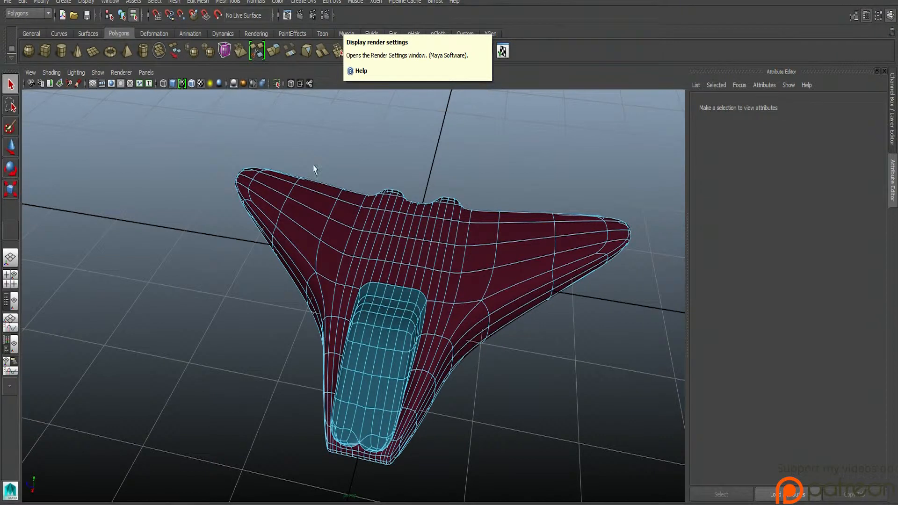
{"action": "mouse_move", "coordinate": [313, 15]}
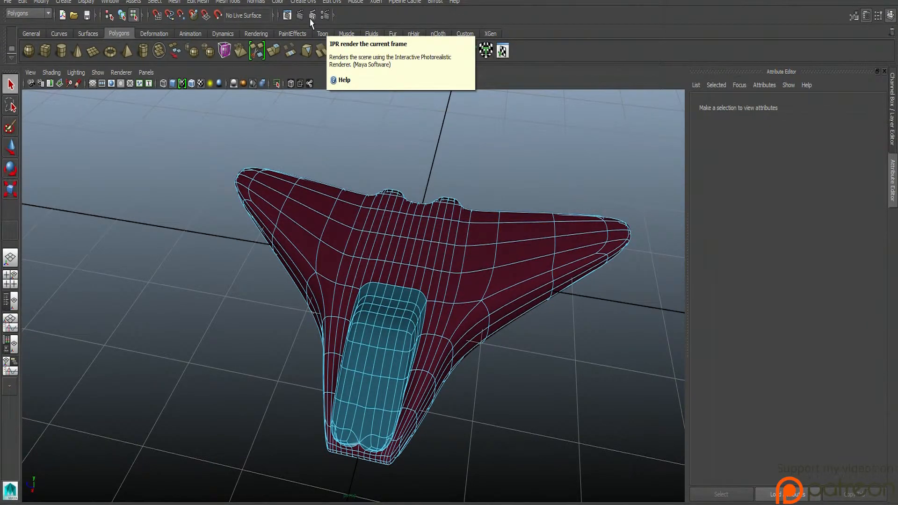
{"action": "mouse_move", "coordinate": [302, 174]}
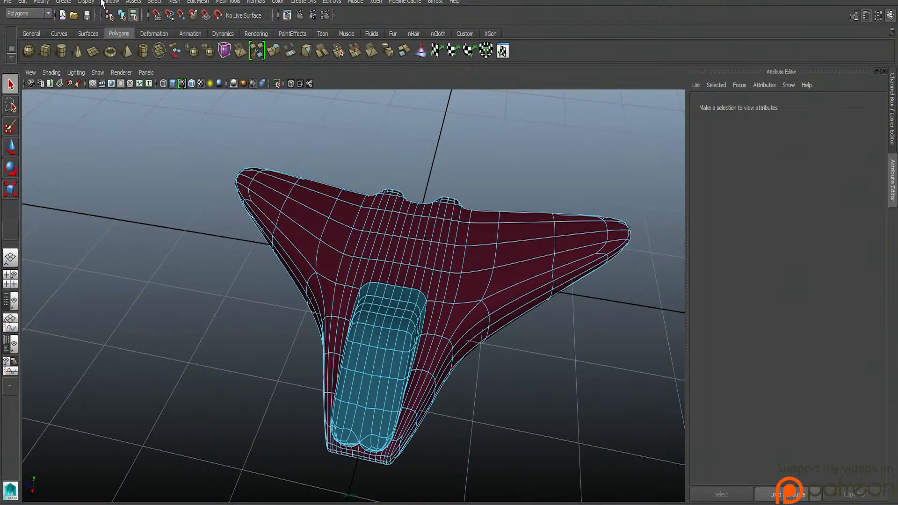
{"action": "left_click", "coordinate": [110, 2]}
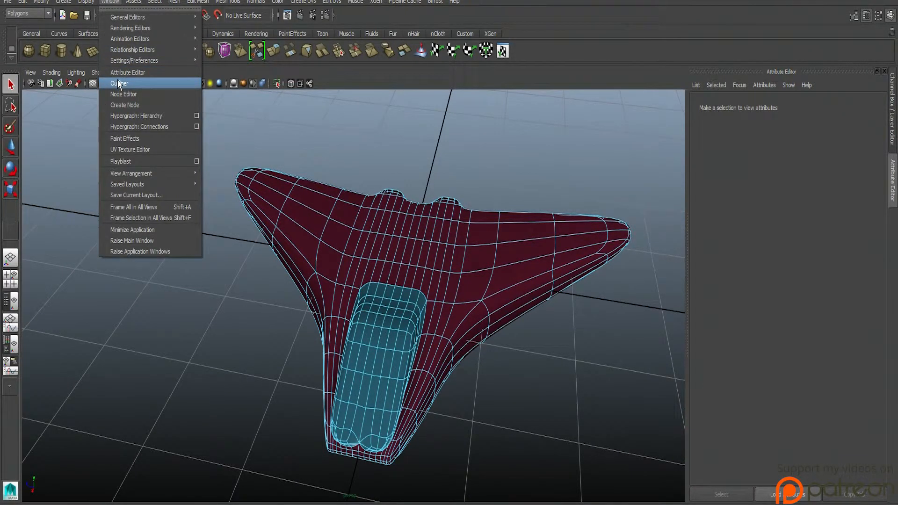
{"action": "mouse_move", "coordinate": [353, 134]}
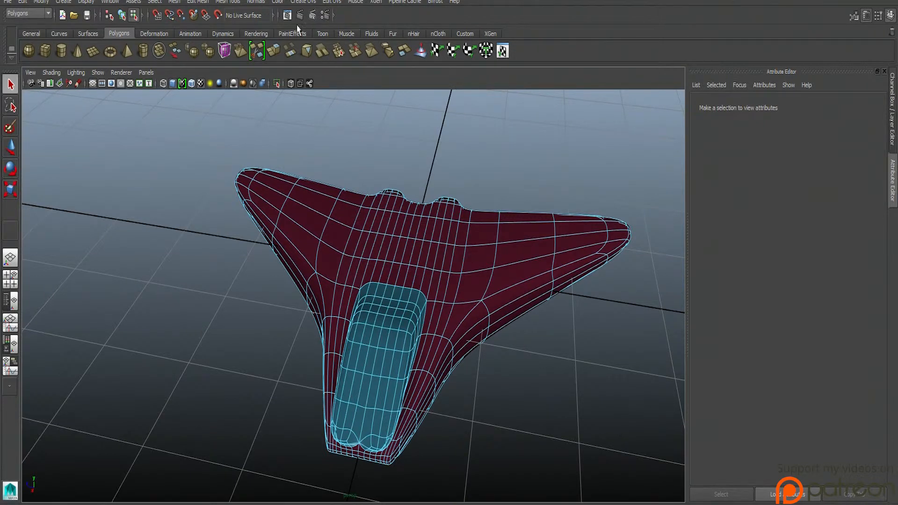
{"action": "left_click", "coordinate": [63, 2]}
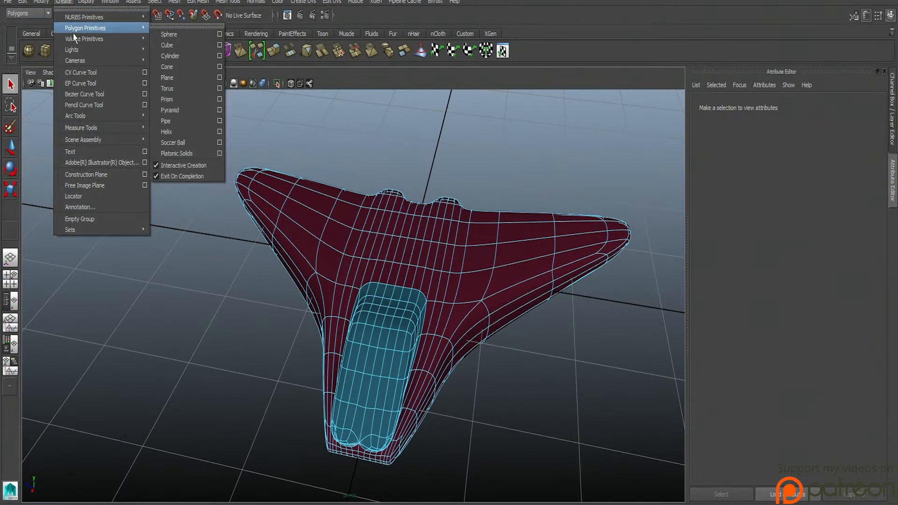
{"action": "mouse_move", "coordinate": [80, 83]}
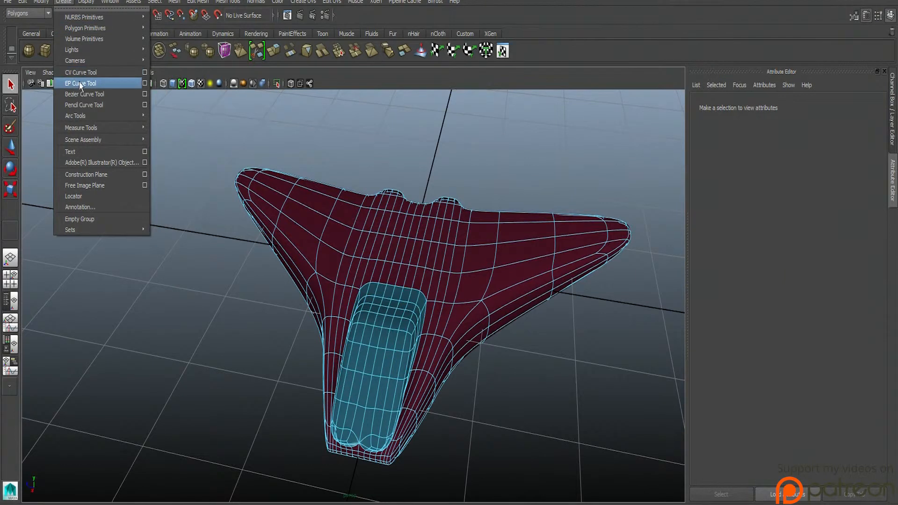
{"action": "mouse_move", "coordinate": [71, 49]}
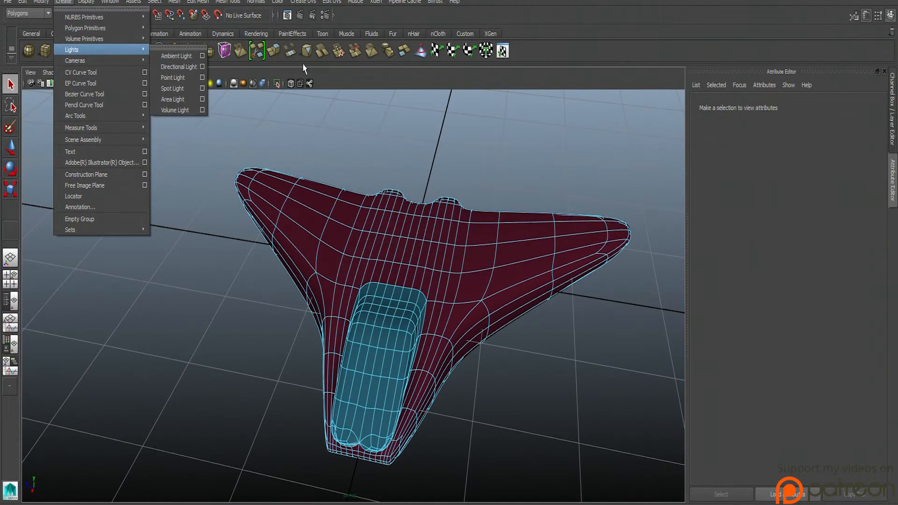
{"action": "left_click", "coordinate": [445, 166]}
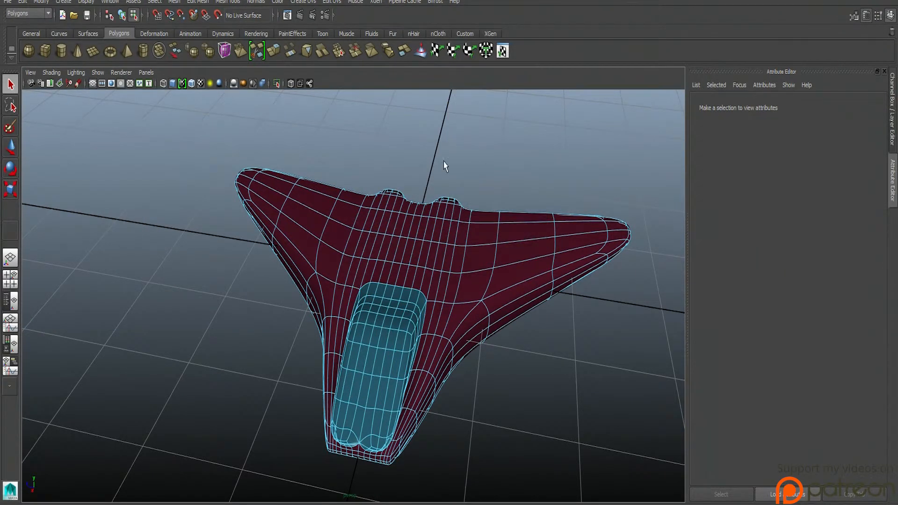